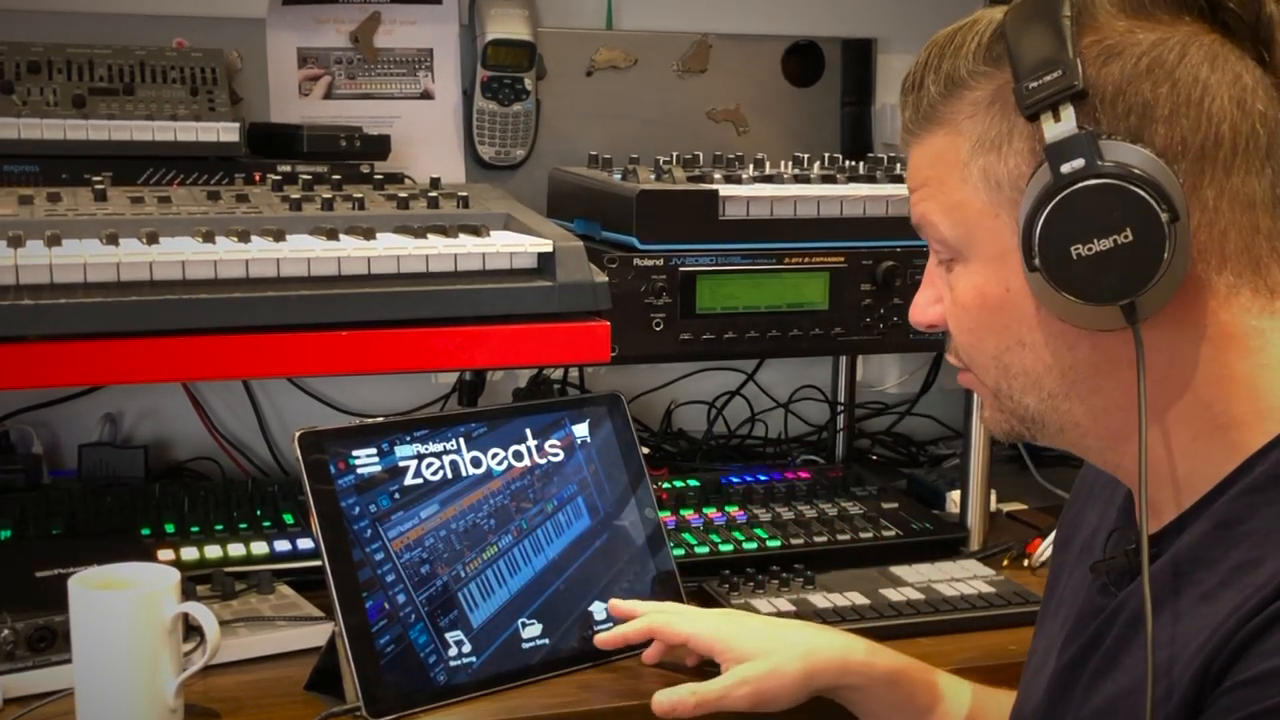
Step: Bring up the iPad app switcher from the Zenbeats start screen, showing Stagelight and Safari
click(592, 622)
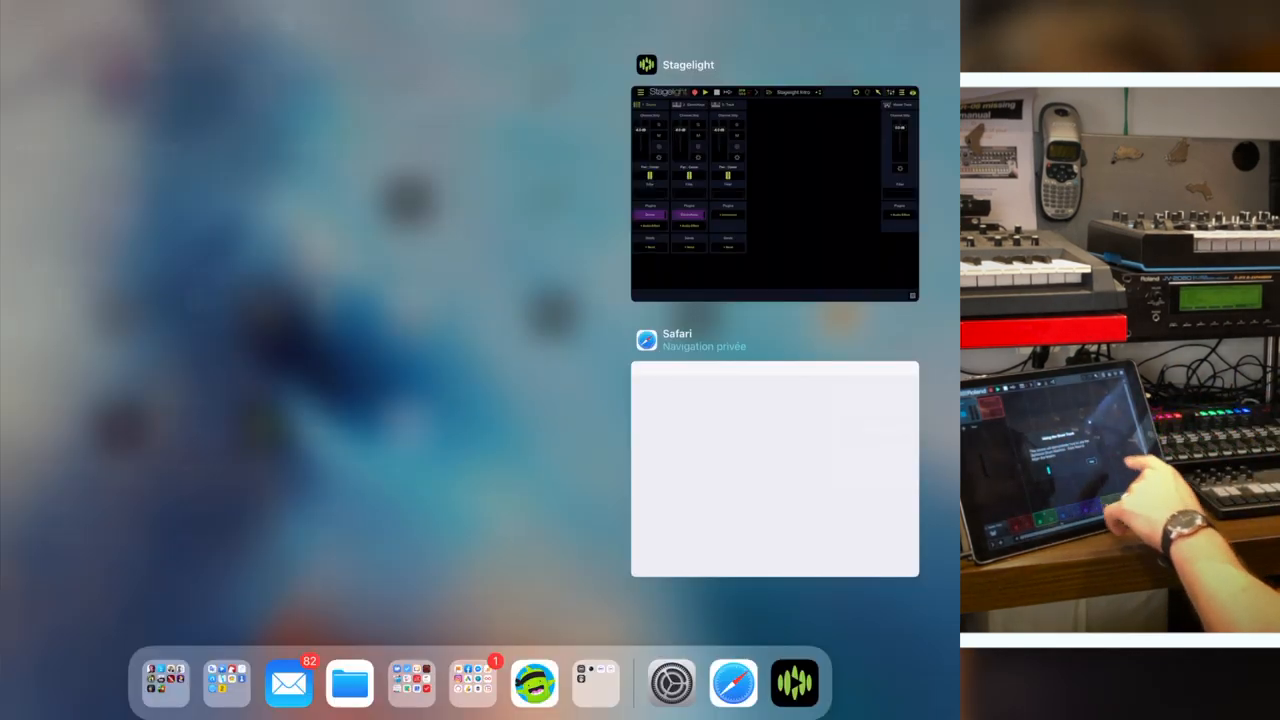
Step: Return to the song, start playback and advance through the pattern size, swing and drum gain tips
click(776, 192)
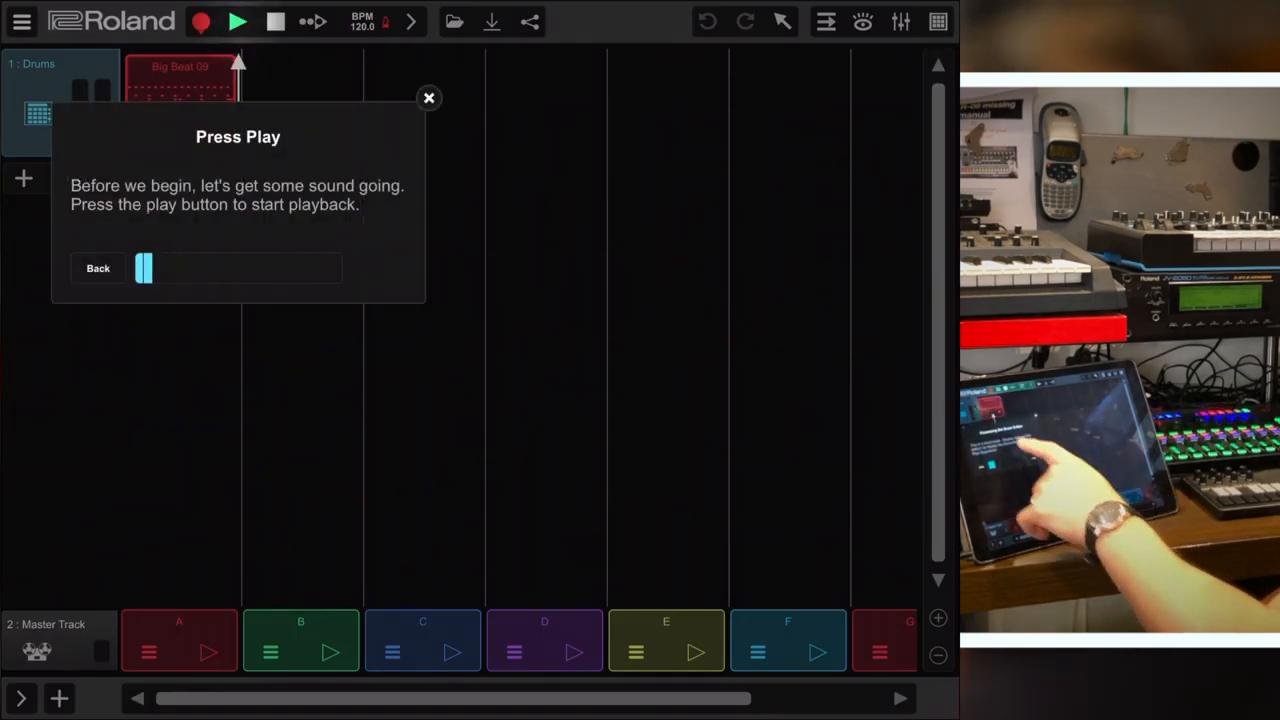
click(236, 20)
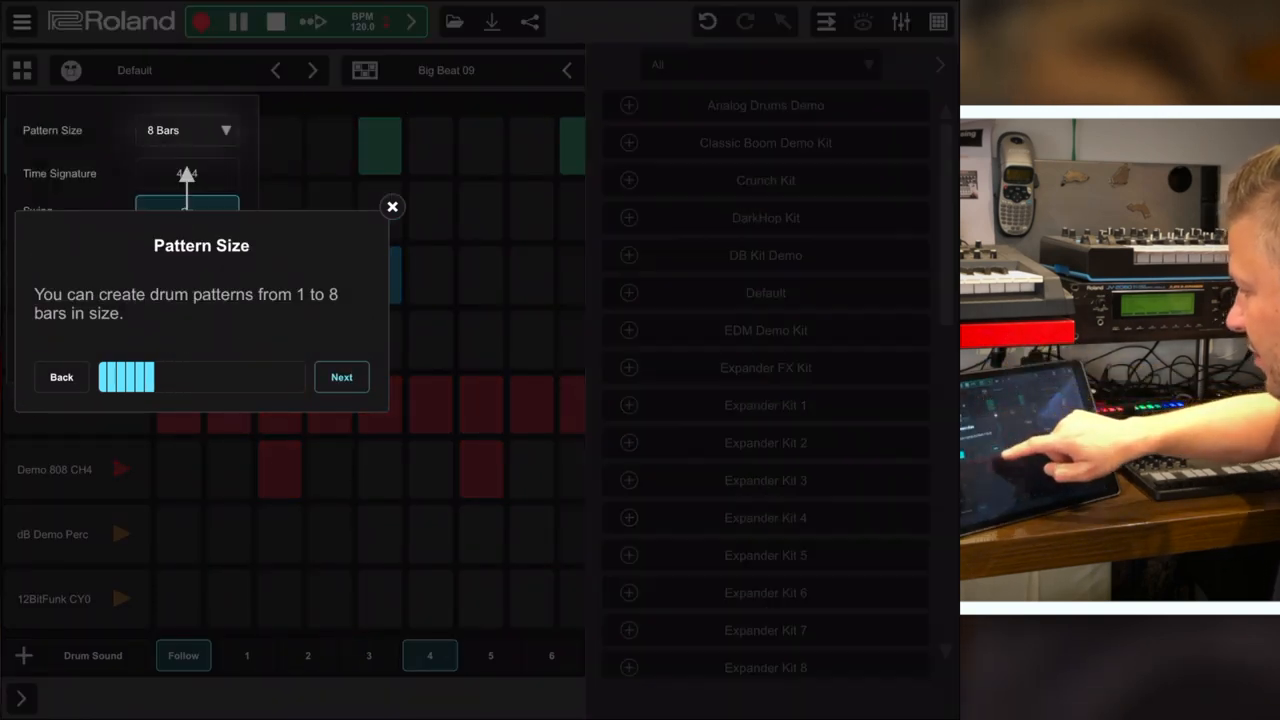
click(340, 376)
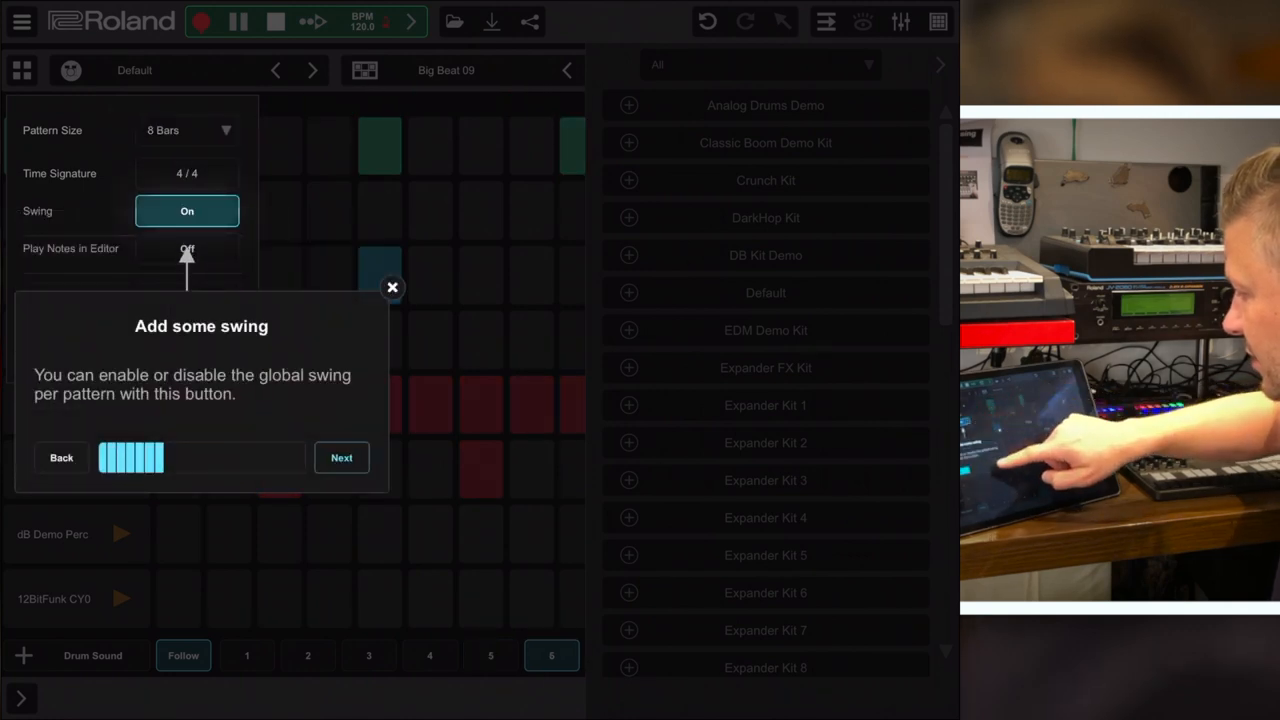
click(340, 456)
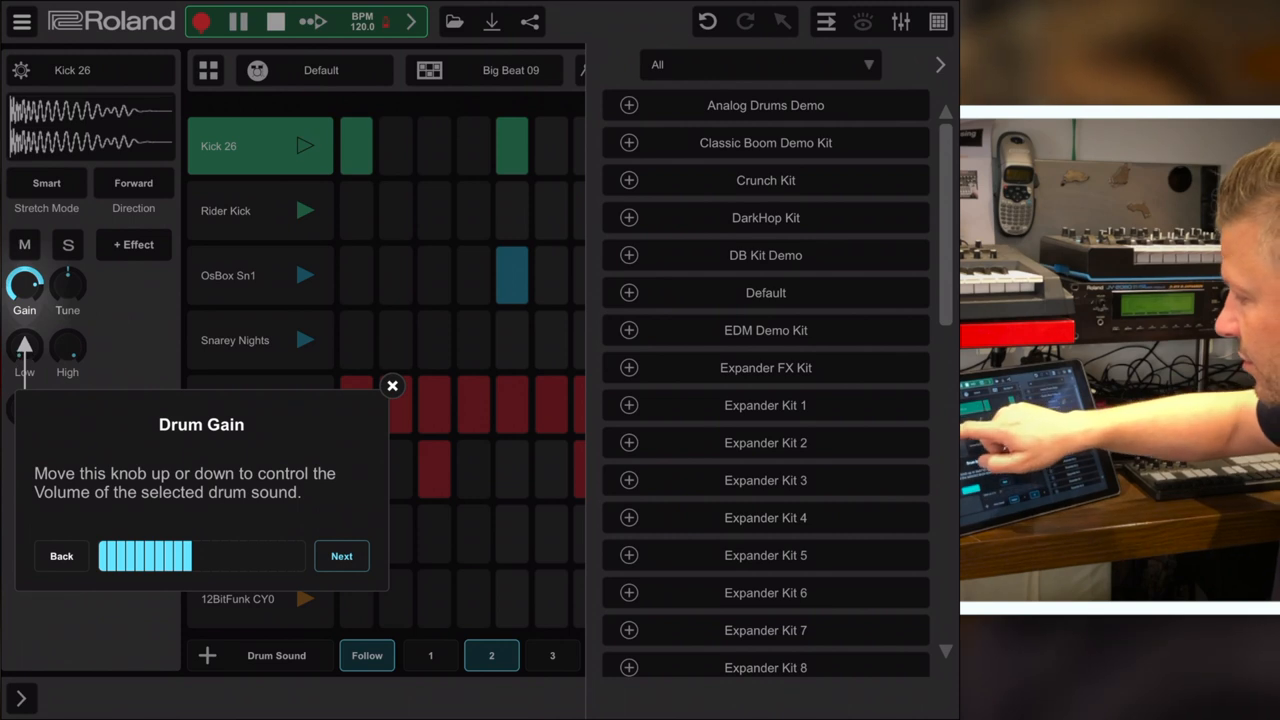
click(552, 656)
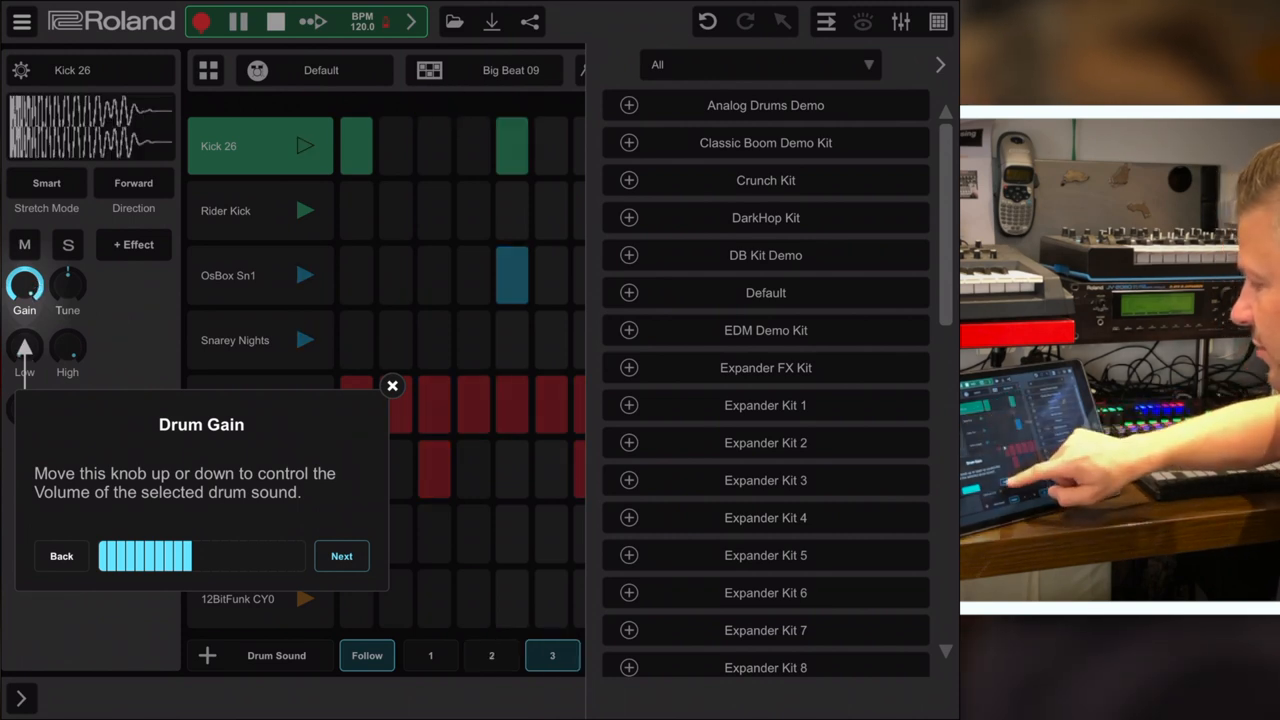
Step: Advance through the panning, tuning and low cut tips, then ask to quit the lesson
click(340, 556)
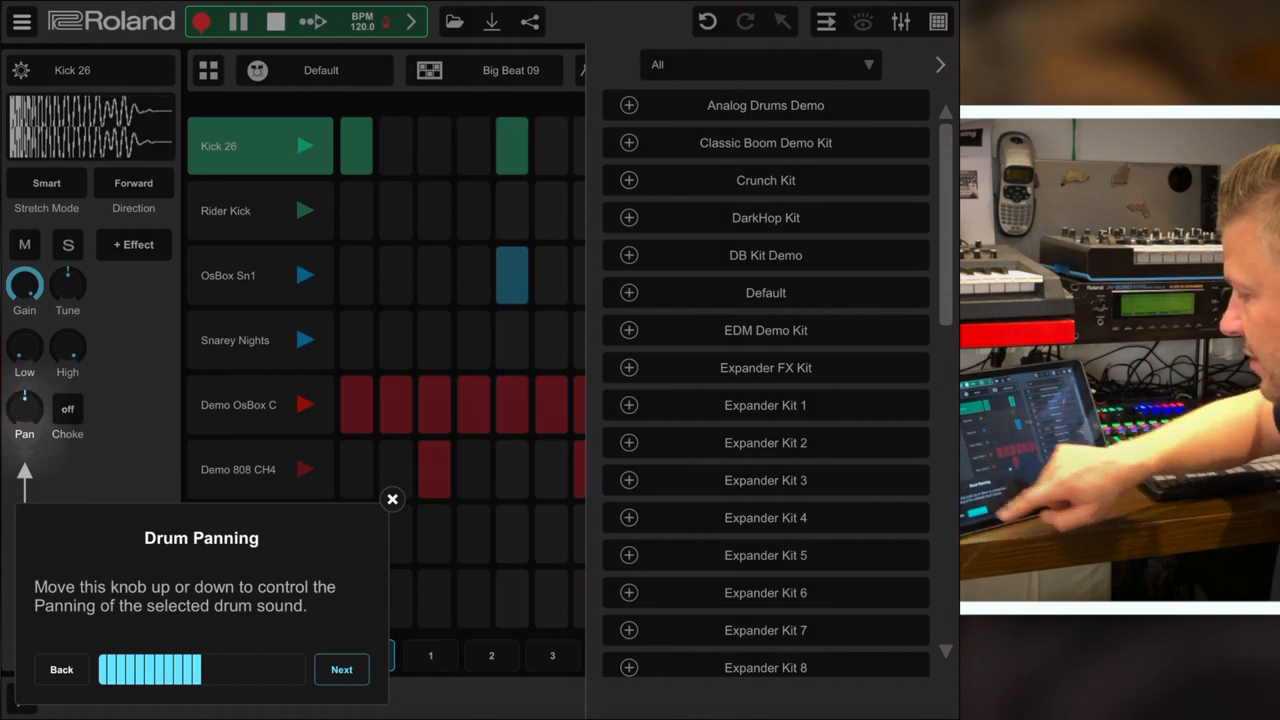
click(340, 668)
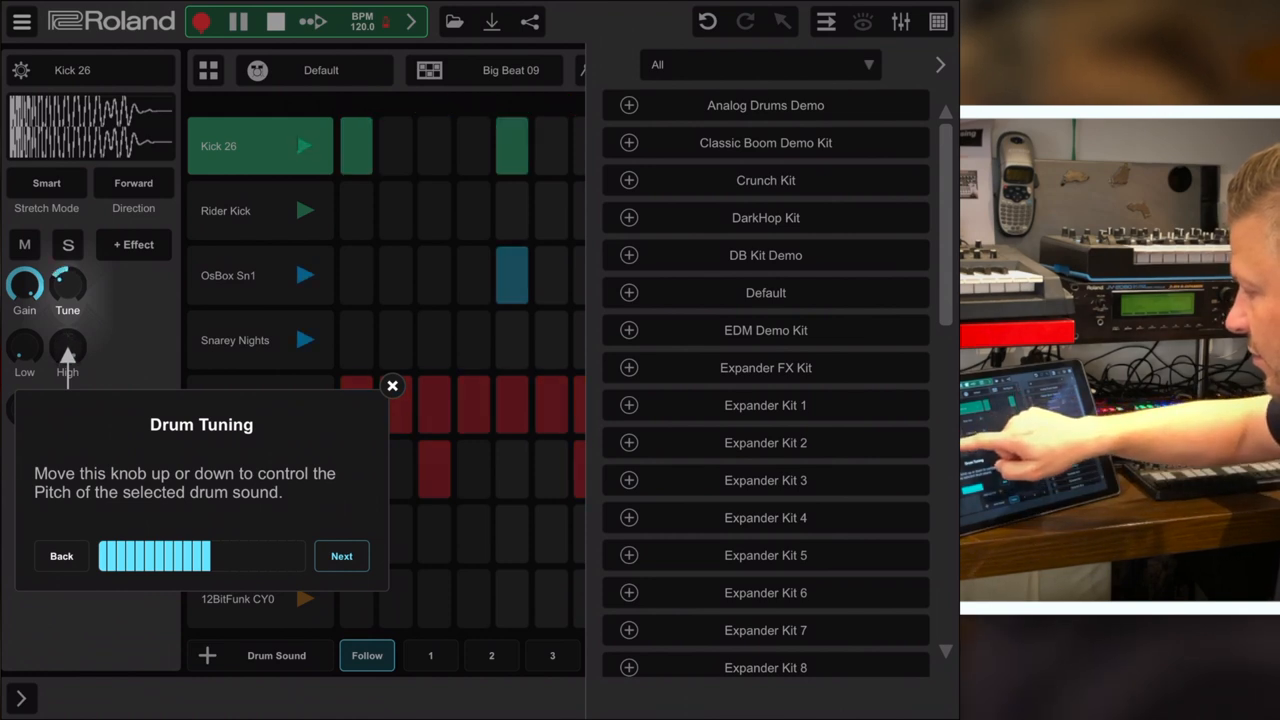
click(430, 656)
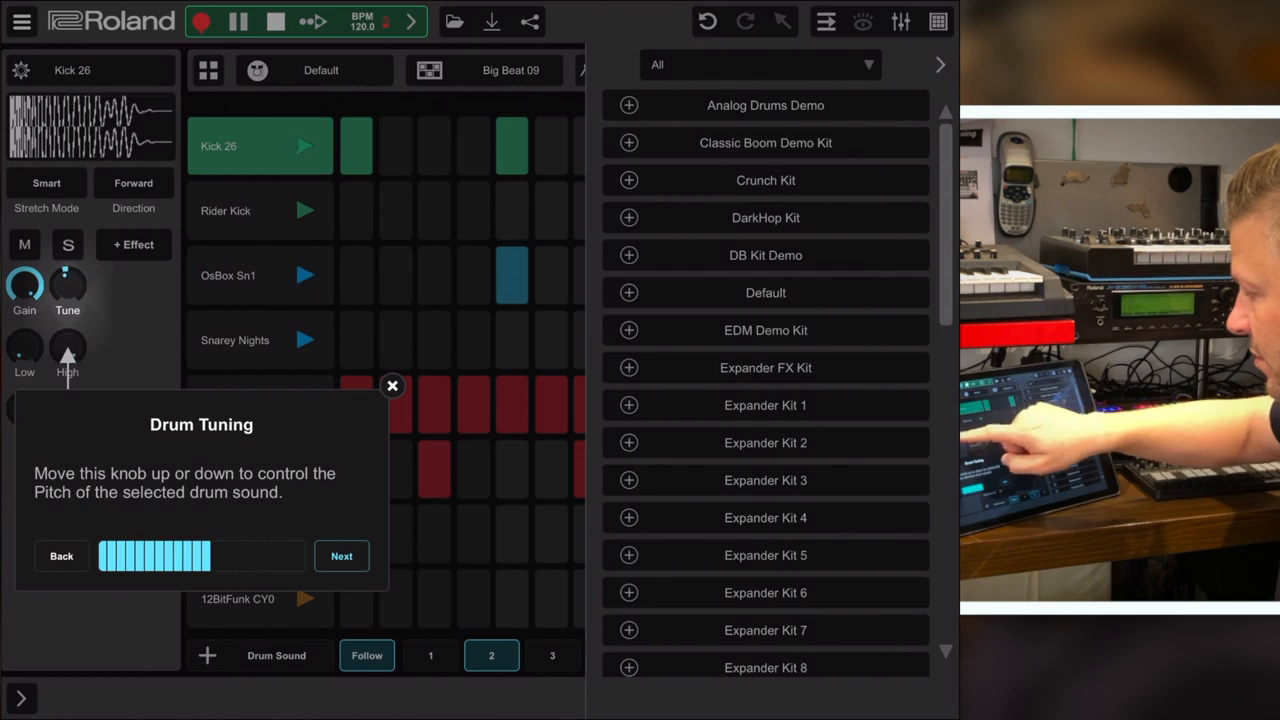
click(340, 556)
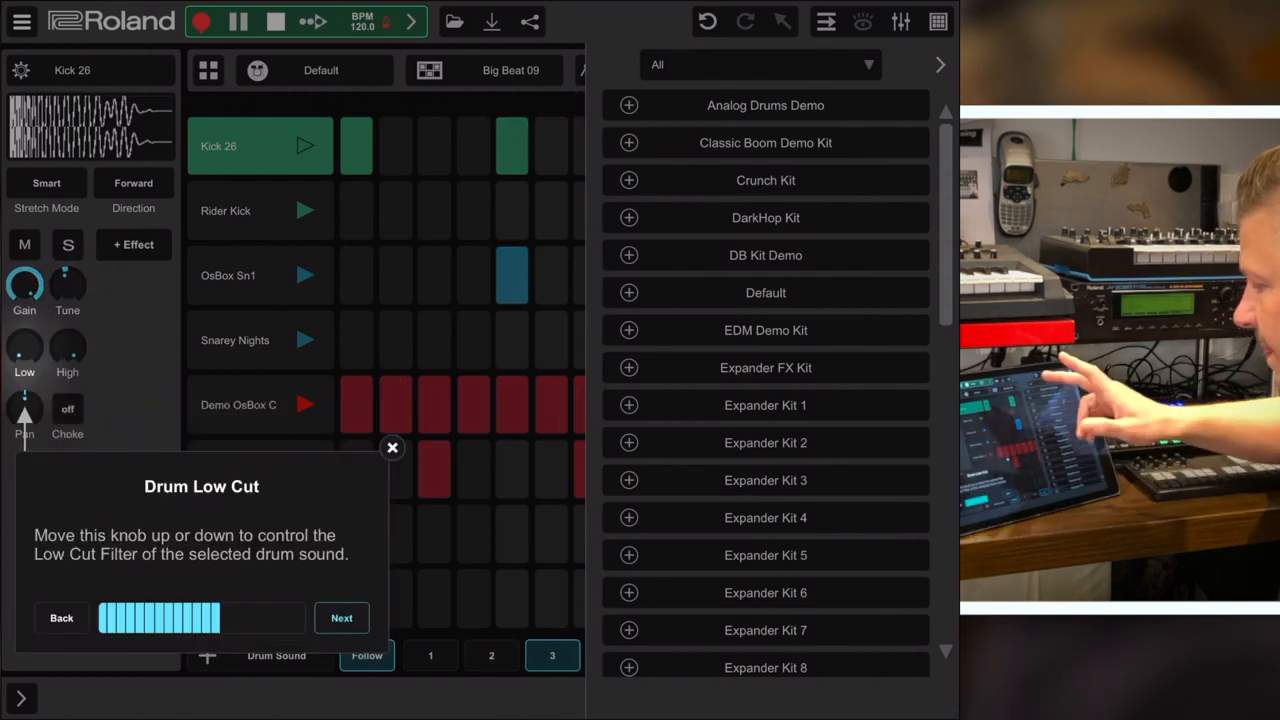
click(392, 448)
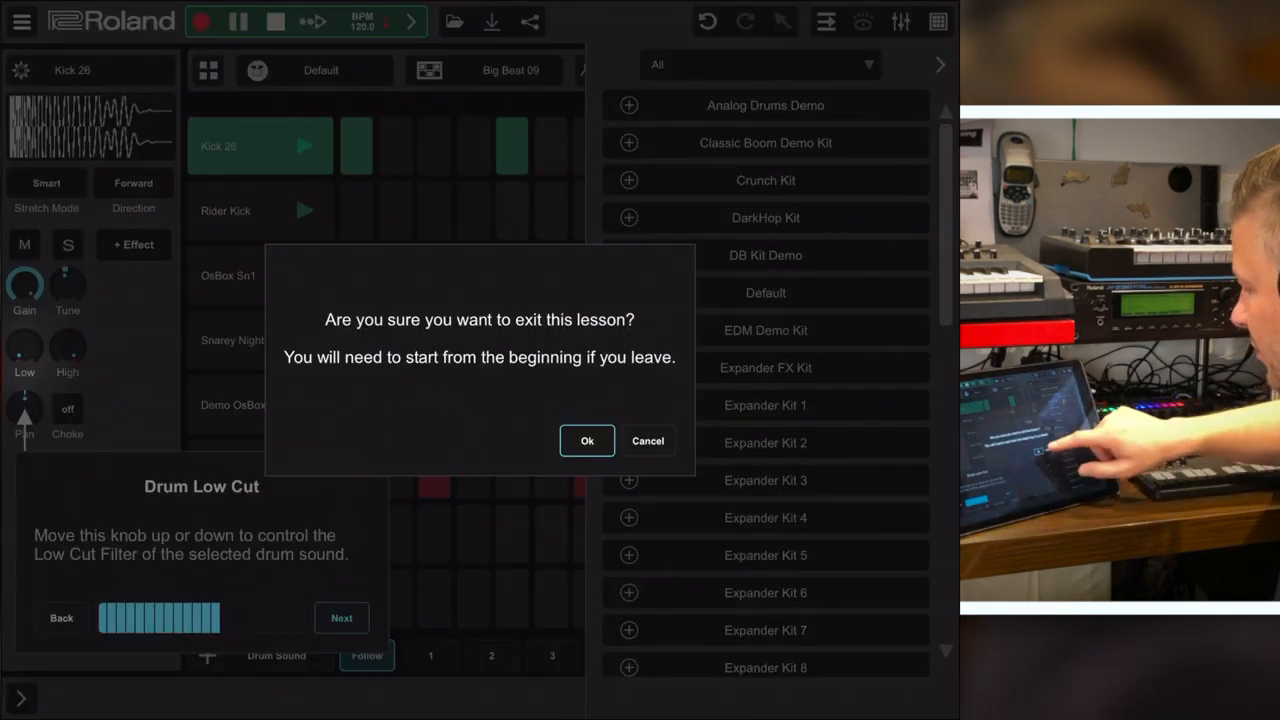
Step: Confirm leaving the lesson and add a keyboard-played instrument track beside the drums
click(588, 440)
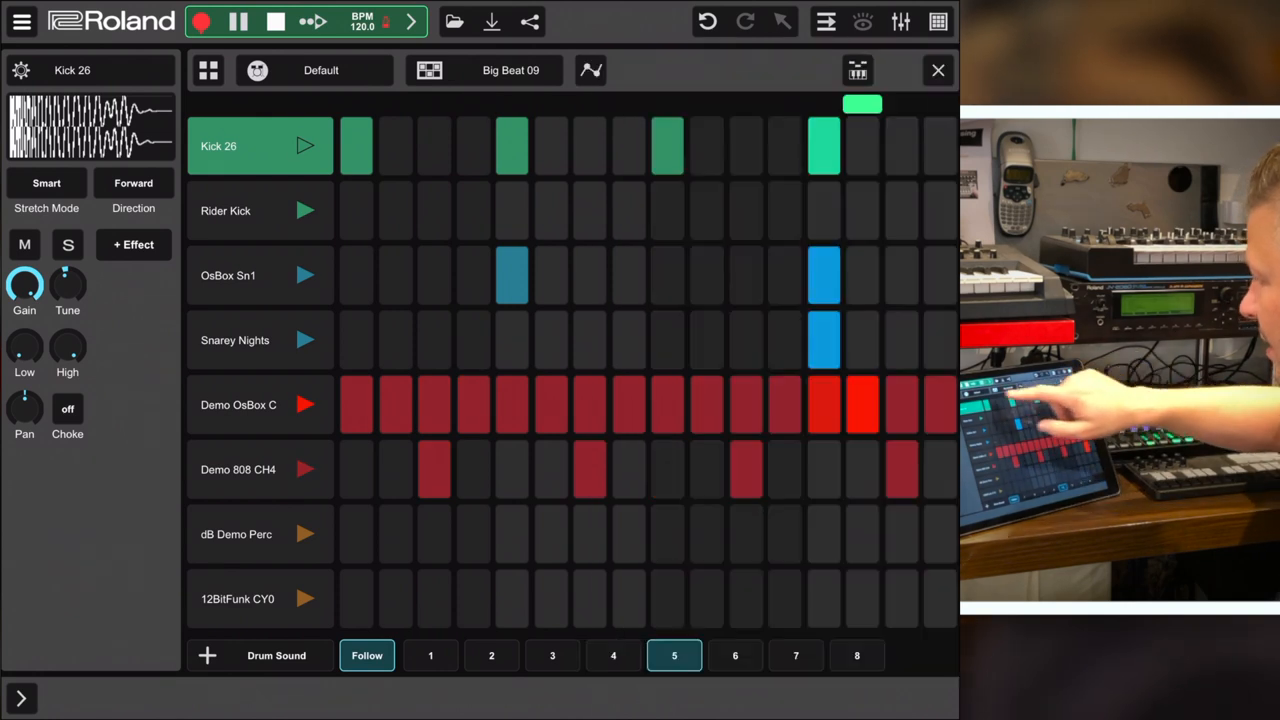
click(736, 656)
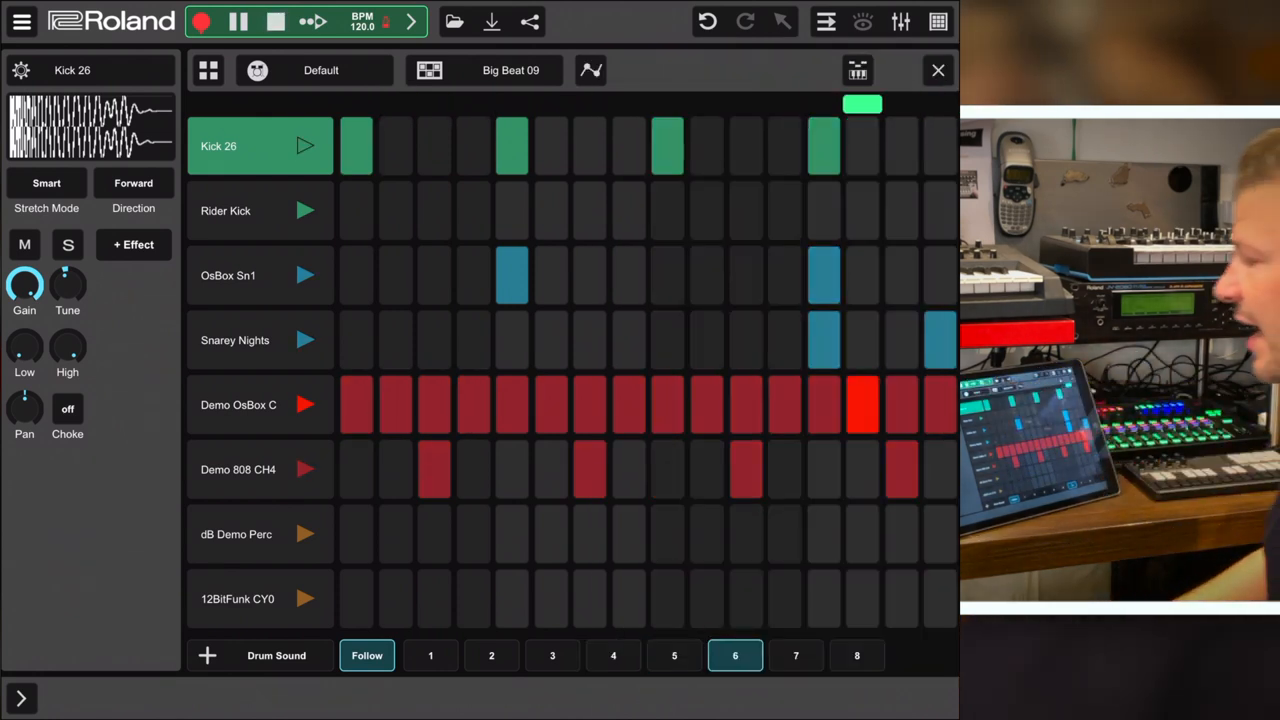
click(276, 20)
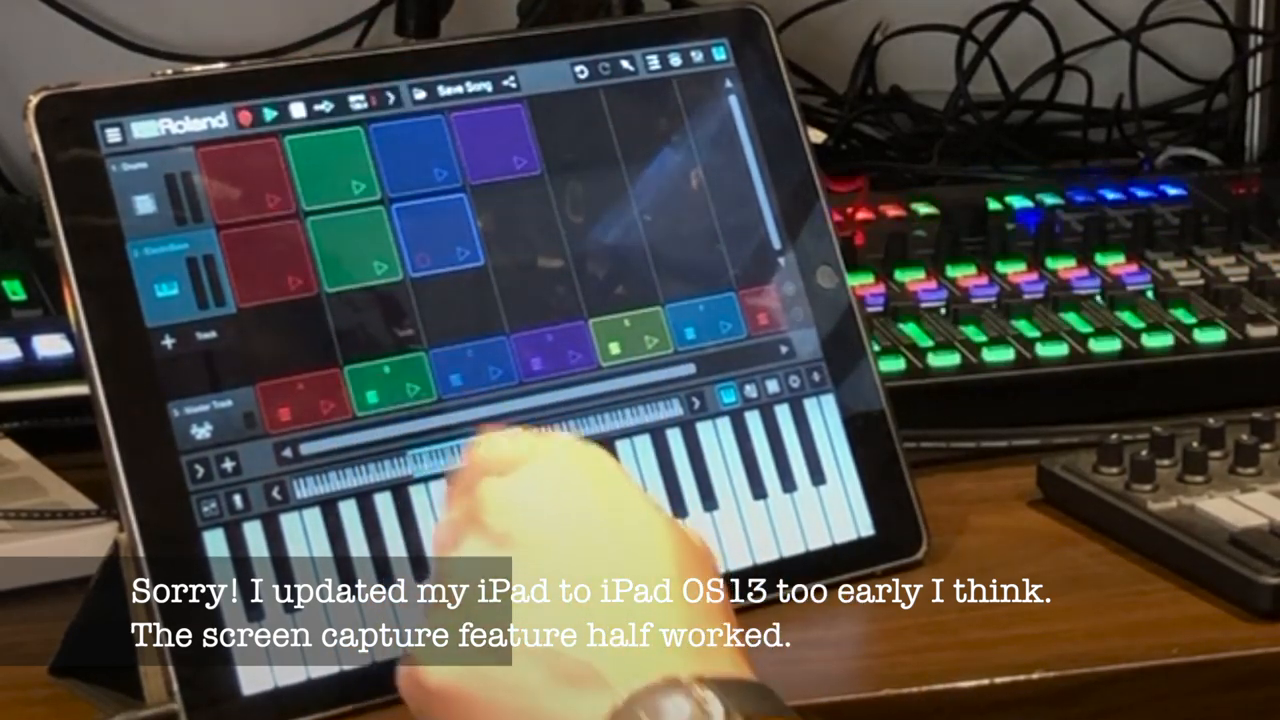
Step: Open the drum clip in the pattern editor with the kit browser alongside
click(270, 98)
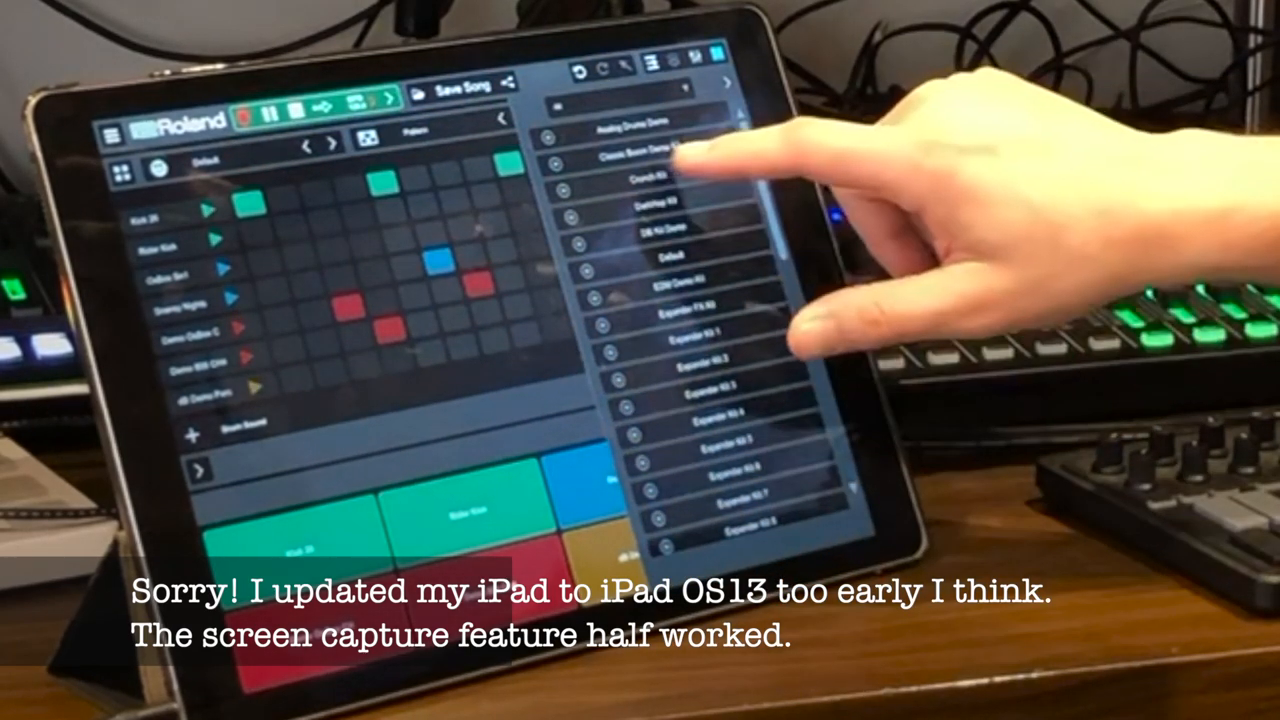
Step: Audition Crunch Kit, Classic Boom Demo Kit, DB Kit Demo and Expander kits, ending on Expander Kit 24
click(650, 178)
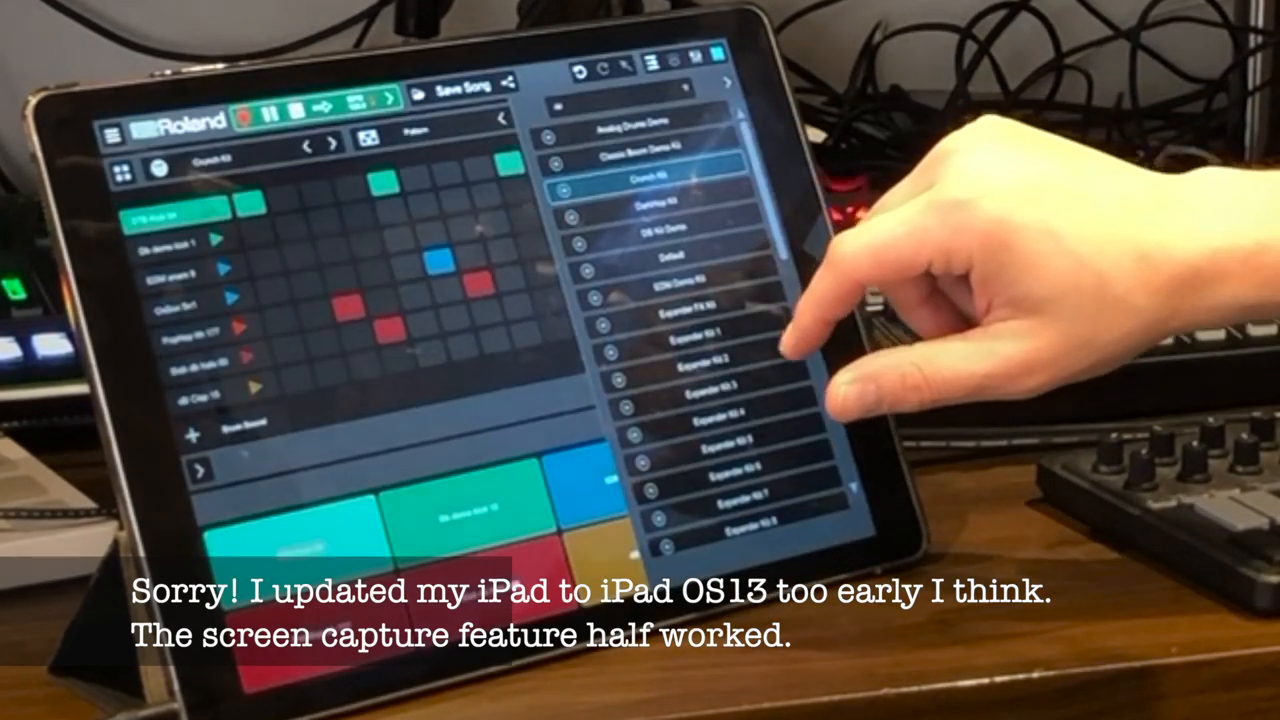
click(656, 160)
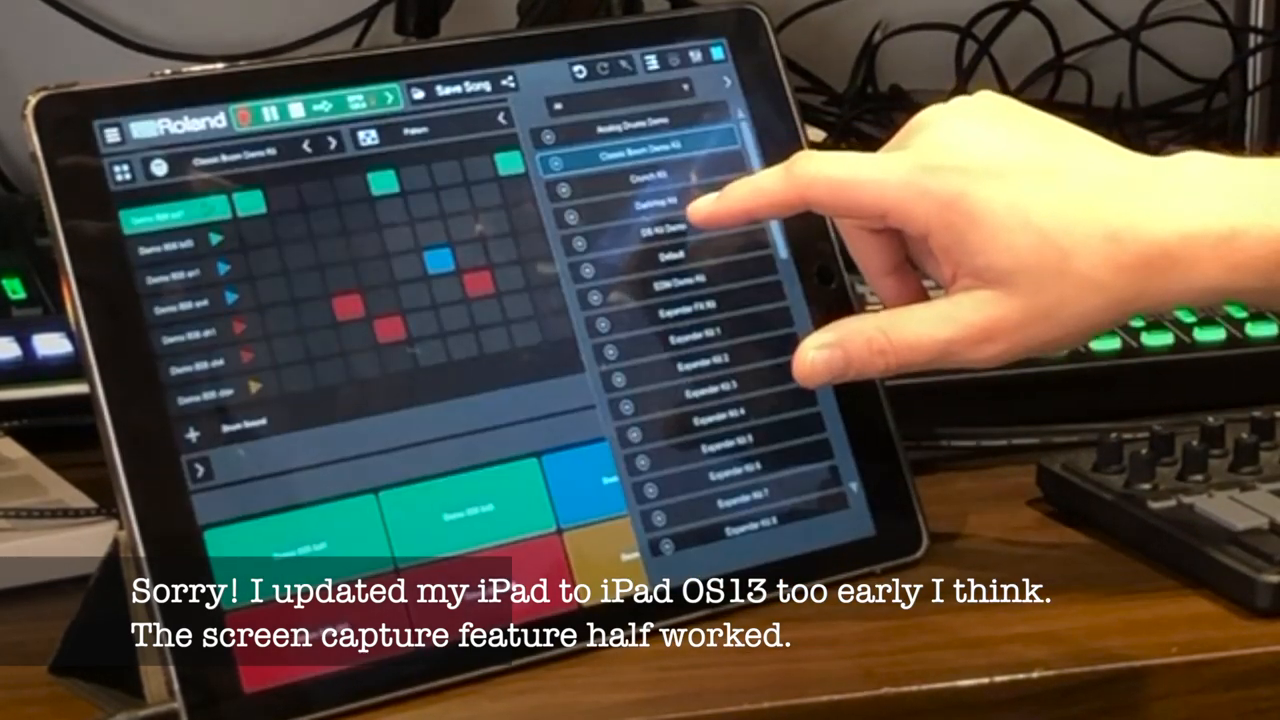
click(680, 240)
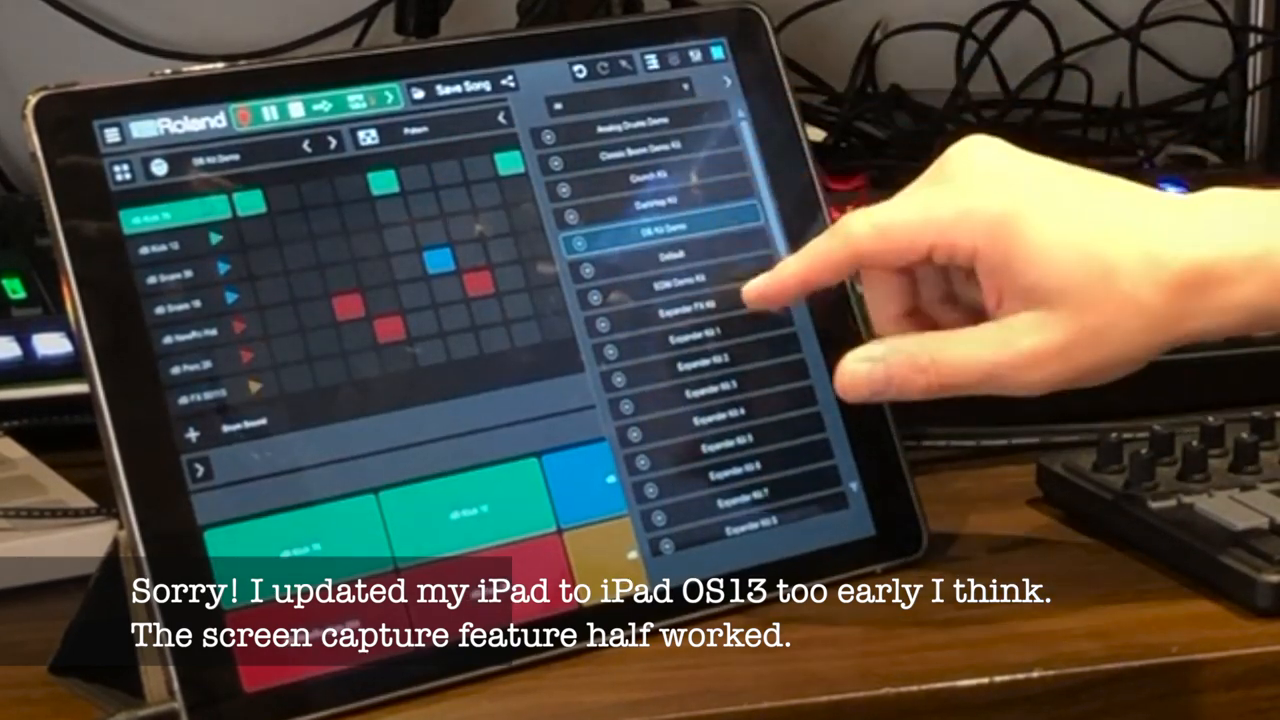
scroll(down, 3)
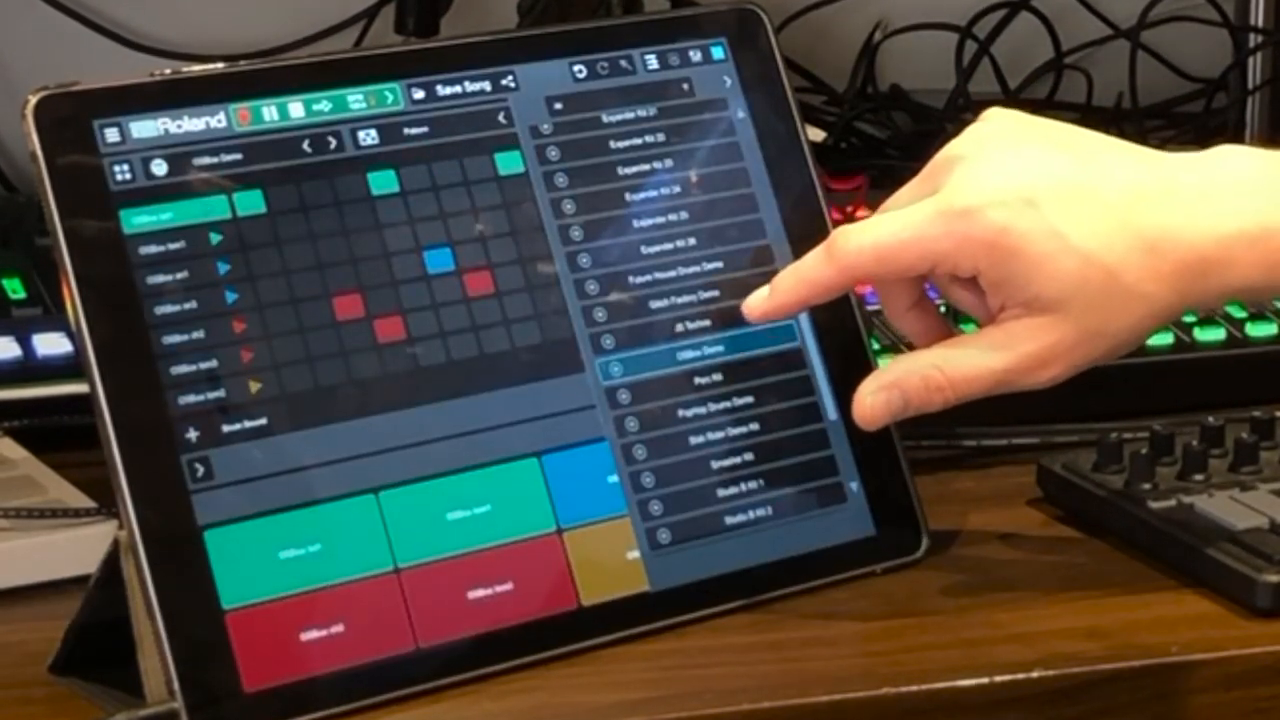
click(690, 264)
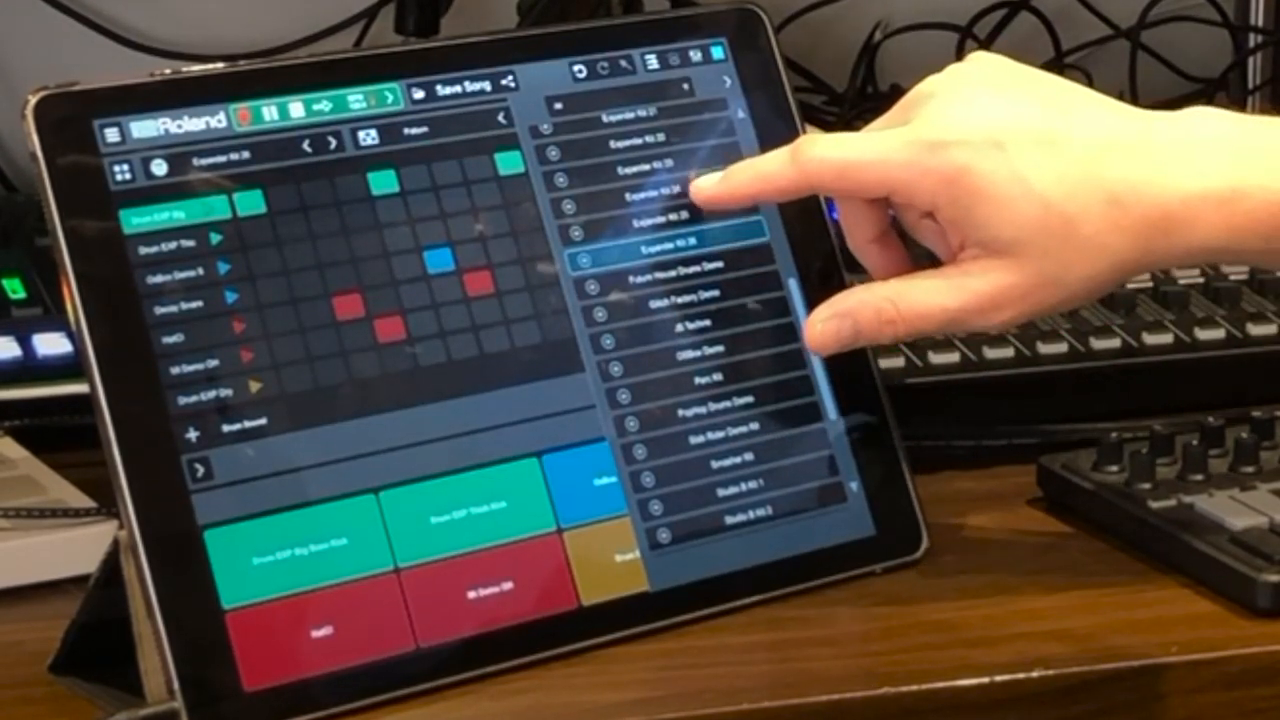
click(680, 184)
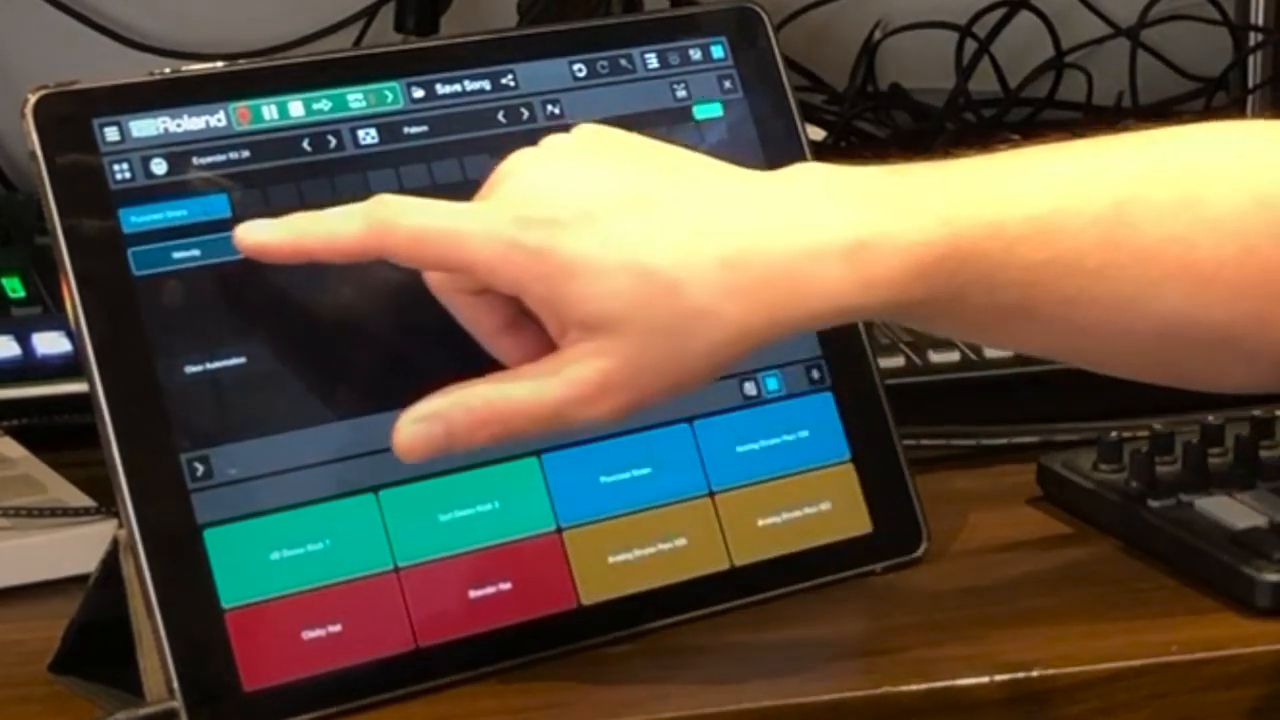
Step: Switch the automation lane from Velocity to another drum parameter and set a step's value for it
click(160, 252)
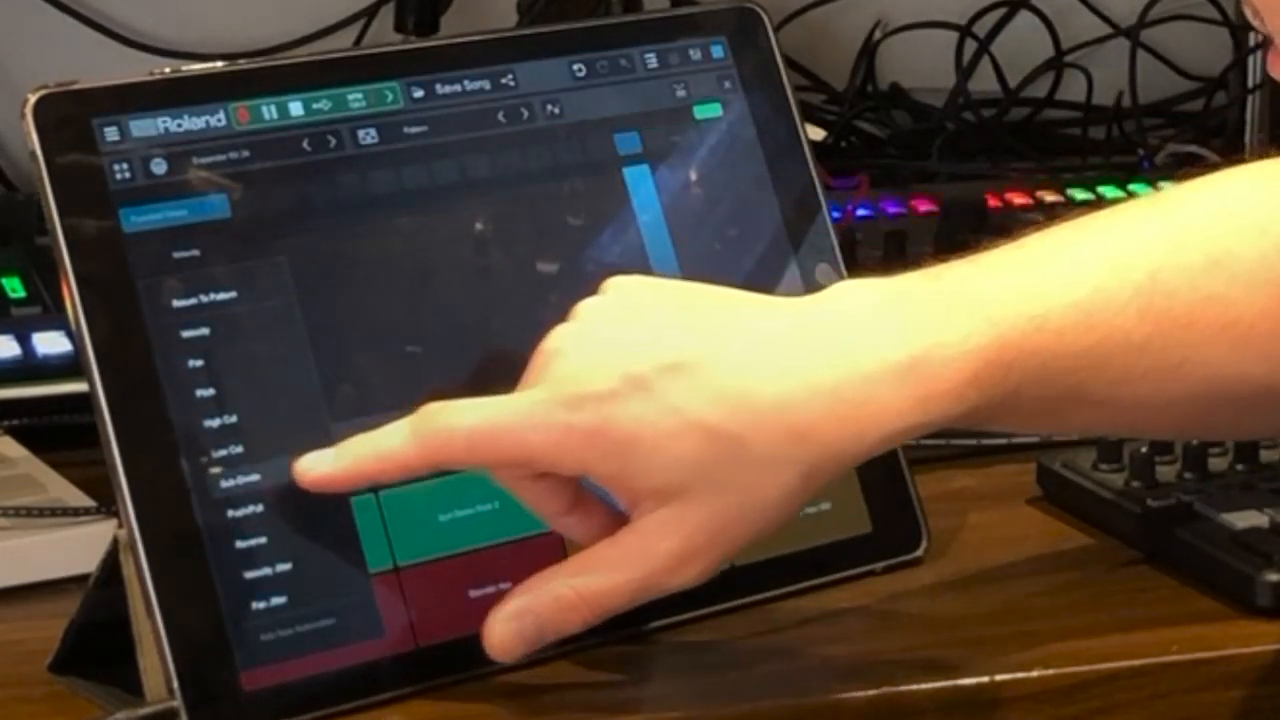
click(230, 480)
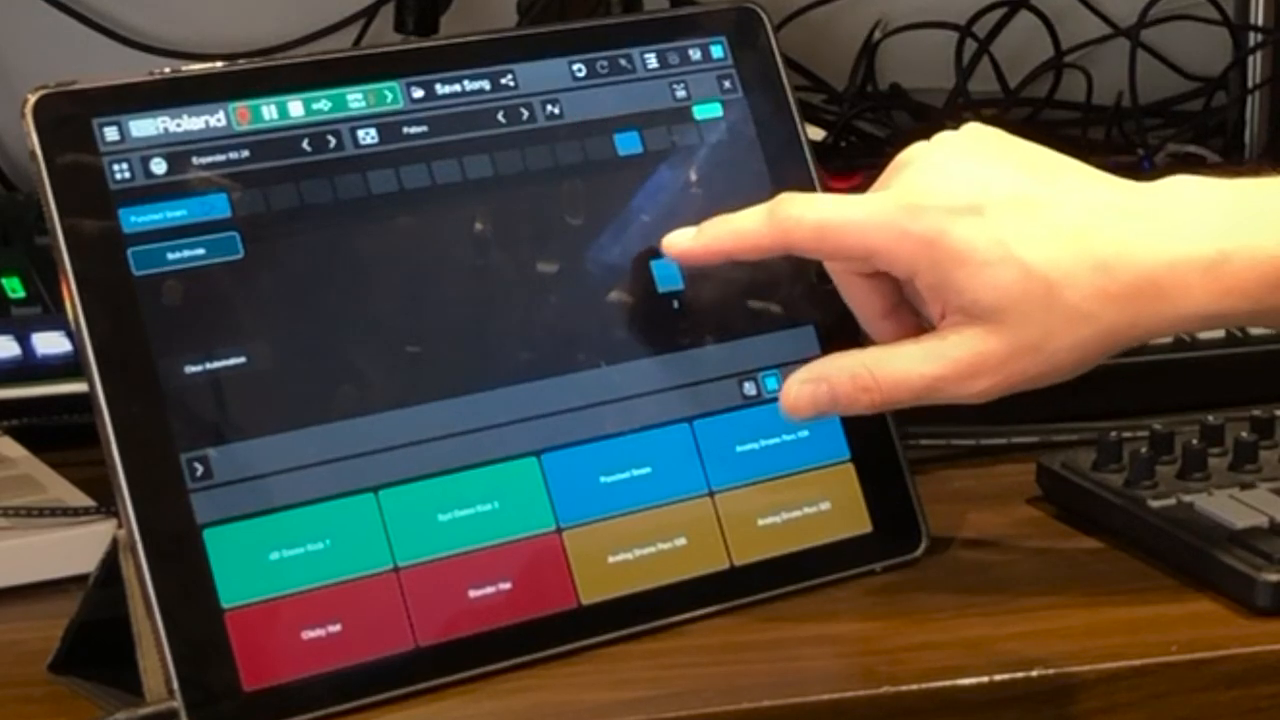
drag(660, 280, 644, 200)
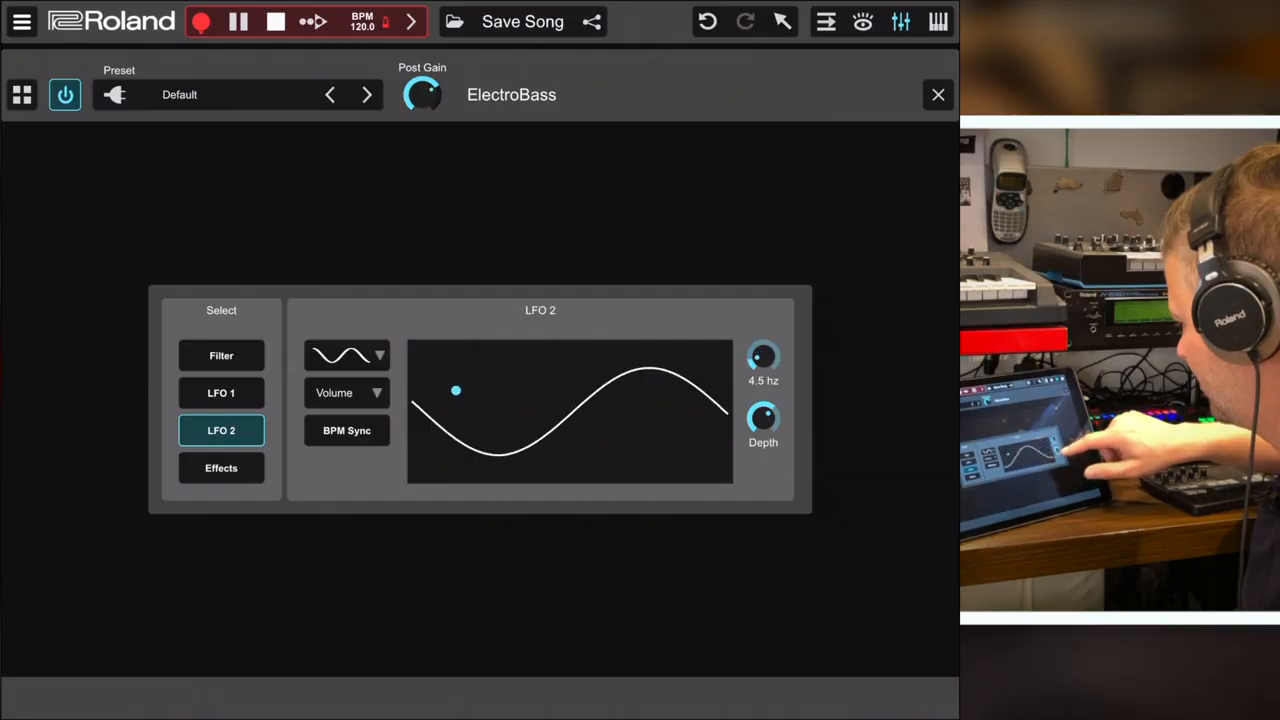
Step: Adjust the ElectroBass Crush and Chorus effect mix levels on the Effects page
click(220, 468)
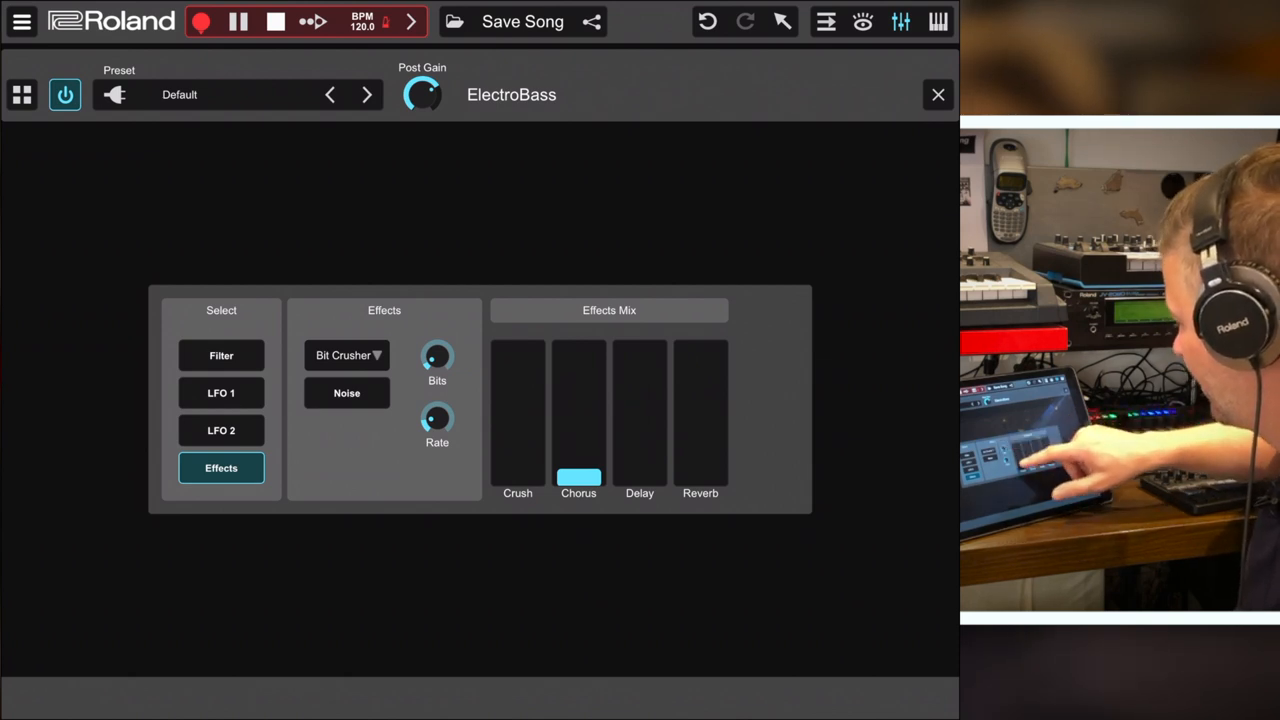
drag(516, 476, 516, 400)
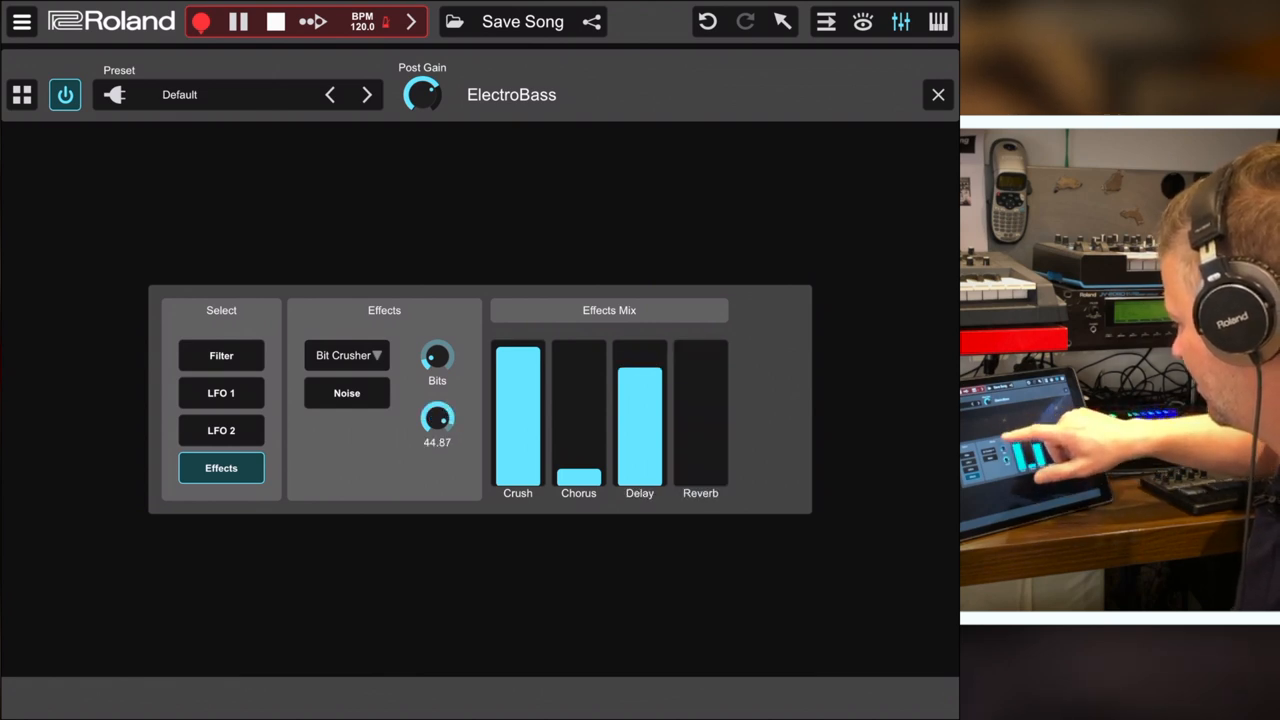
drag(436, 356, 436, 400)
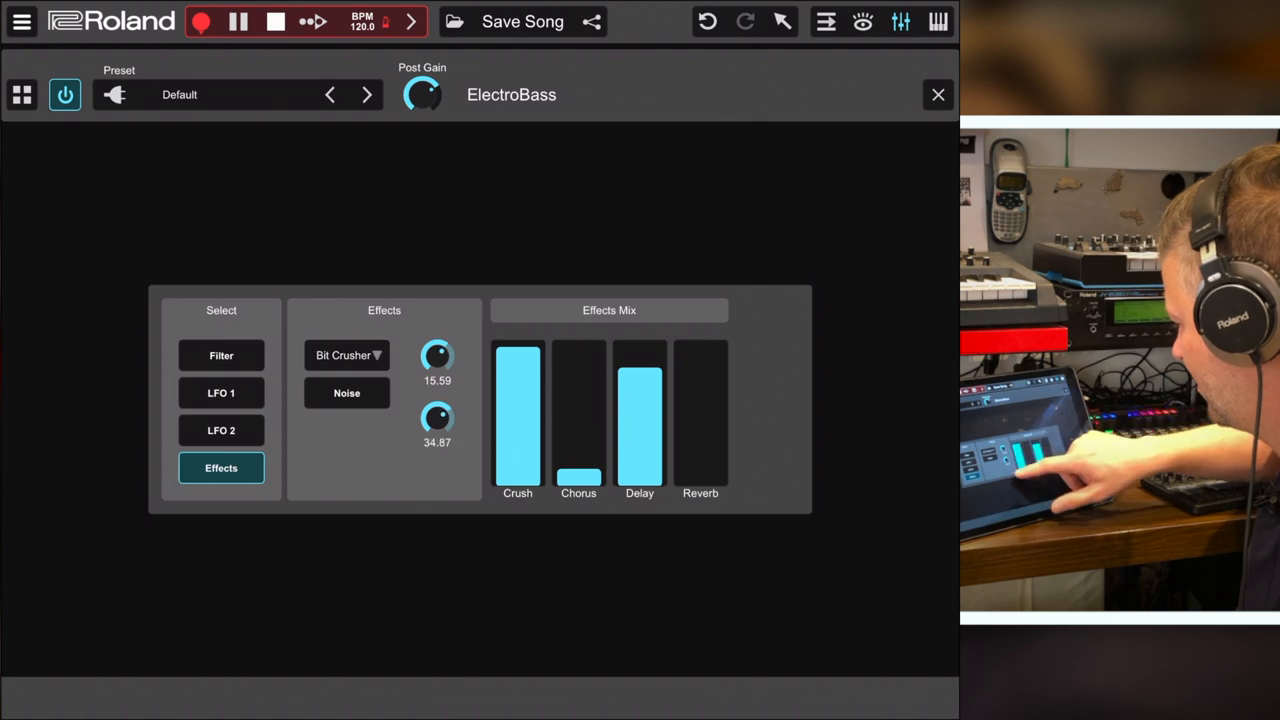
Step: Check the LFO 2 and LFO 1 pages, then rebalance toward Chorus with less Crush and no Delay
click(220, 430)
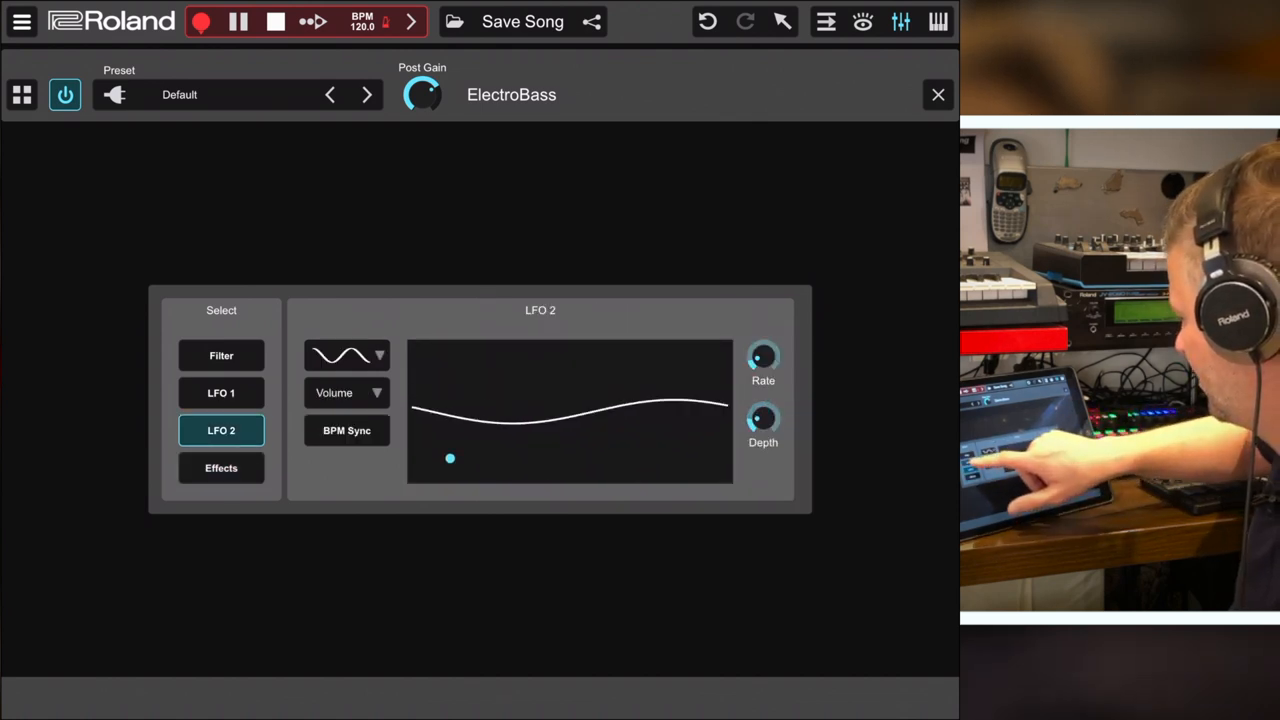
click(220, 392)
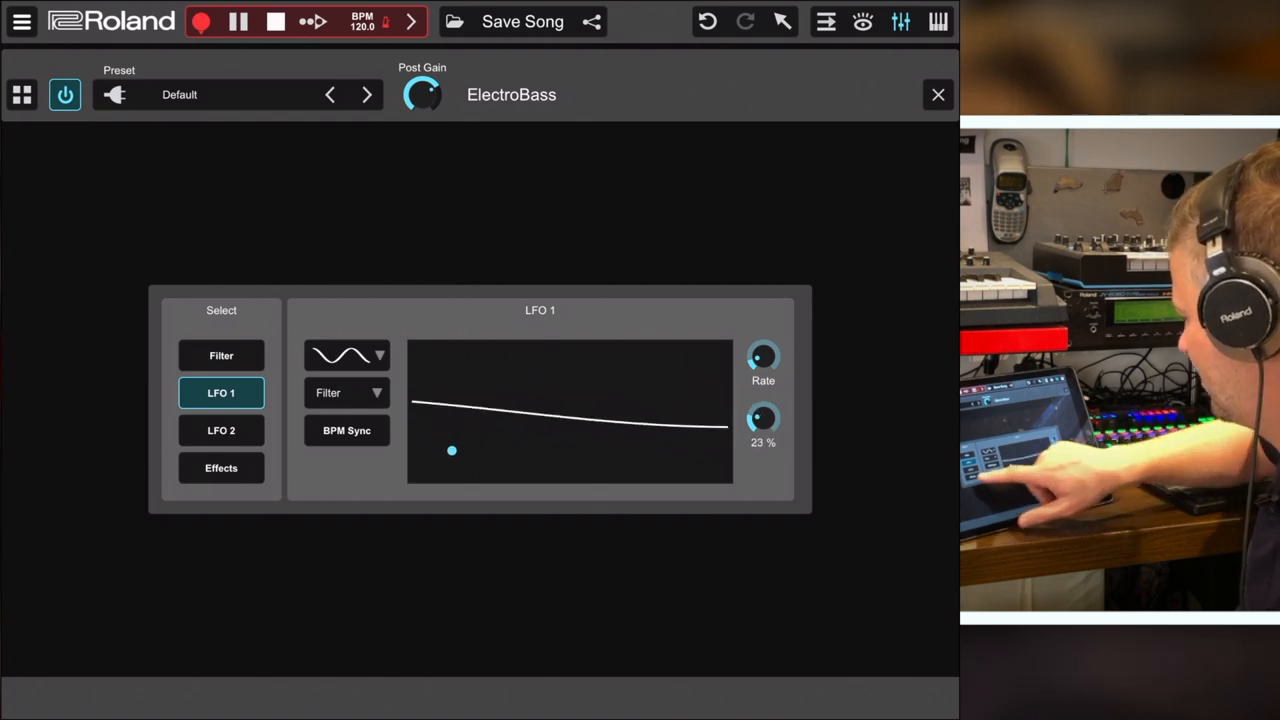
click(220, 468)
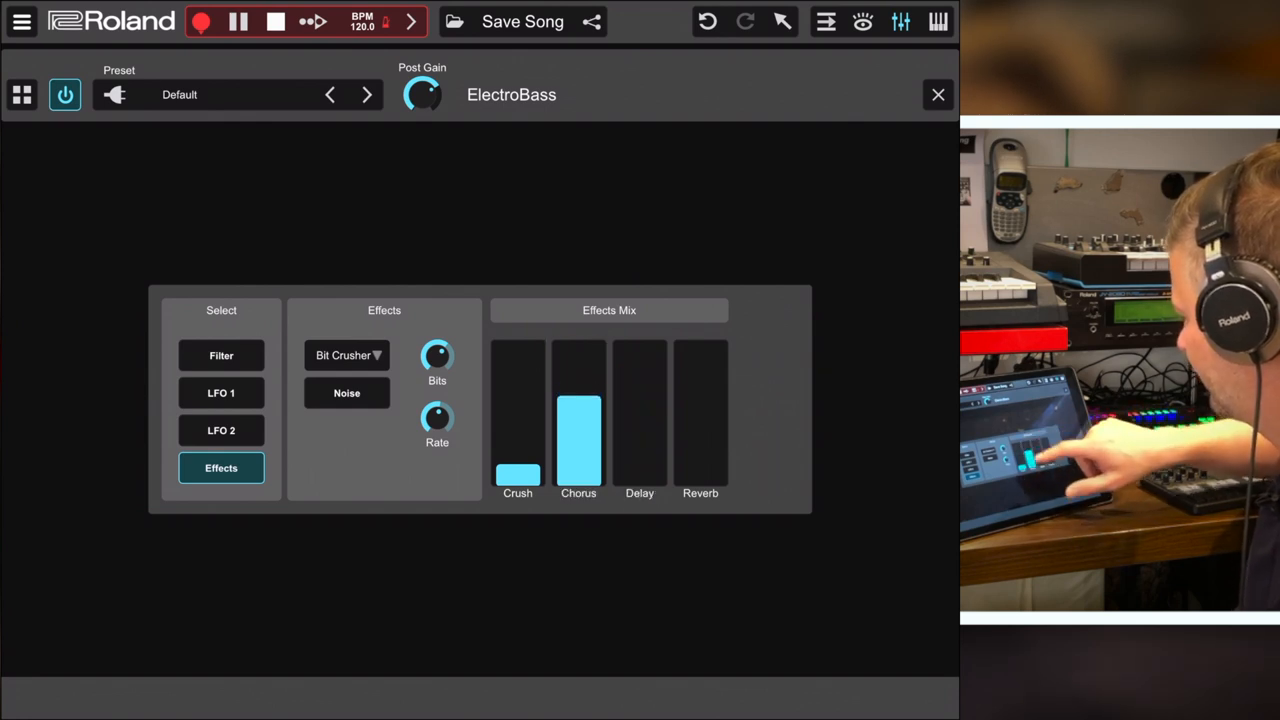
drag(578, 410, 578, 480)
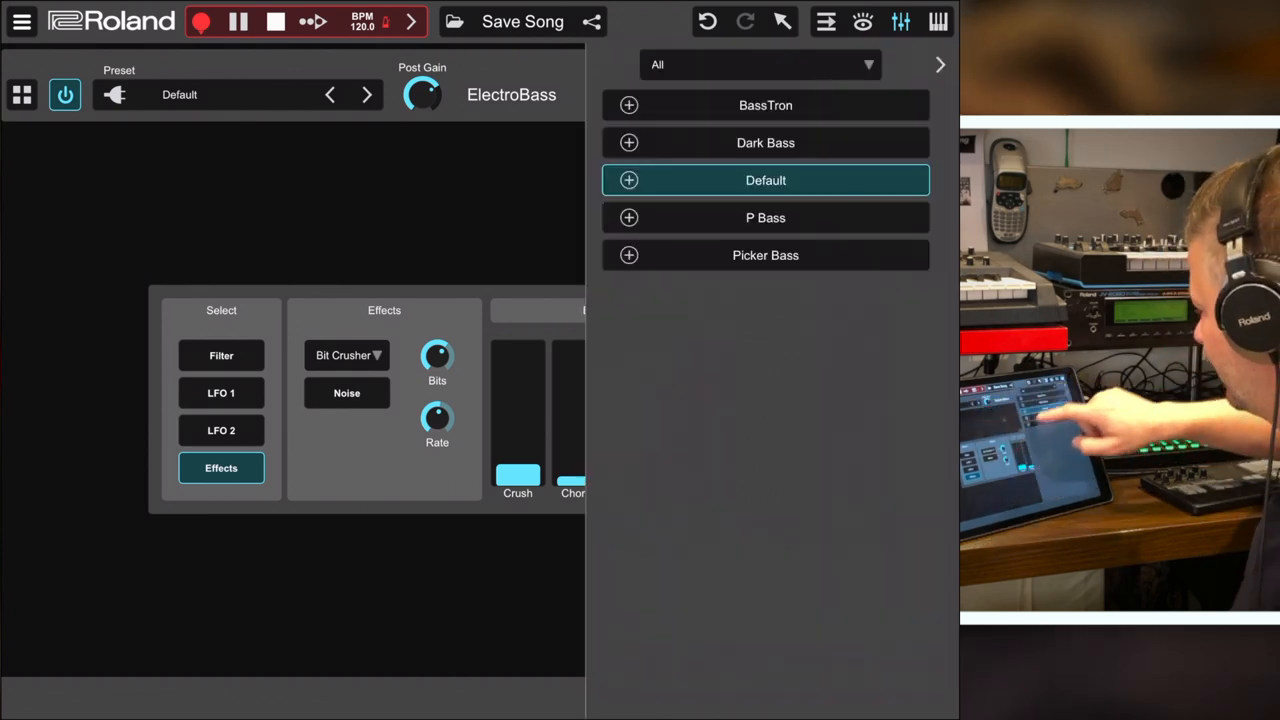
Step: Audition the Dark Bass and BassTron presets, then move to the SampleVerse instrument's presets
click(764, 142)
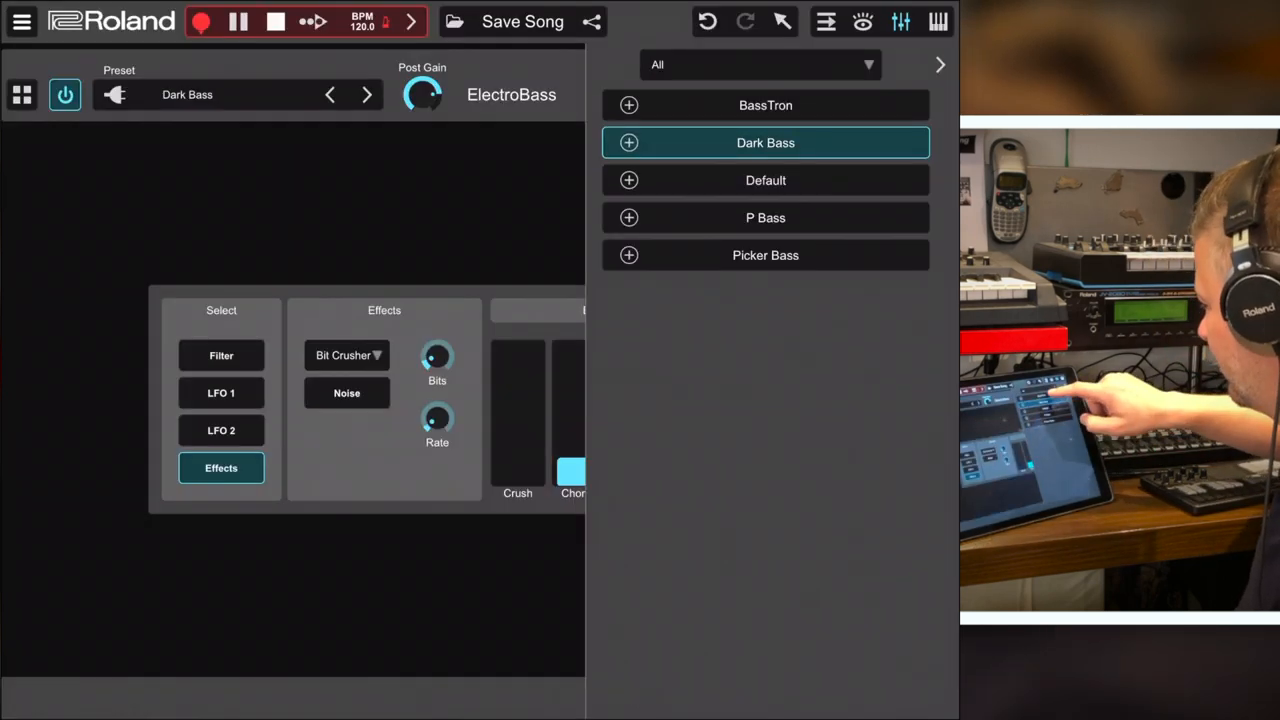
click(764, 104)
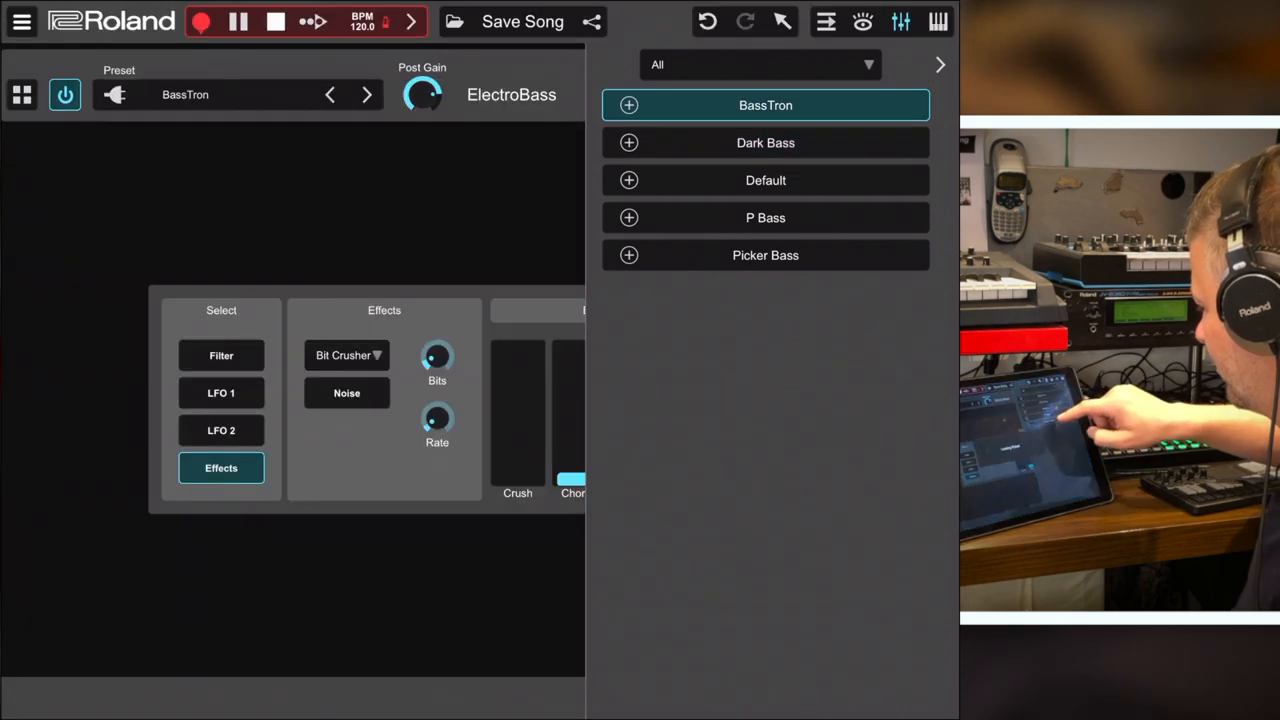
click(764, 256)
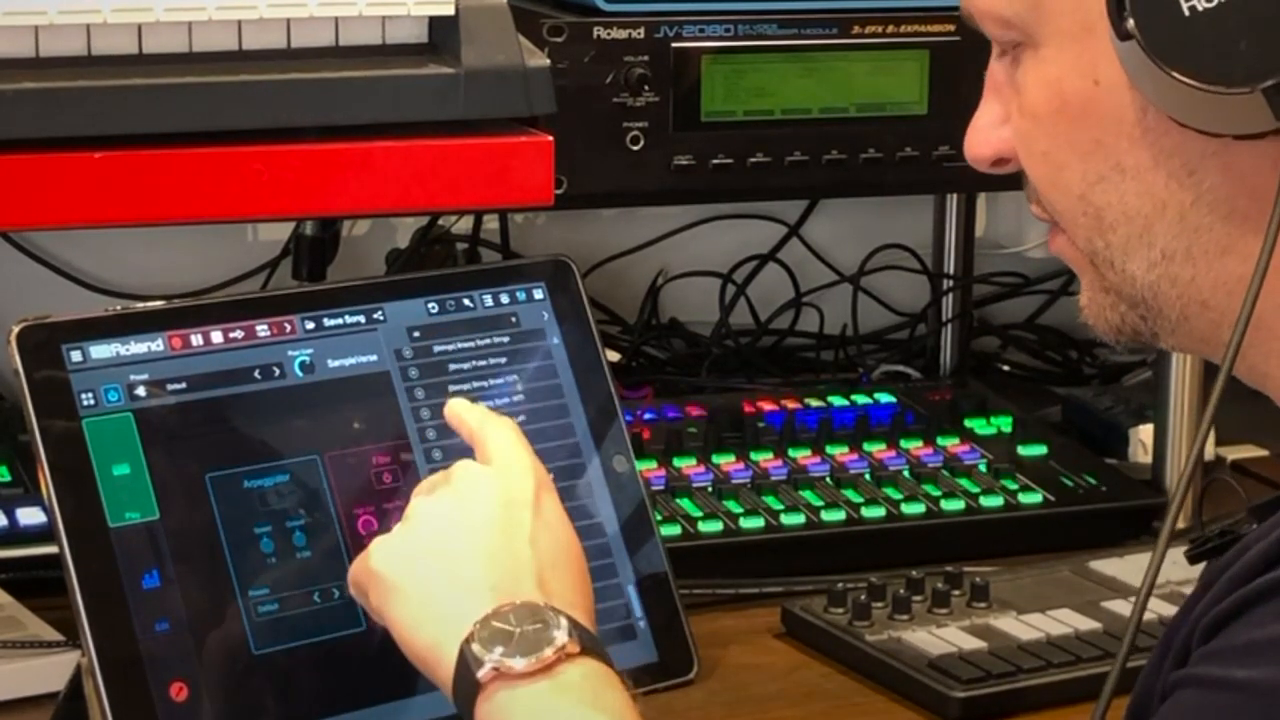
Step: Try SampleVerse presets and settle on [ARP-2] Good Day
click(470, 430)
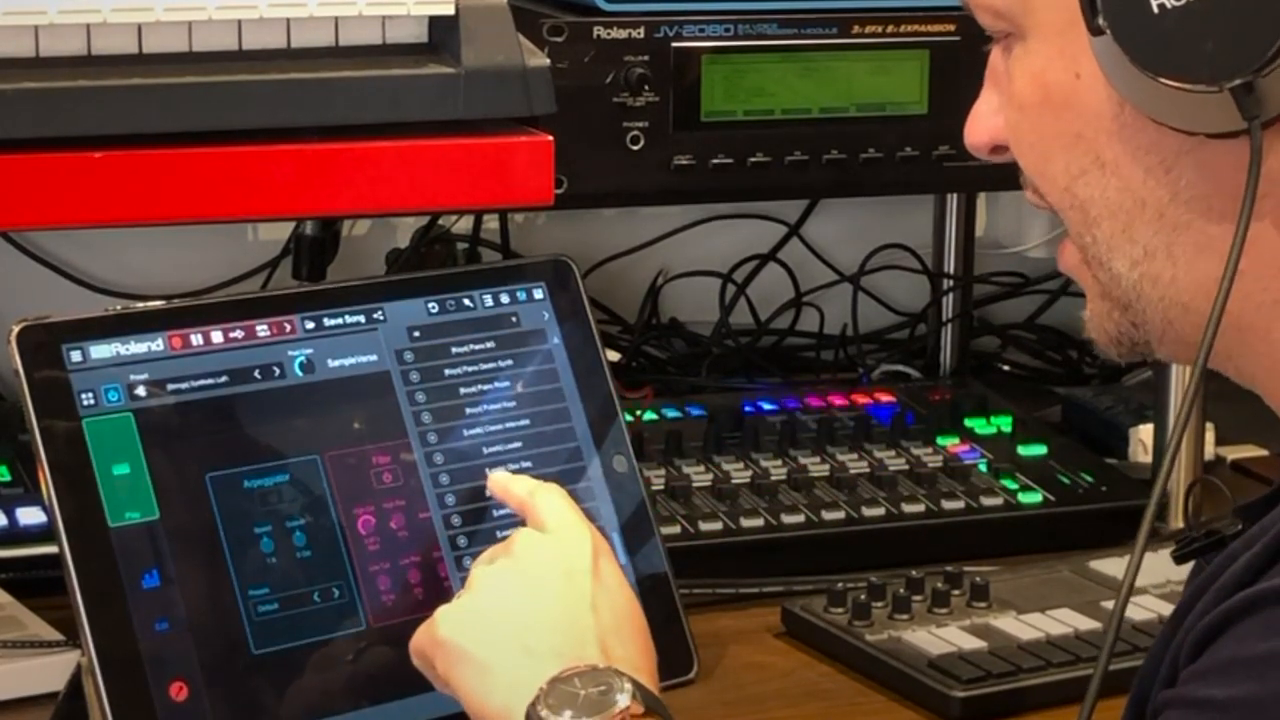
click(496, 470)
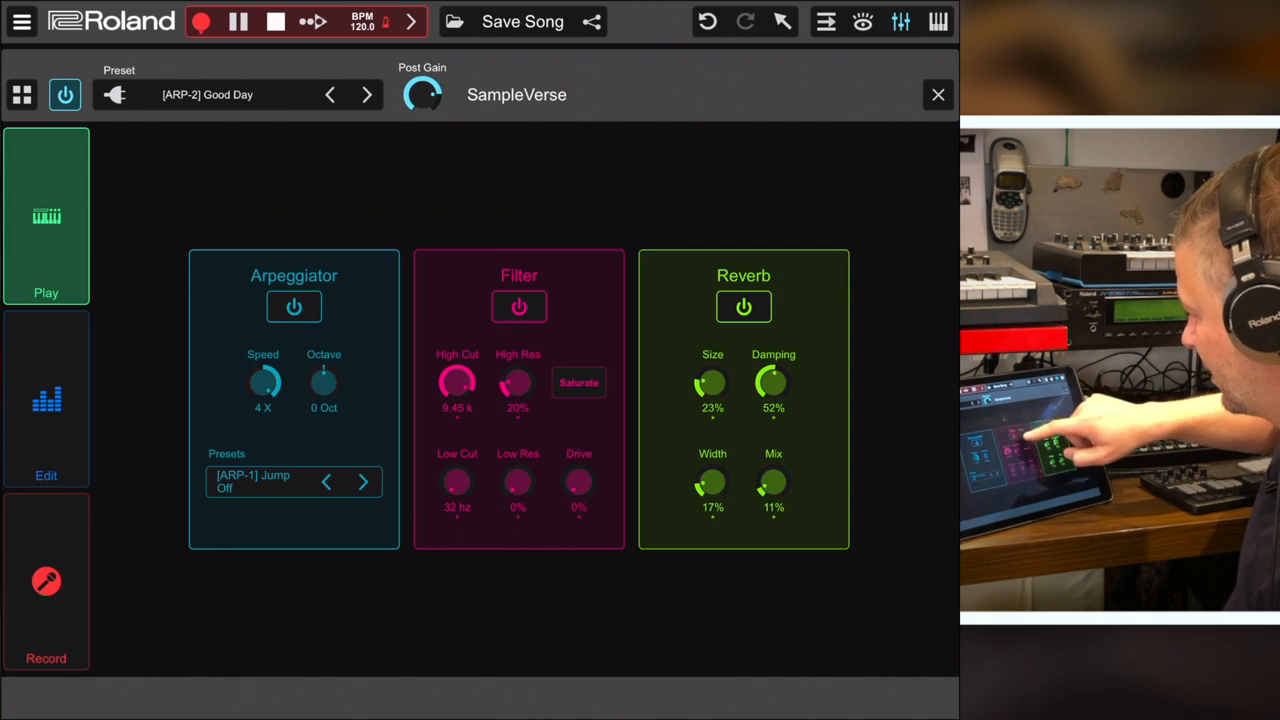
Step: Toggle the SampleVerse filter off and on, lower the high cut to about 2.44 kHz with 61% drive
click(520, 306)
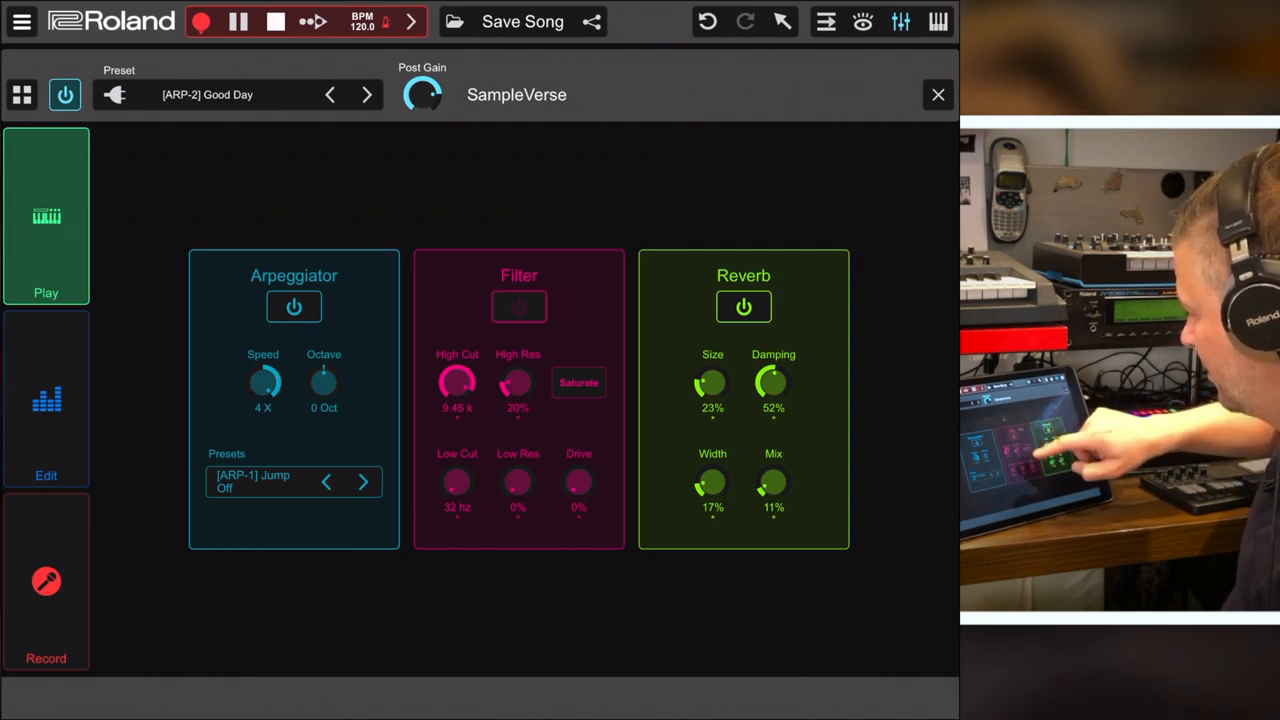
click(520, 308)
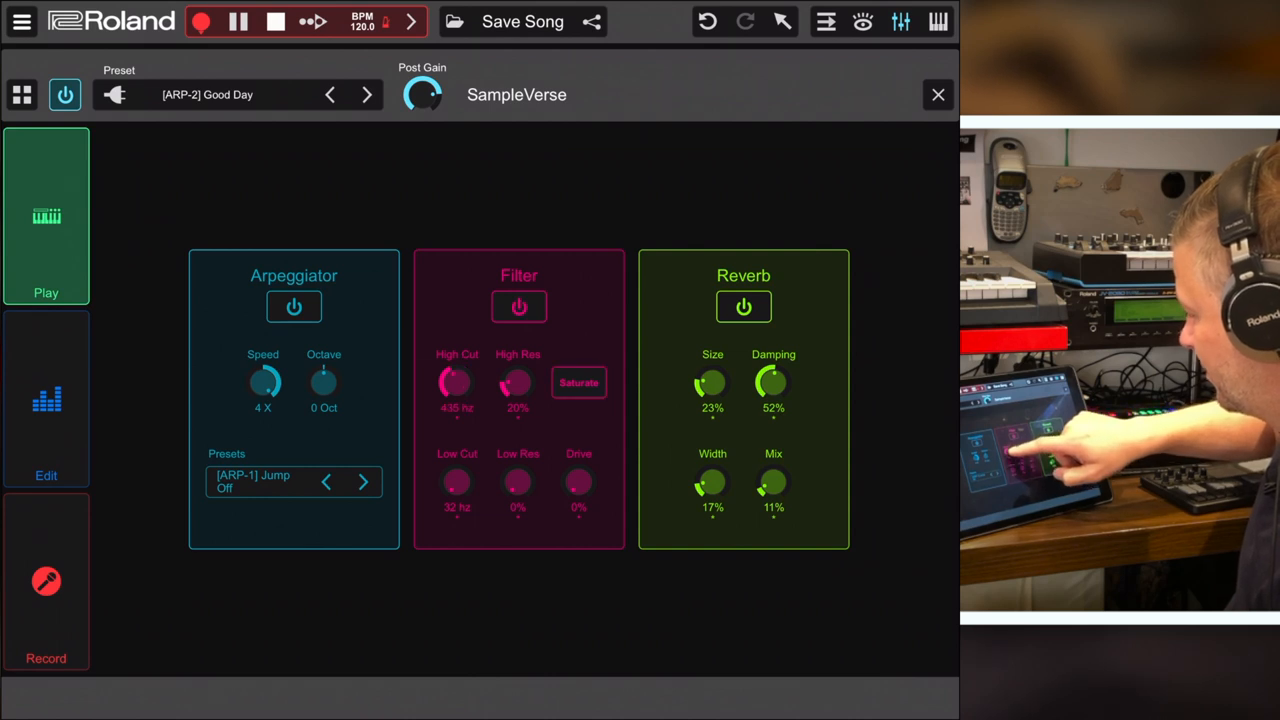
drag(456, 382, 460, 376)
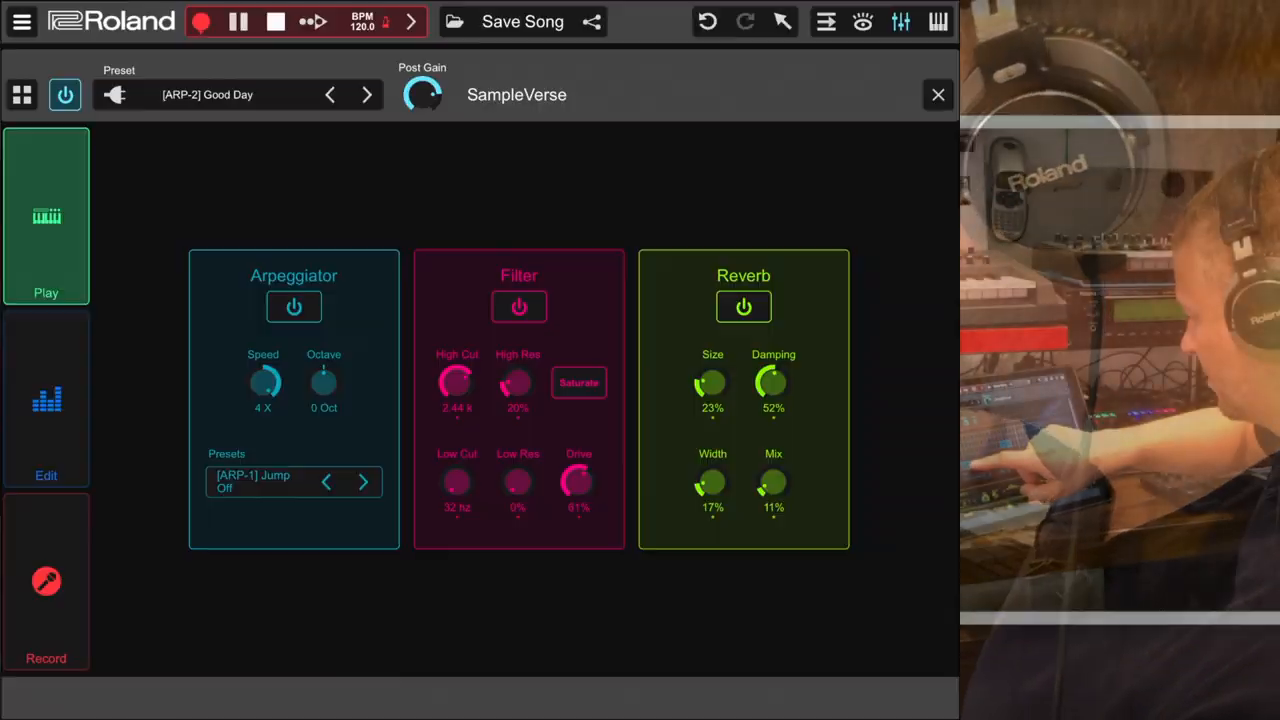
Step: Show SampleVerse's Edit page with Oscillator 1's Master waveform, gain, fine and detune
click(46, 398)
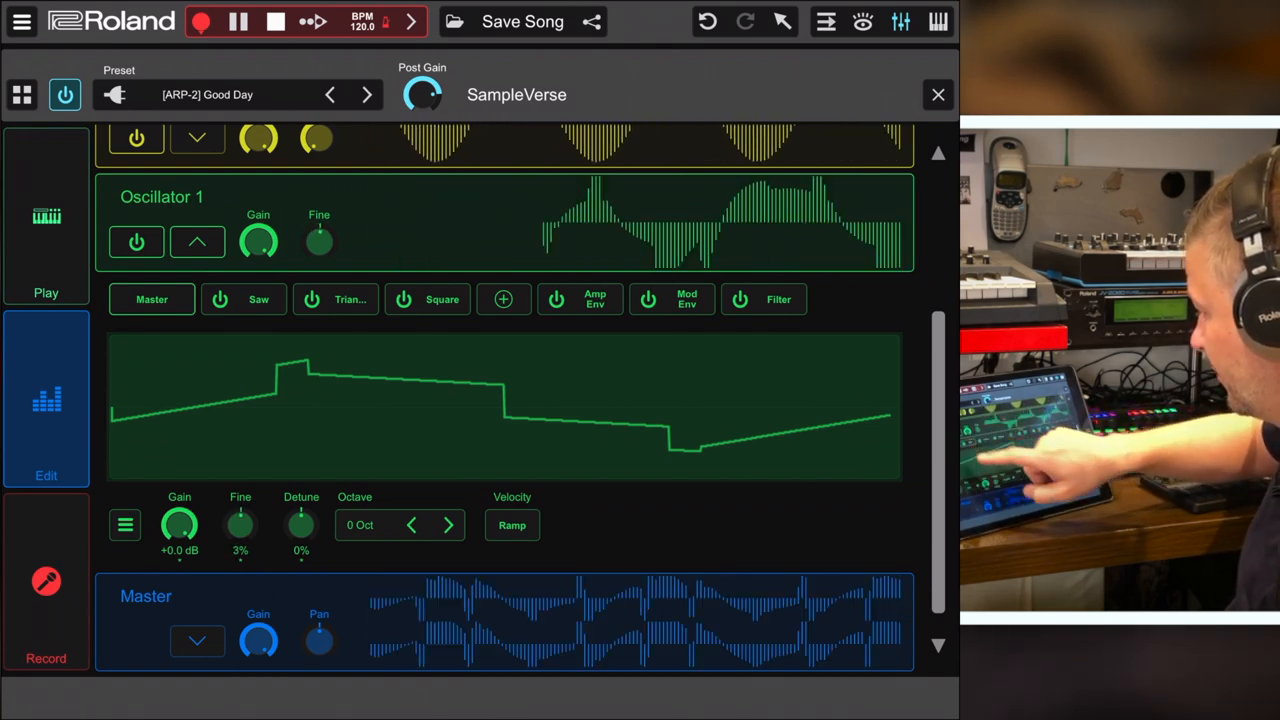
Step: Adjust the saw layer's phase, set triangle to −3 octaves, length 8, 242° phase, return to Master
click(258, 300)
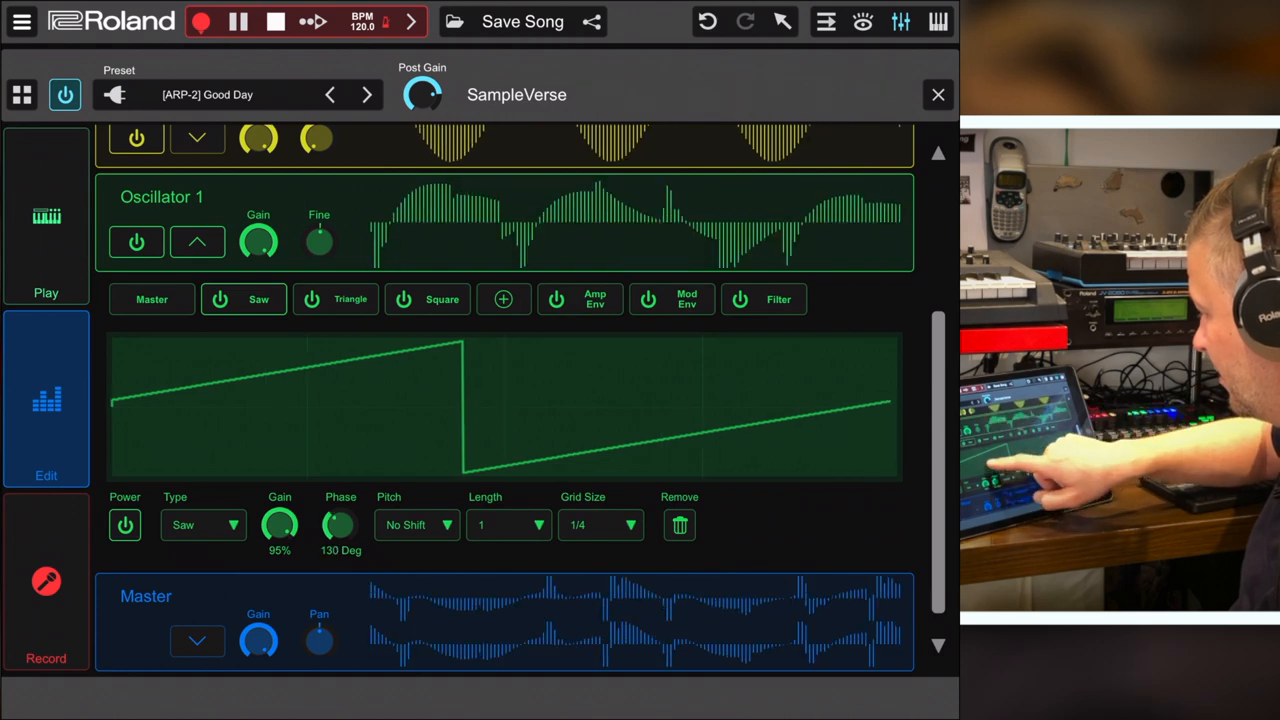
drag(340, 524, 340, 504)
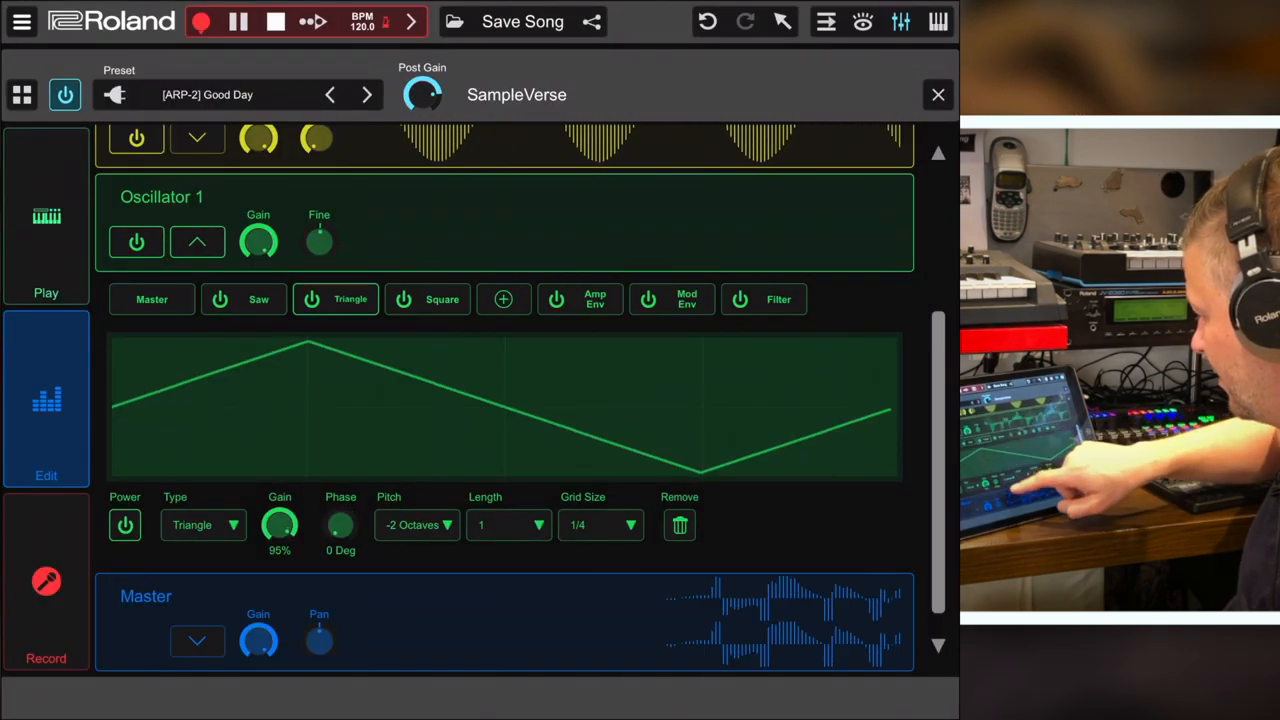
click(416, 524)
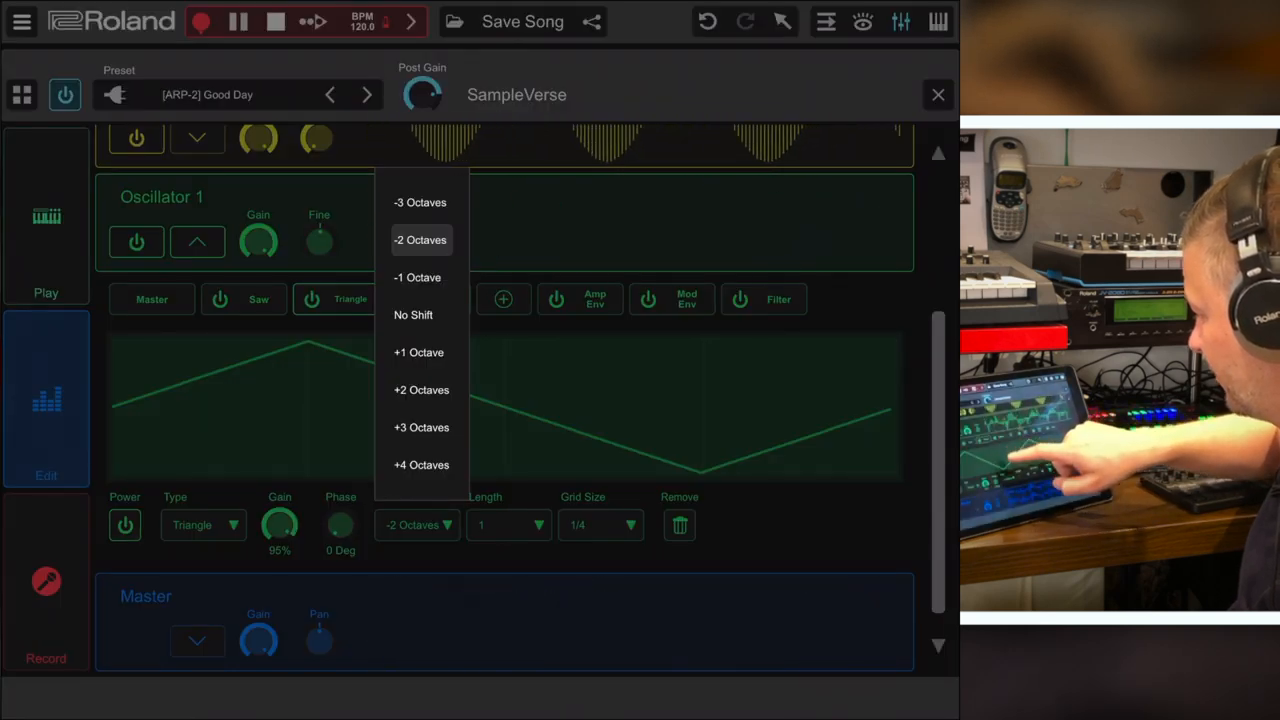
click(418, 202)
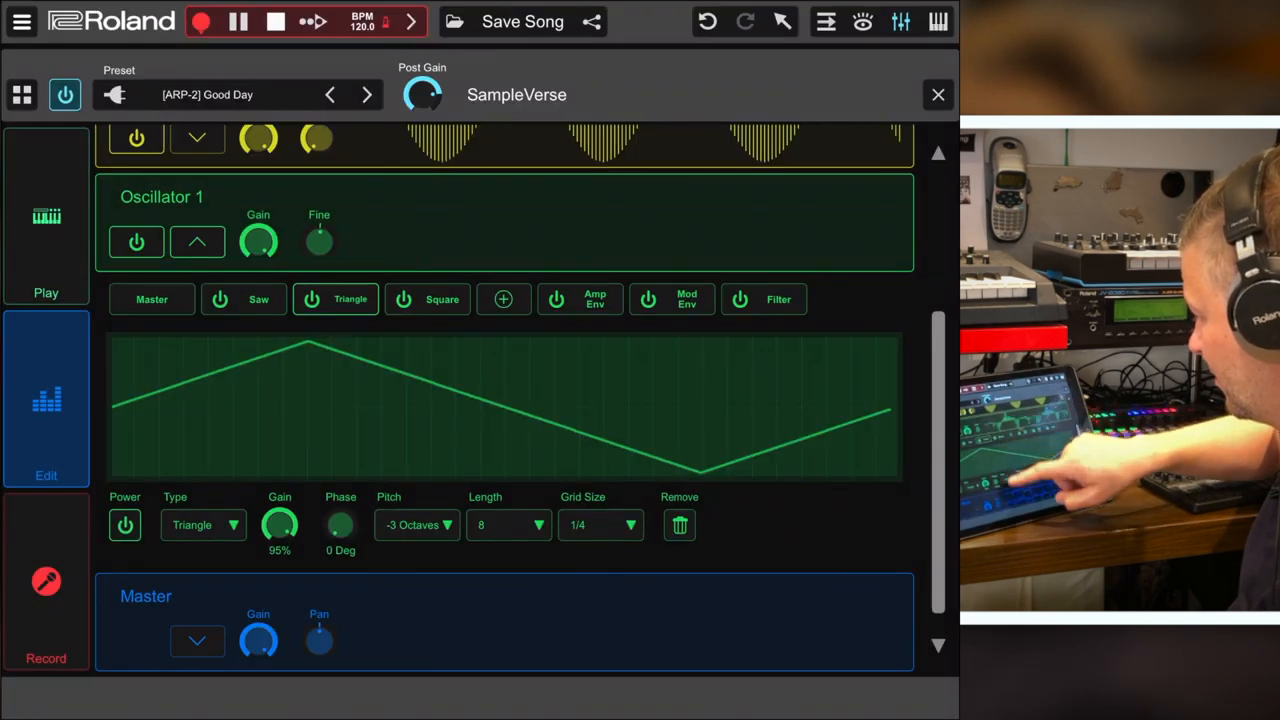
drag(340, 524, 344, 500)
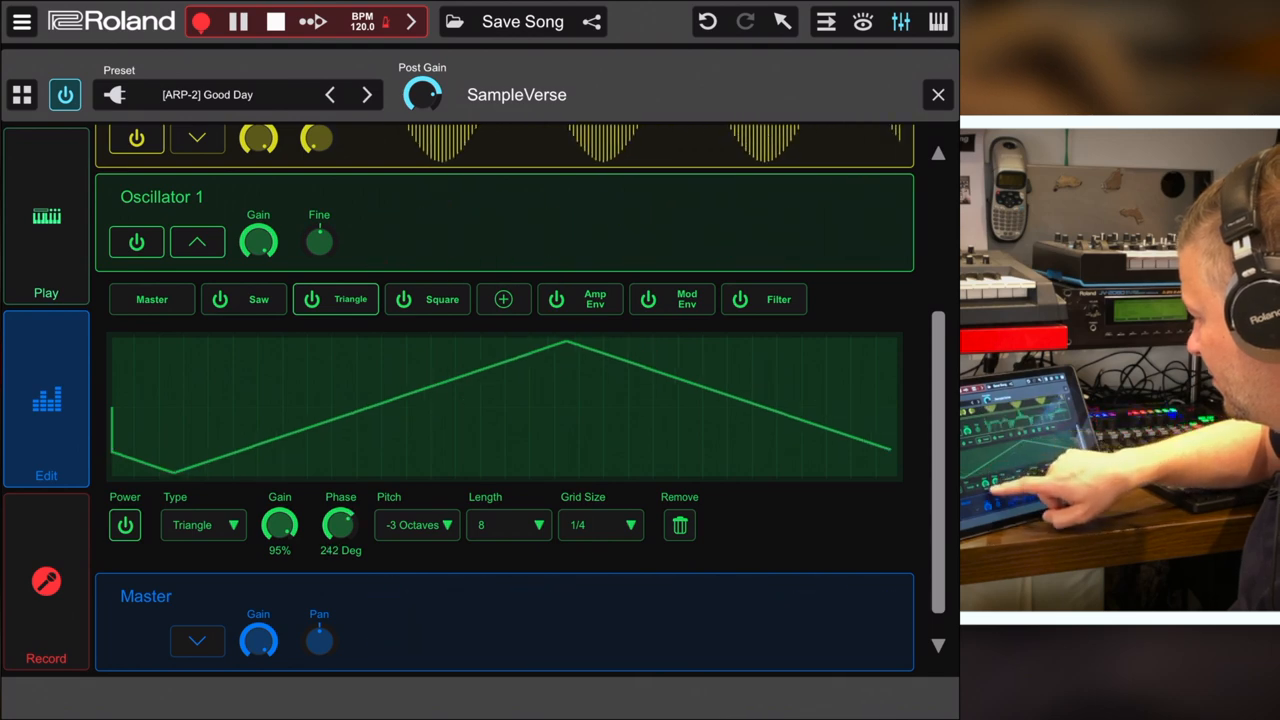
click(442, 300)
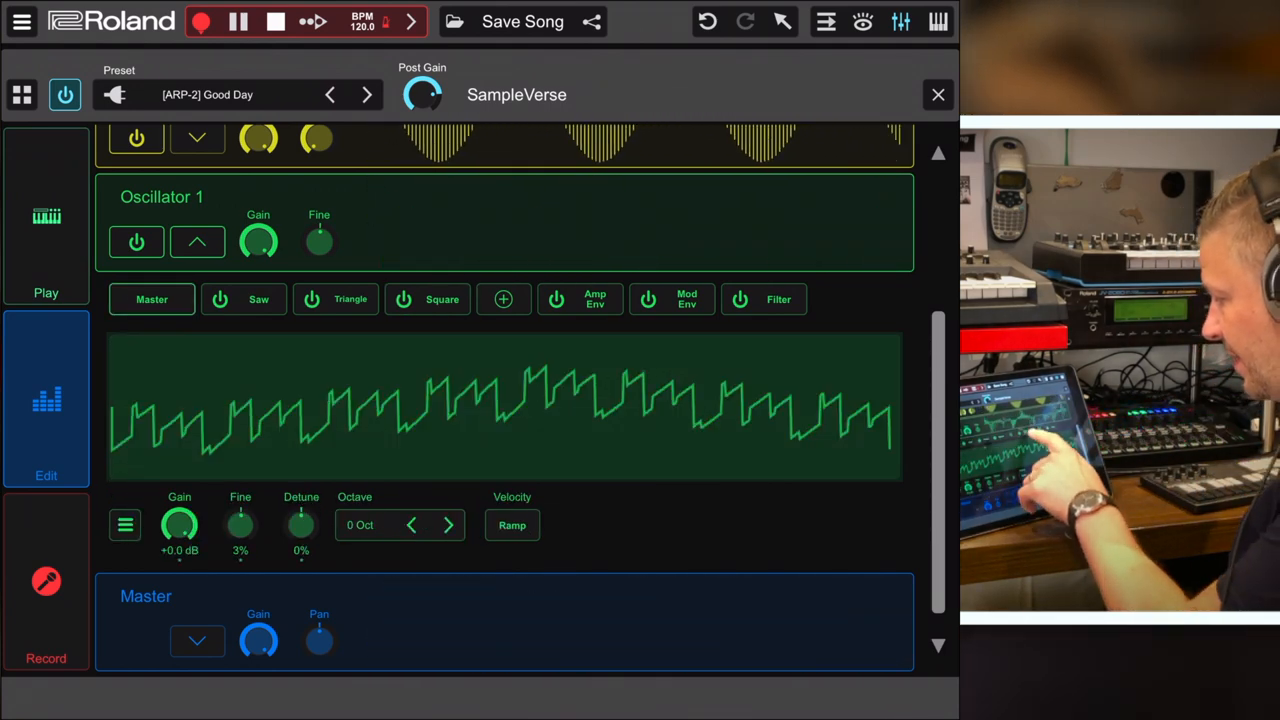
Step: View Oscillator 1's Mod Env and Filter, toggle Saturate on and off, scroll to the Master section
click(580, 300)
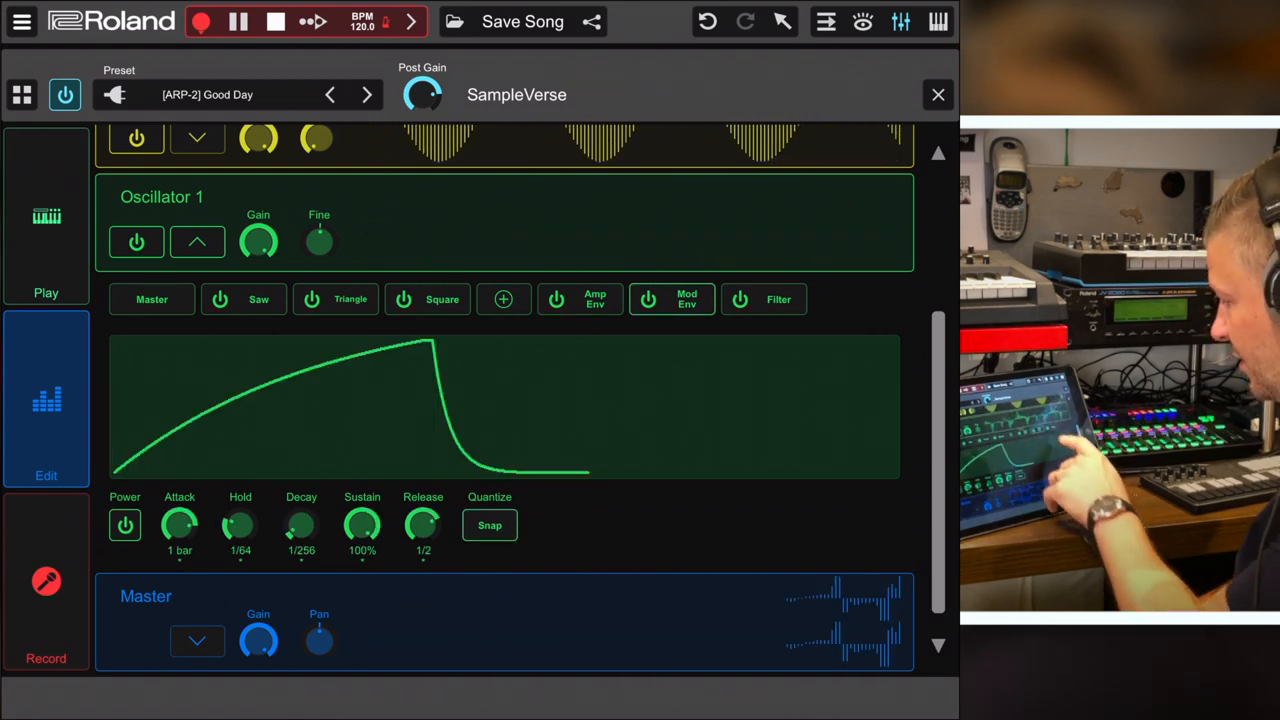
click(780, 300)
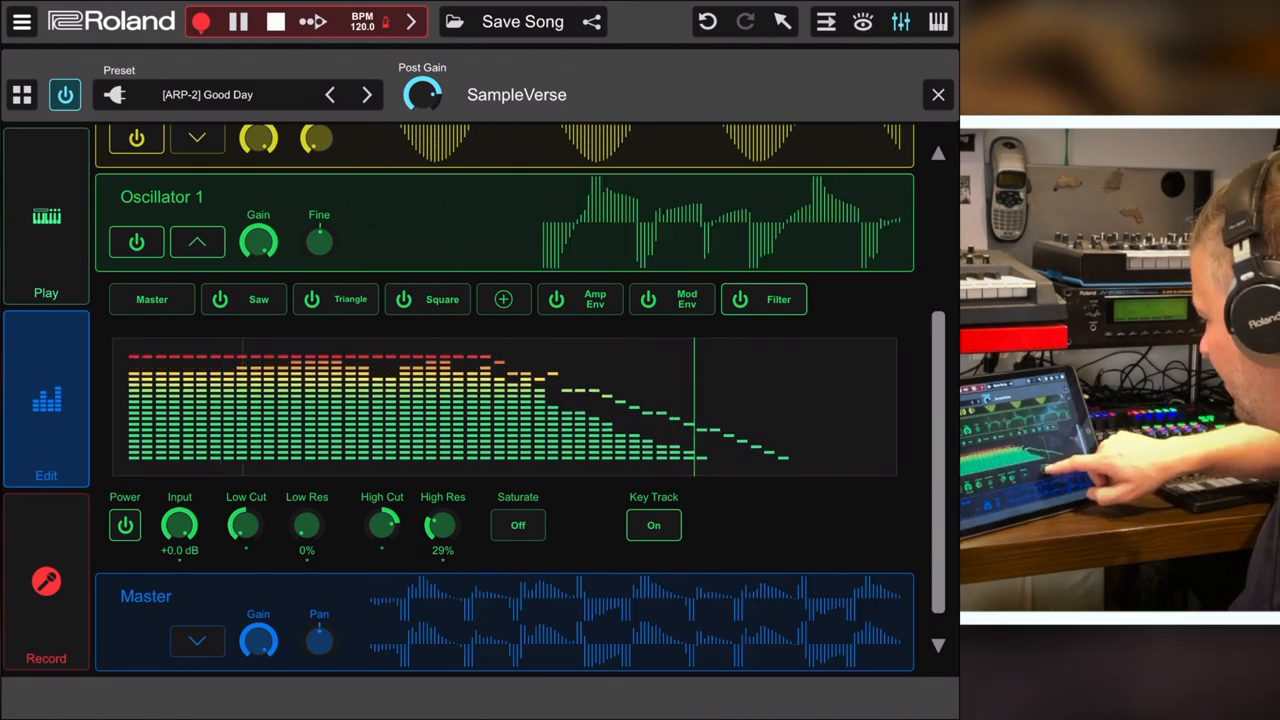
click(516, 524)
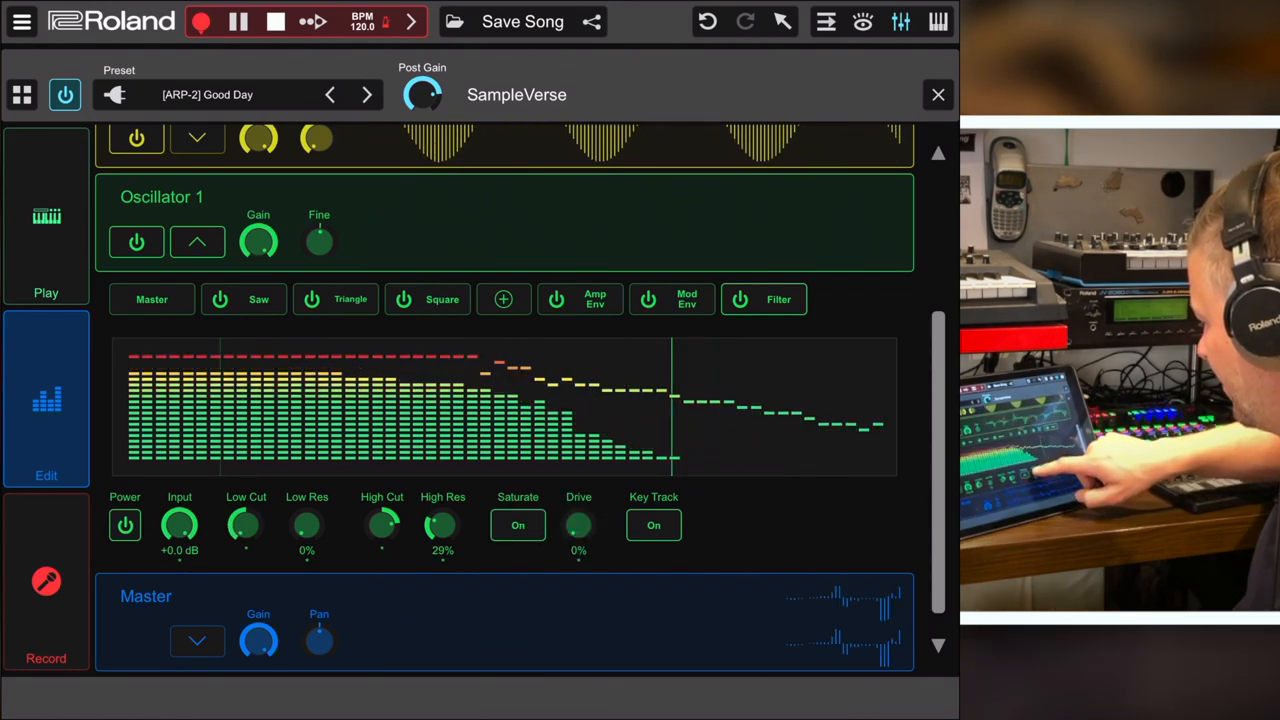
click(518, 524)
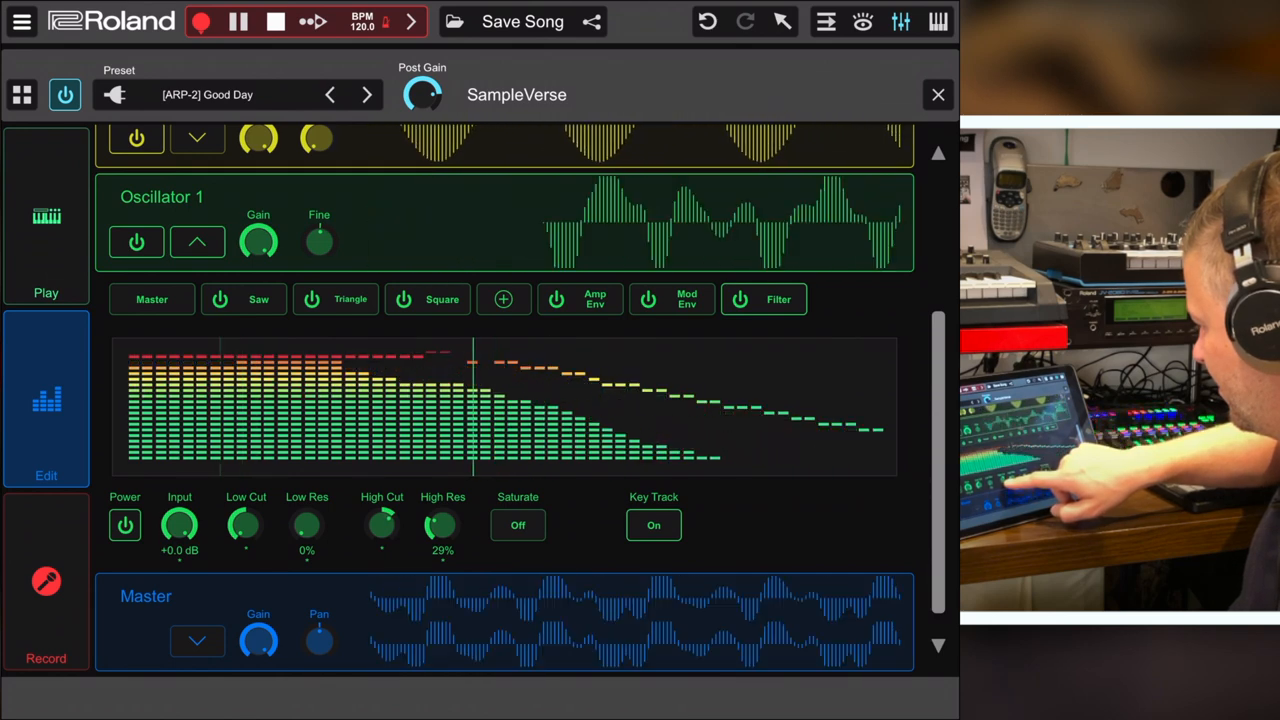
scroll(down, 3)
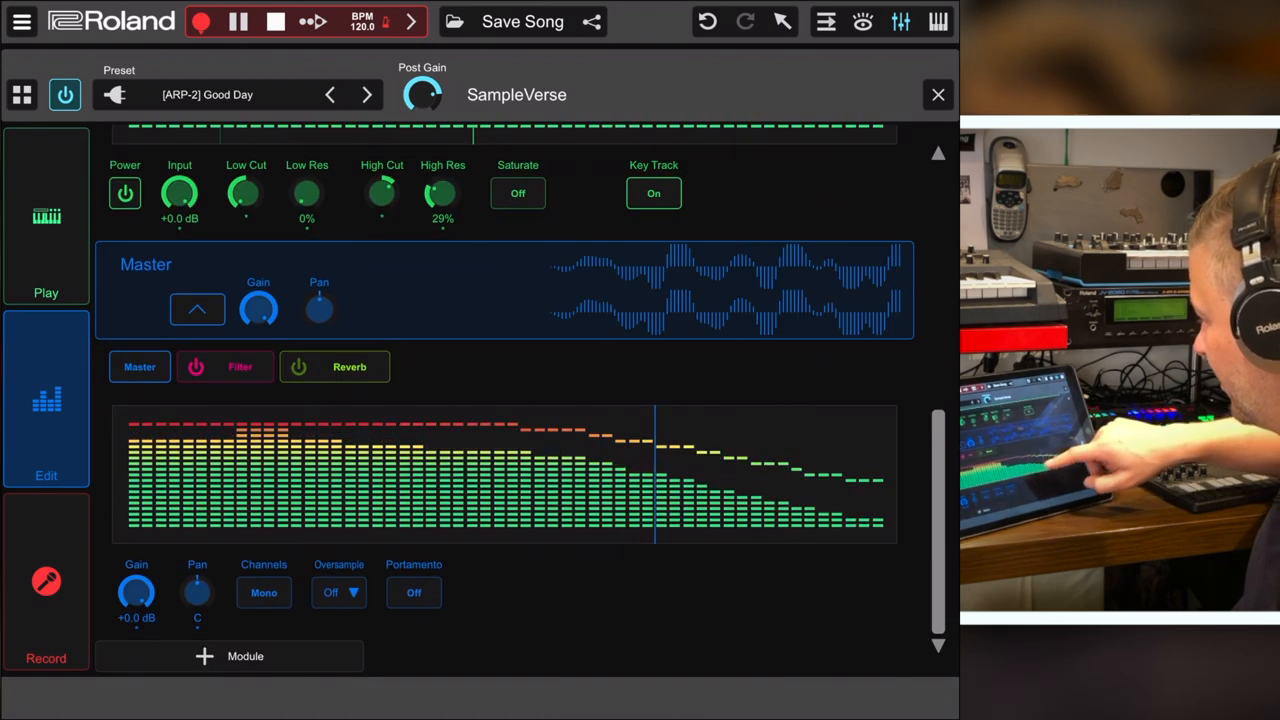
click(348, 366)
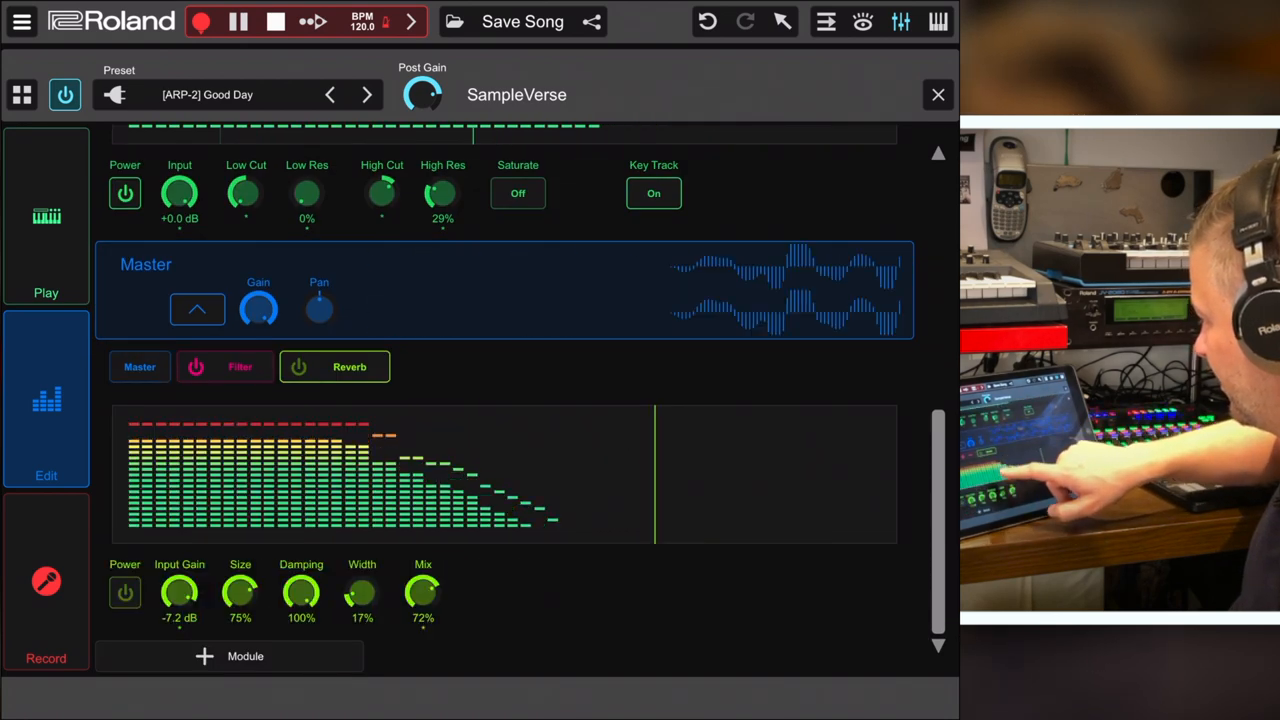
click(240, 366)
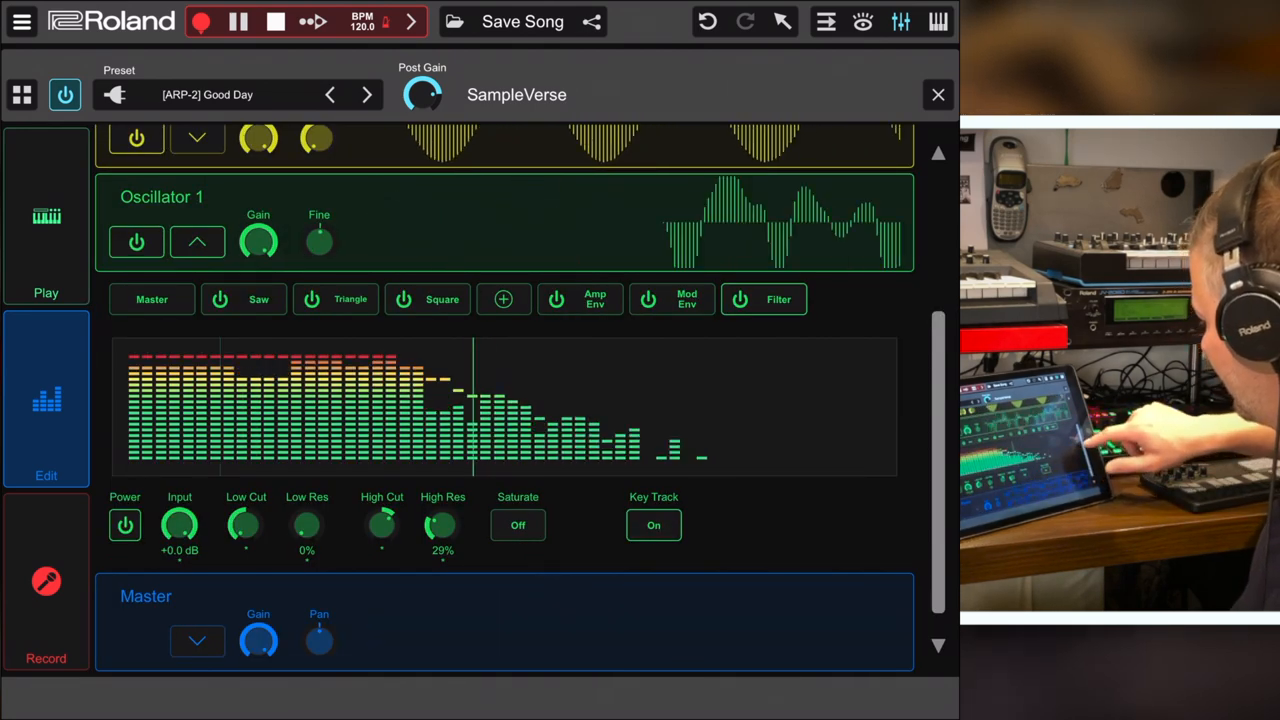
click(230, 658)
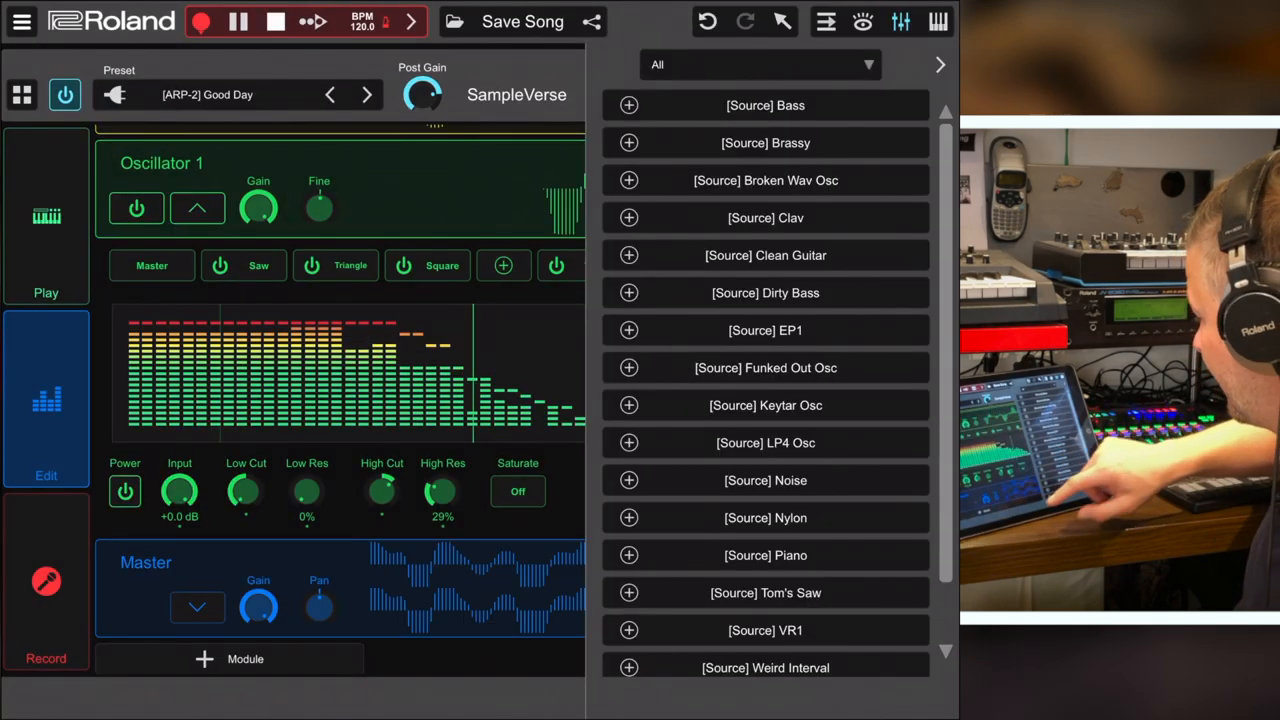
Step: Review the SampleVerse module list, then close the editor back to the clip grid and mixer
click(764, 292)
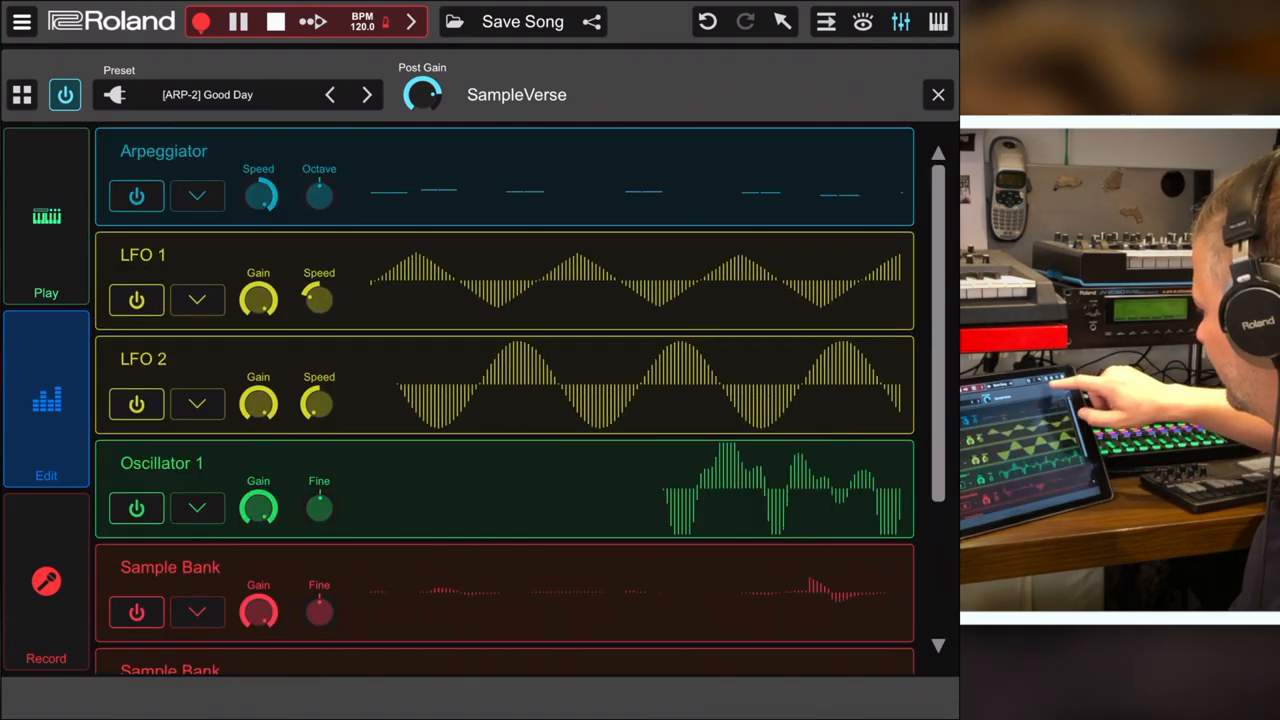
click(936, 94)
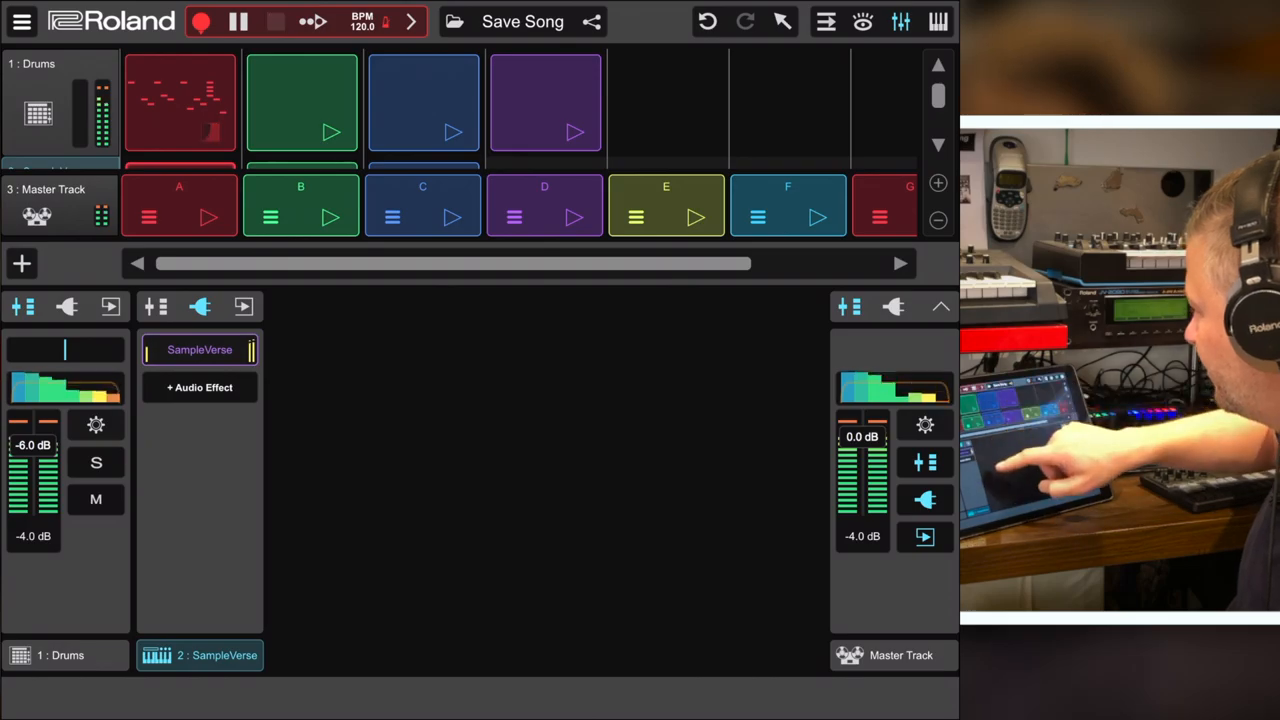
Step: From track 2's instrument slot, list External Plugins and choose the Model D synth
click(238, 20)
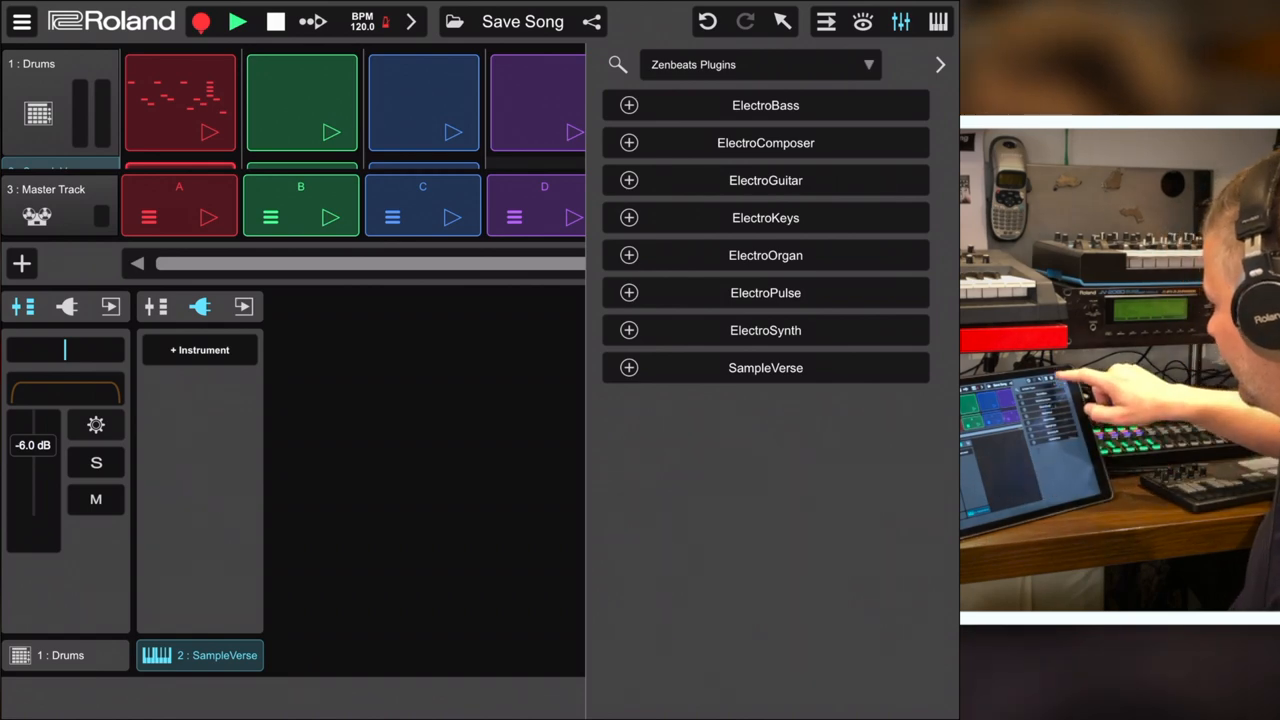
click(758, 64)
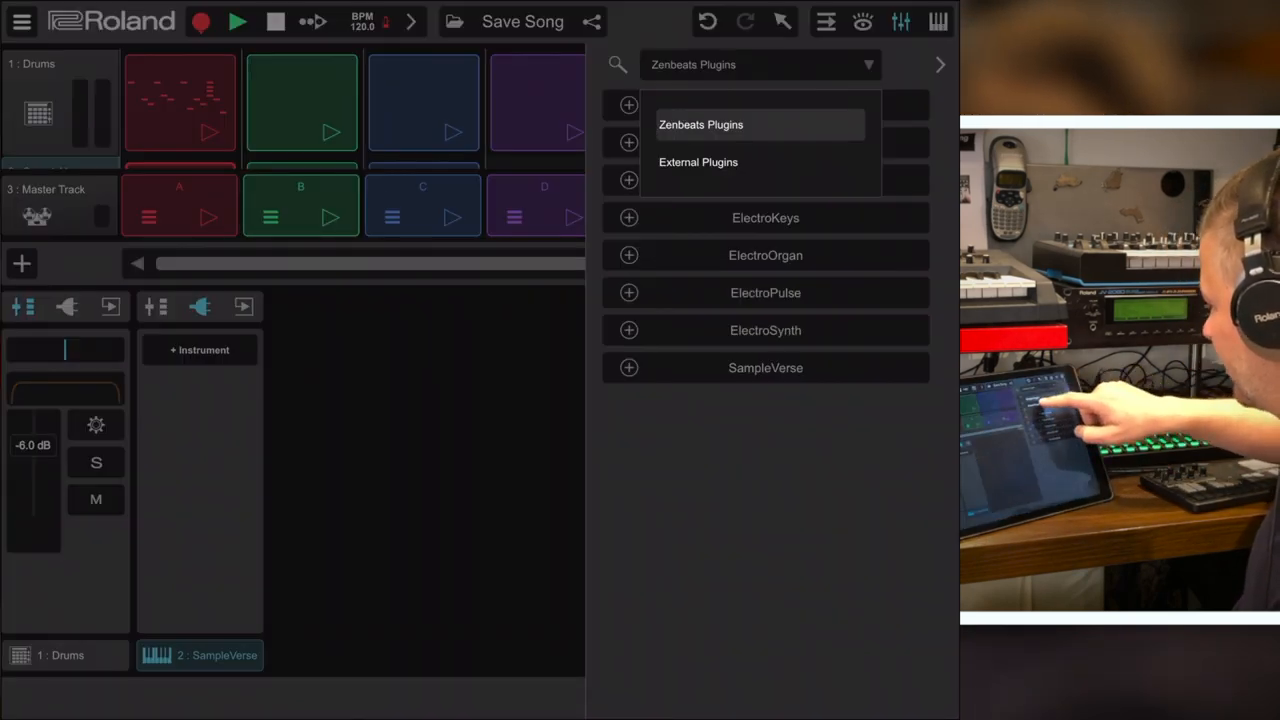
click(698, 162)
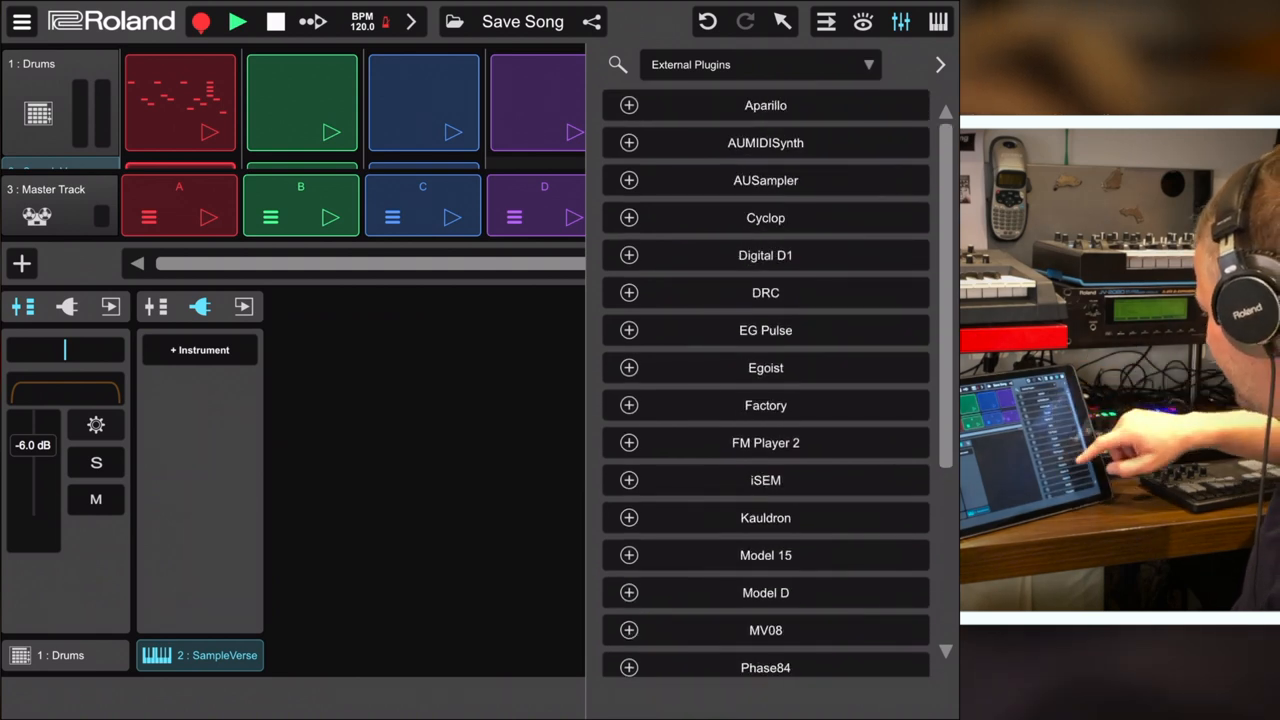
scroll(down, 3)
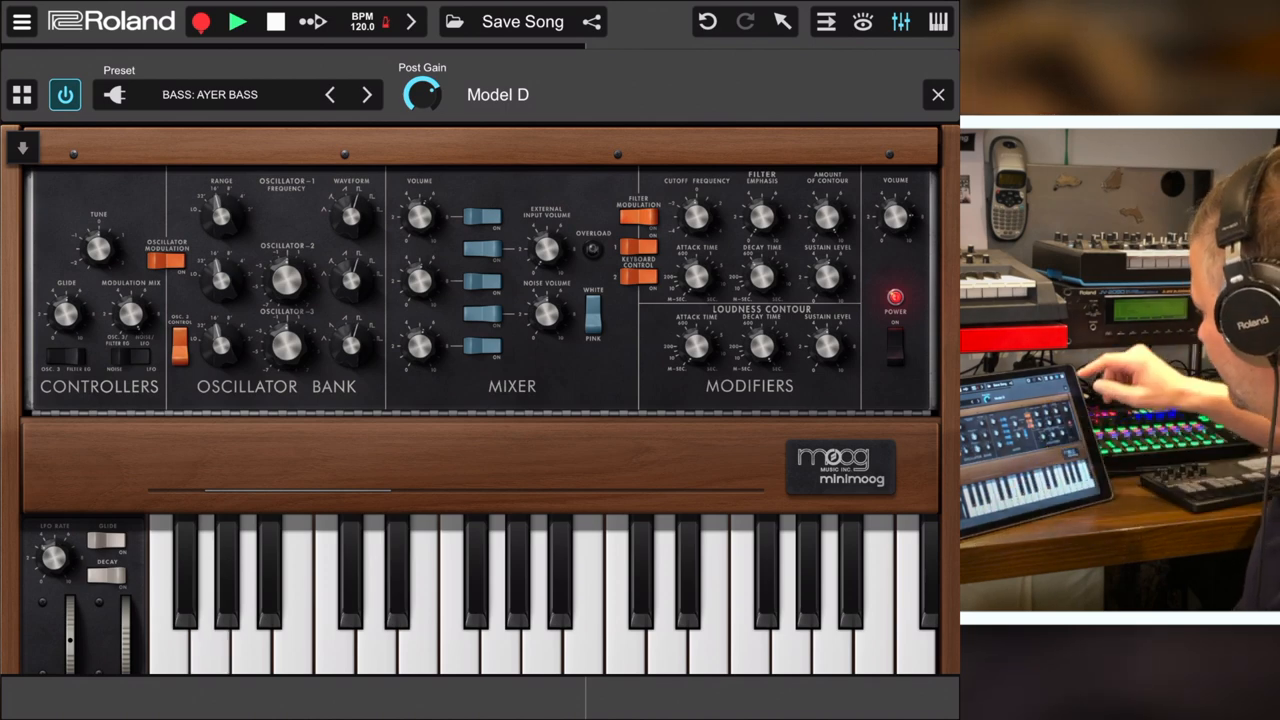
Step: Close the Model D panel and plugin list so the clip grid shows both tracks
click(236, 20)
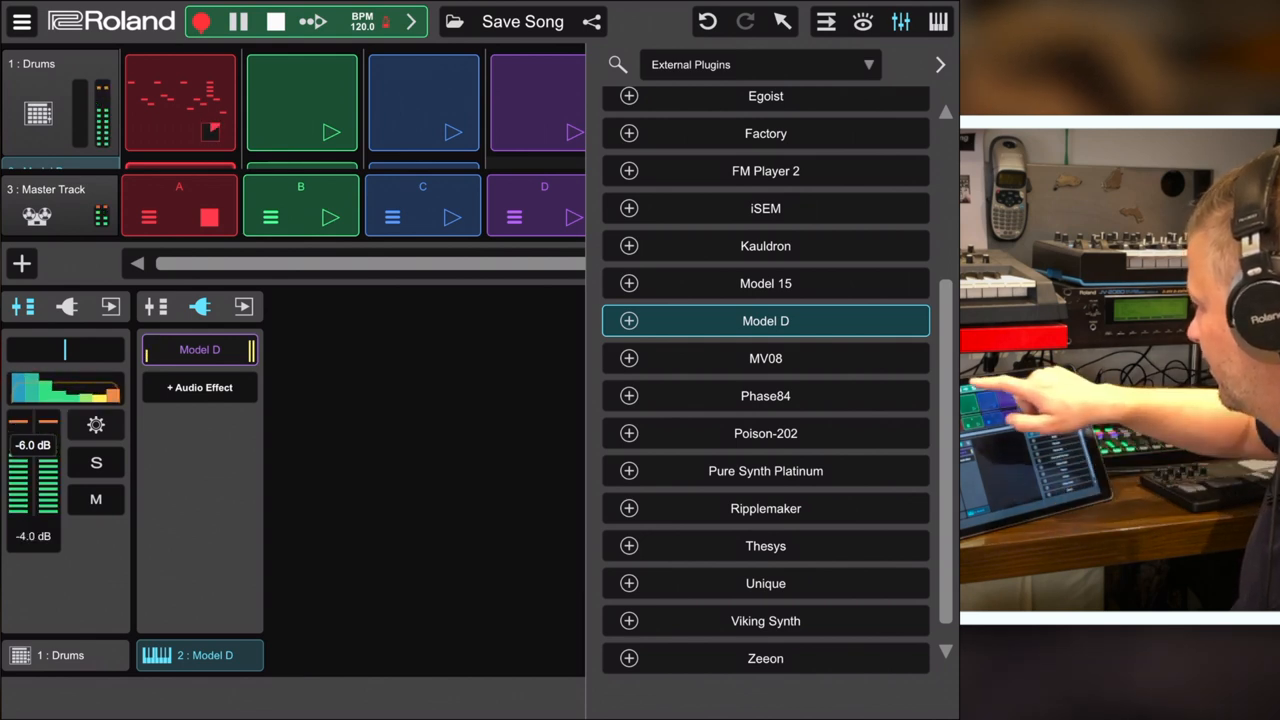
click(238, 20)
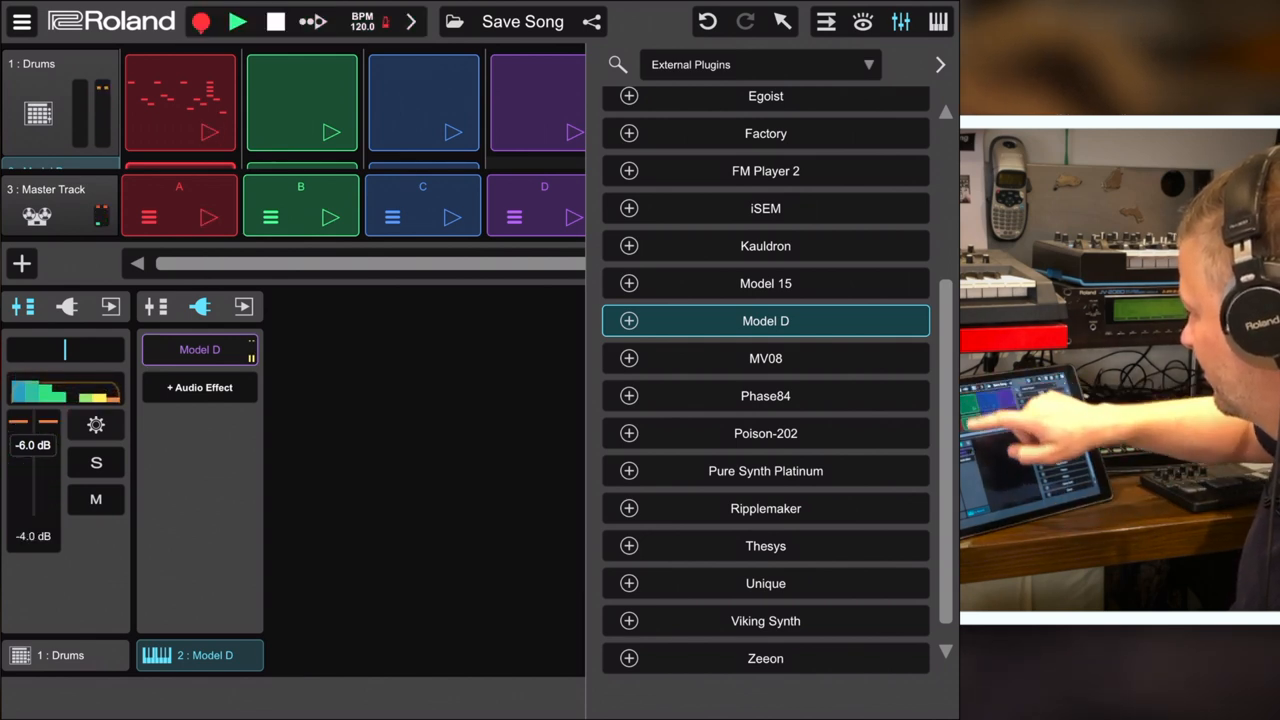
click(238, 20)
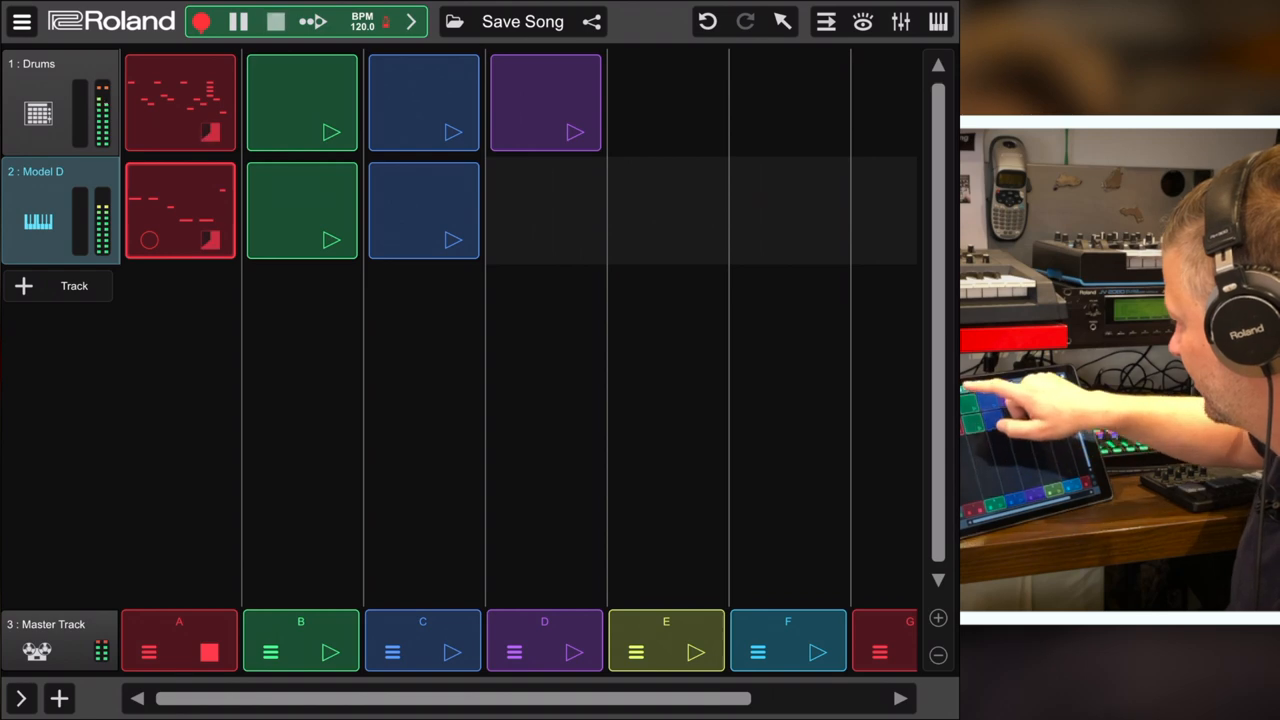
Step: Play the Model D bass clip in the piano roll, then show the mixer's instrument options
double_click(180, 104)
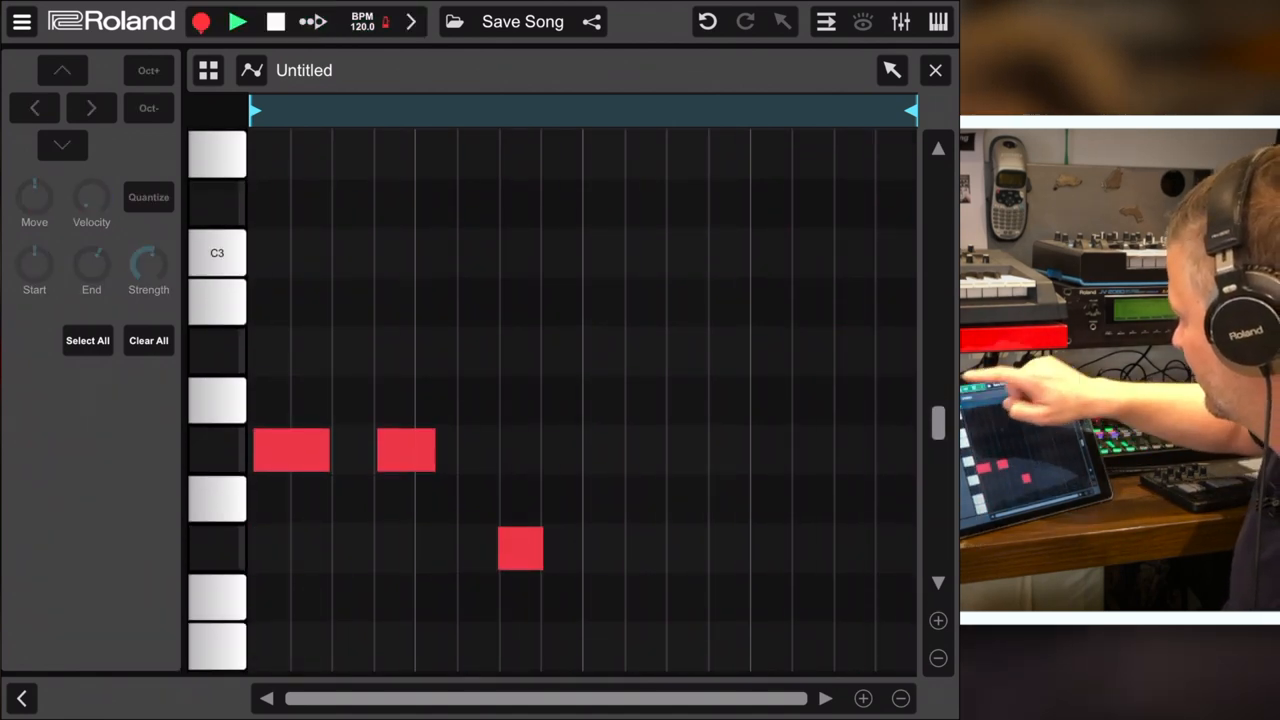
click(238, 20)
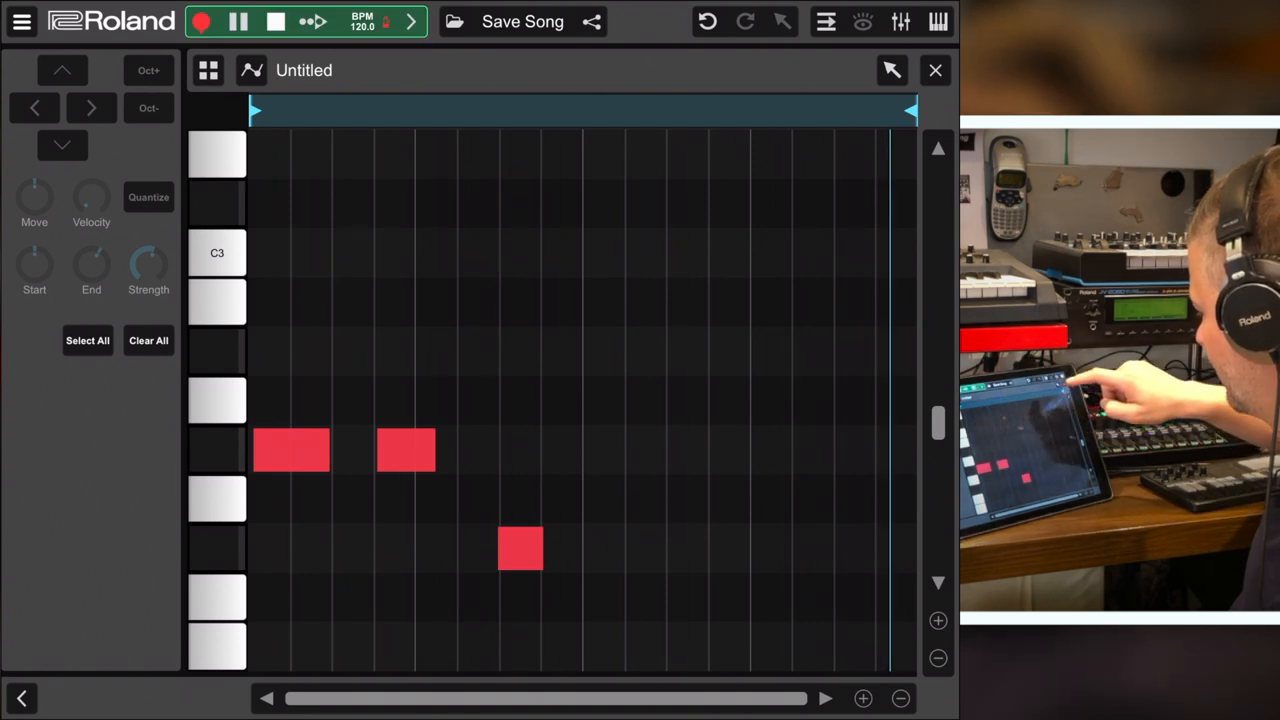
click(936, 70)
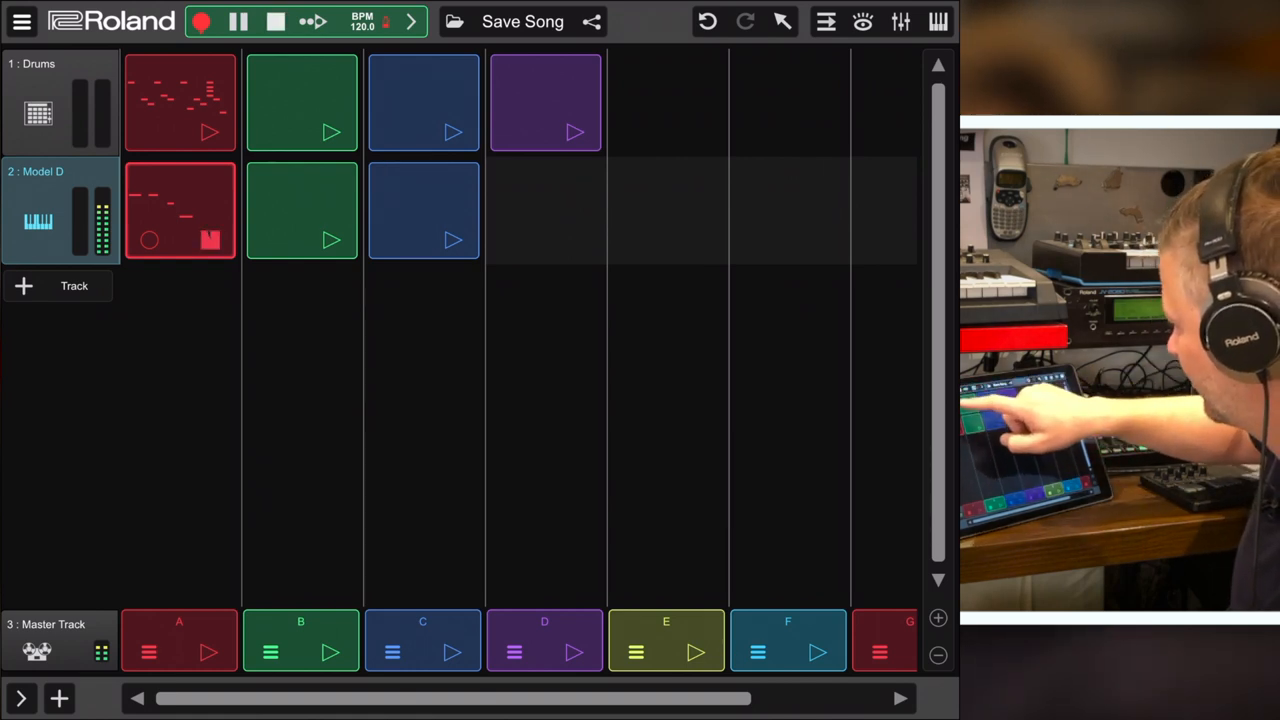
click(238, 20)
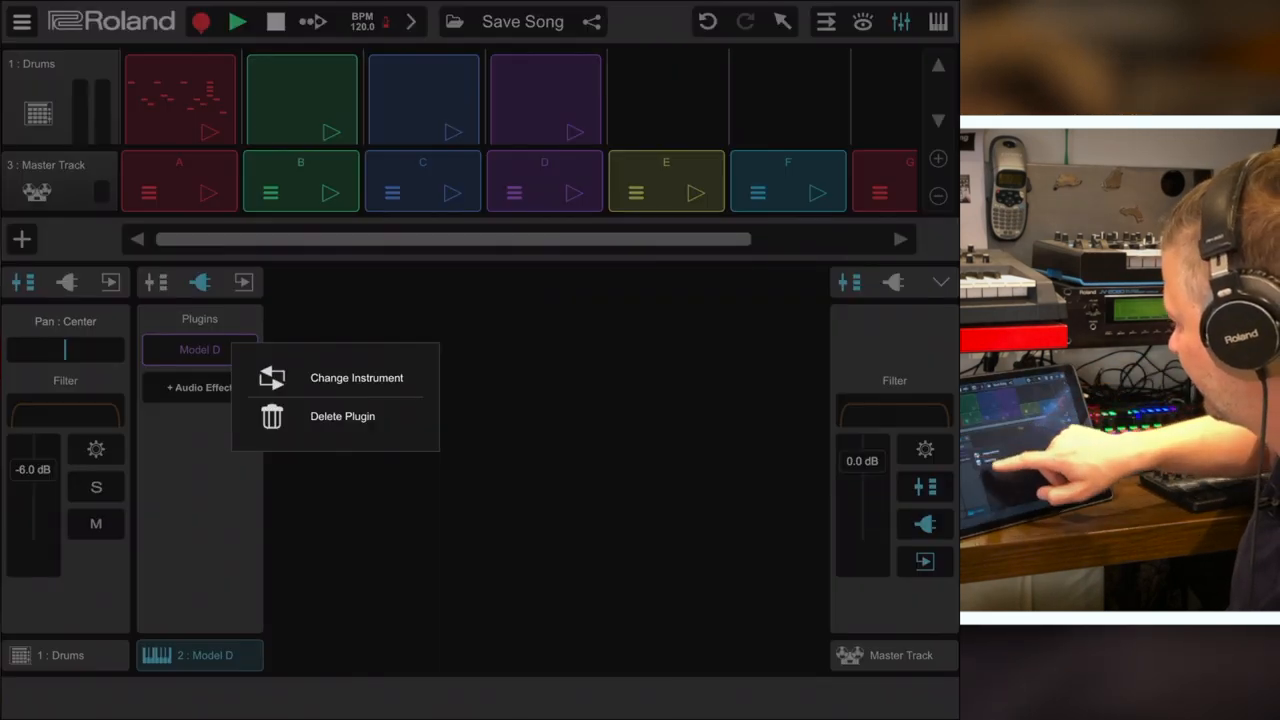
Step: Browse external audio effects for Drums, then add a send creating a new return track
click(342, 416)
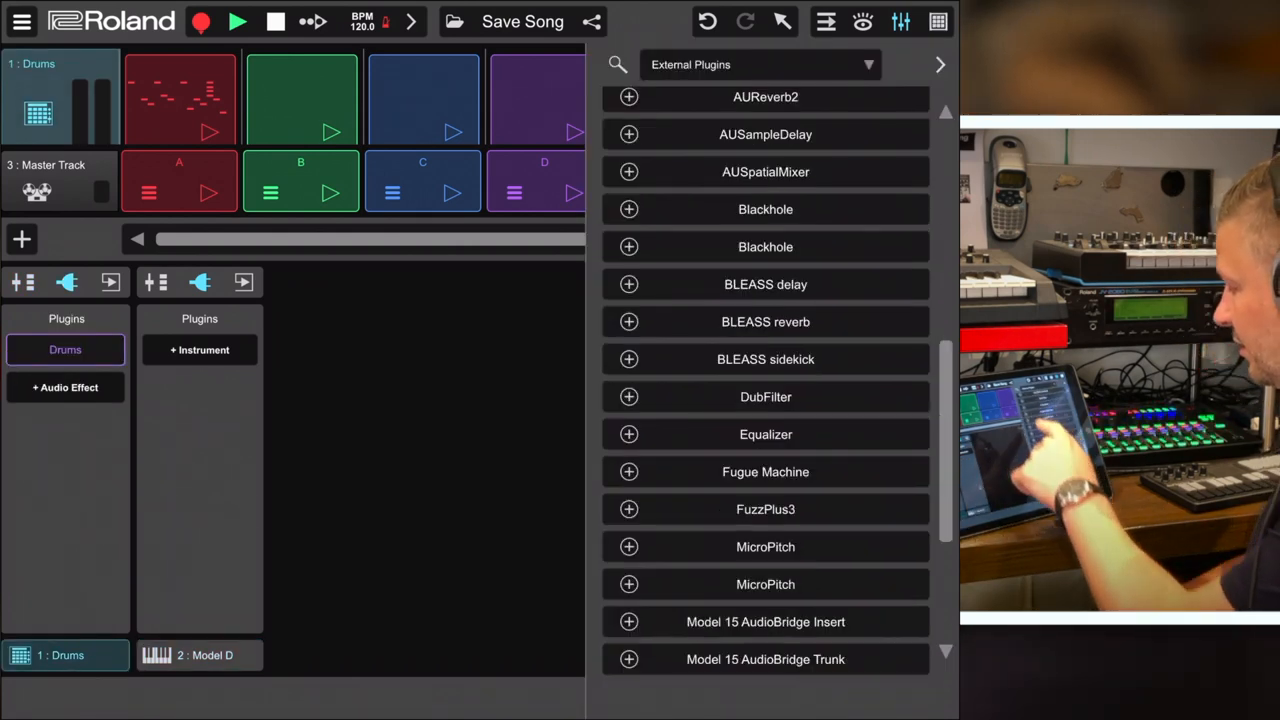
scroll(down, 3)
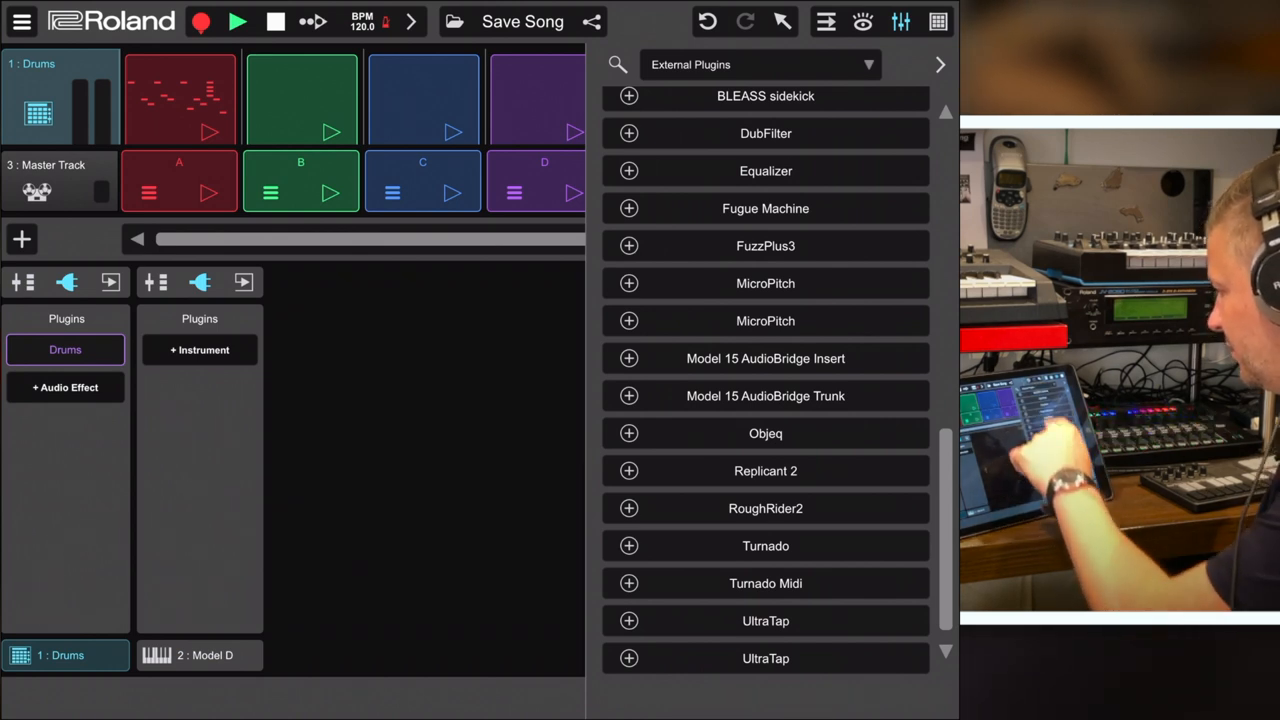
click(760, 64)
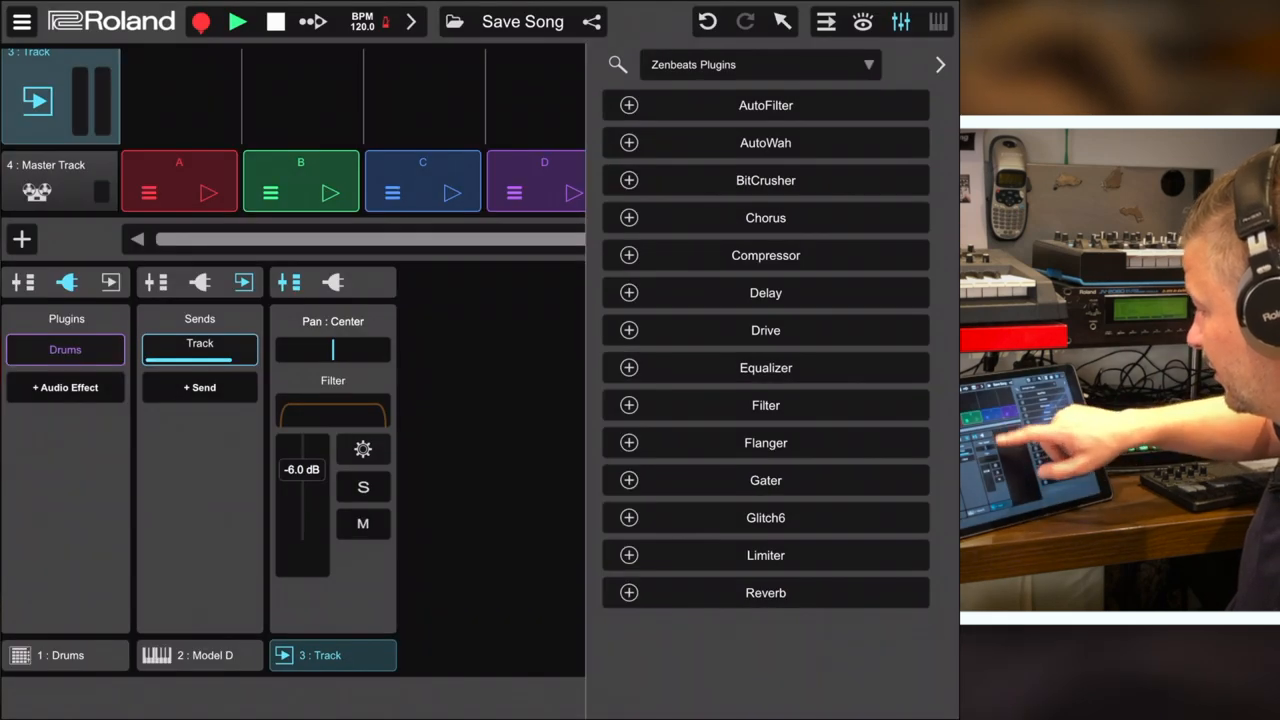
click(940, 64)
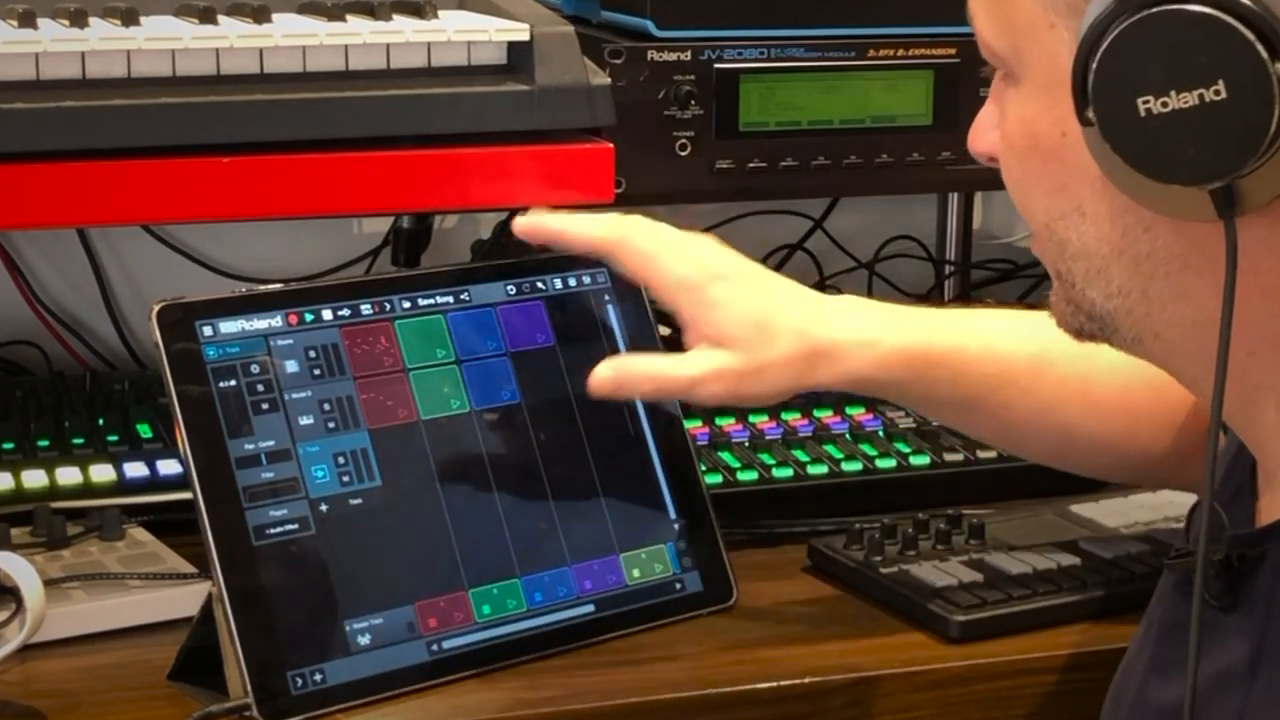
Step: From Share, view Create Mix and Create Stems, ending at the content store home
click(428, 298)
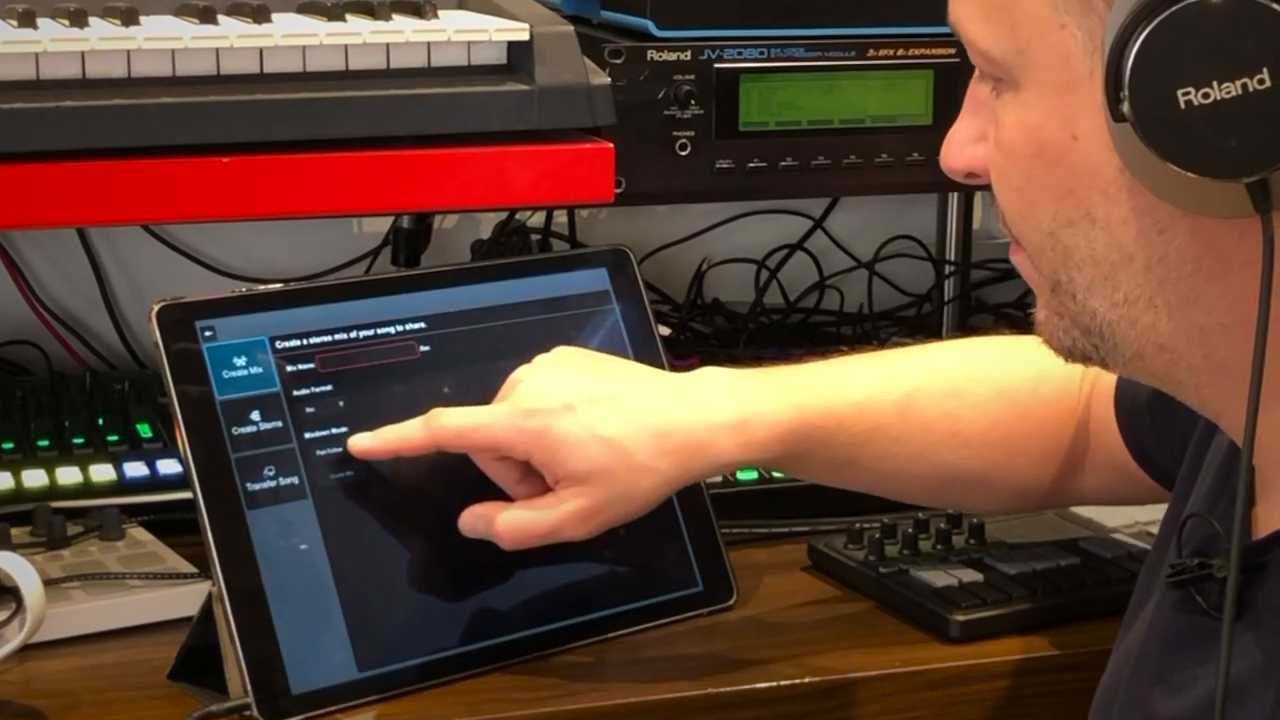
click(258, 430)
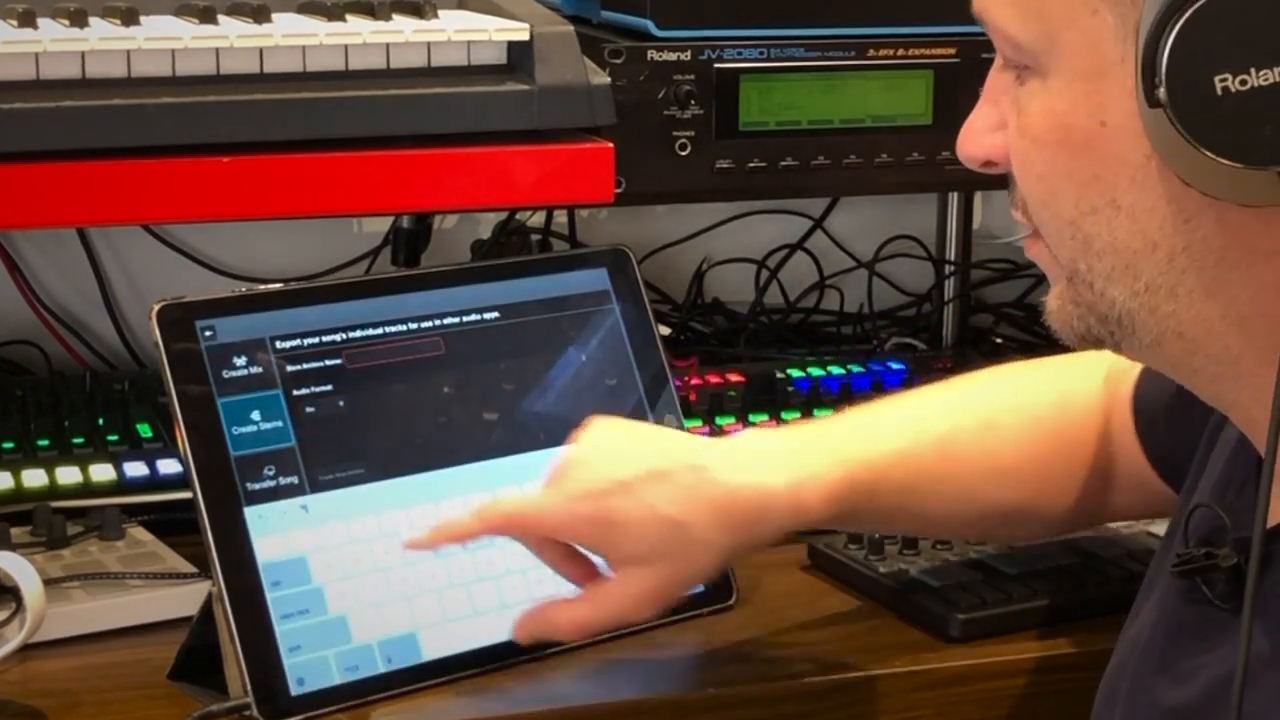
click(270, 480)
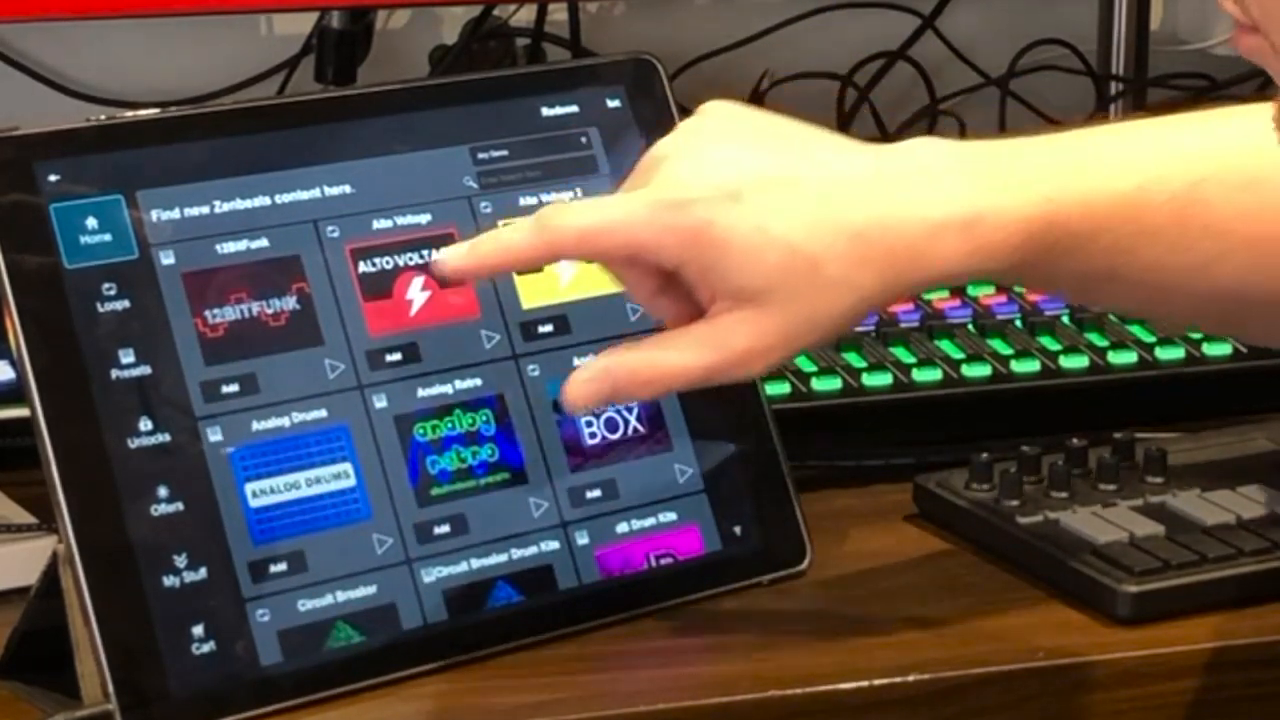
Step: Browse the store's Loops packs and Presets collections, returning to the Loops listing
click(128, 296)
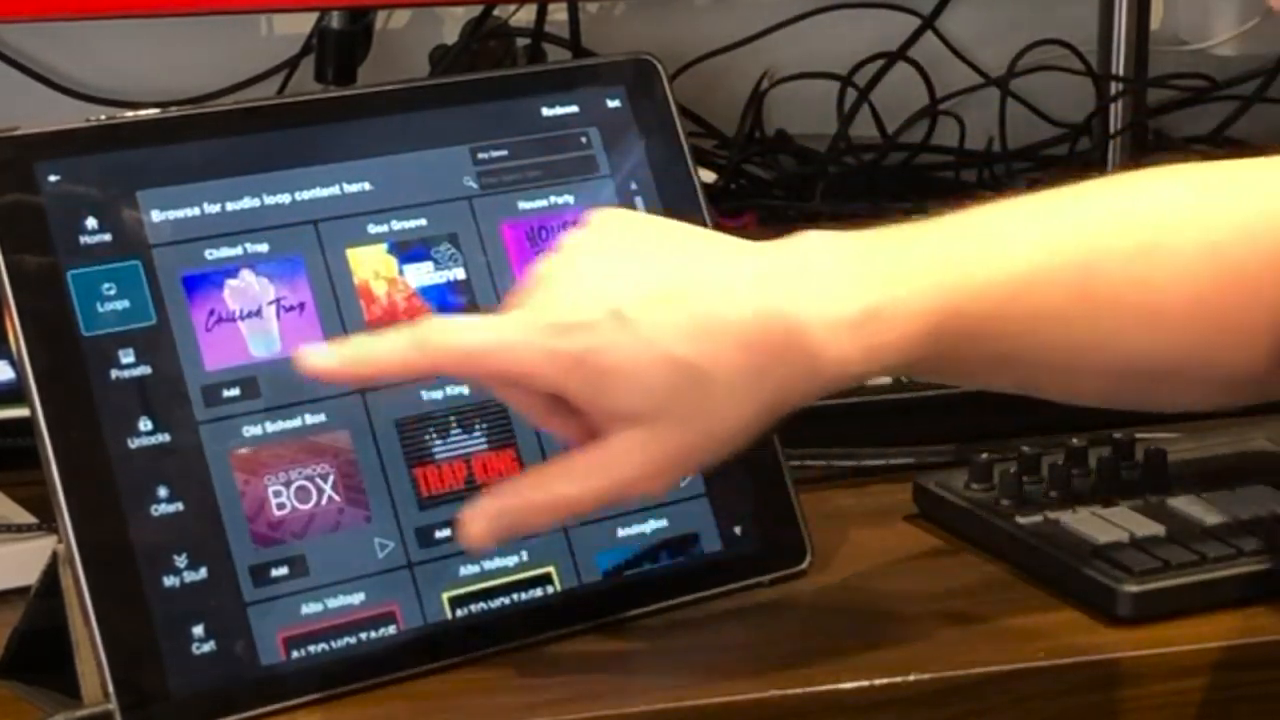
click(128, 360)
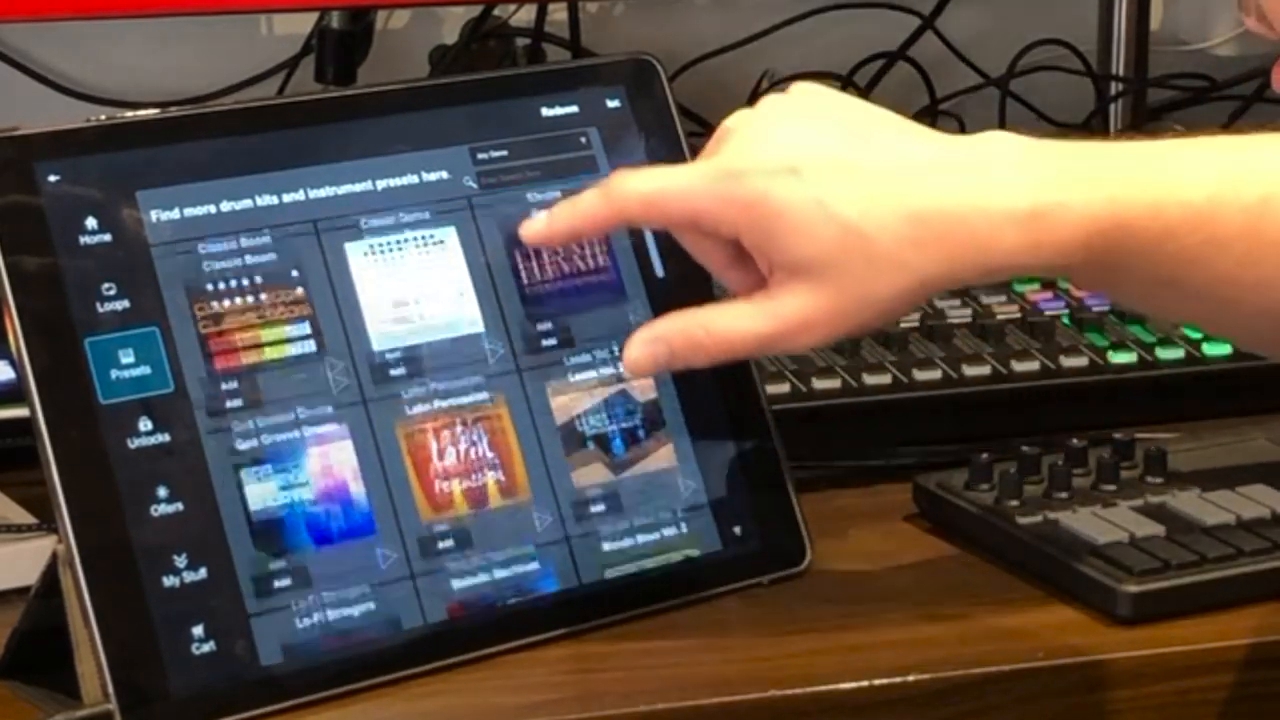
scroll(down, 3)
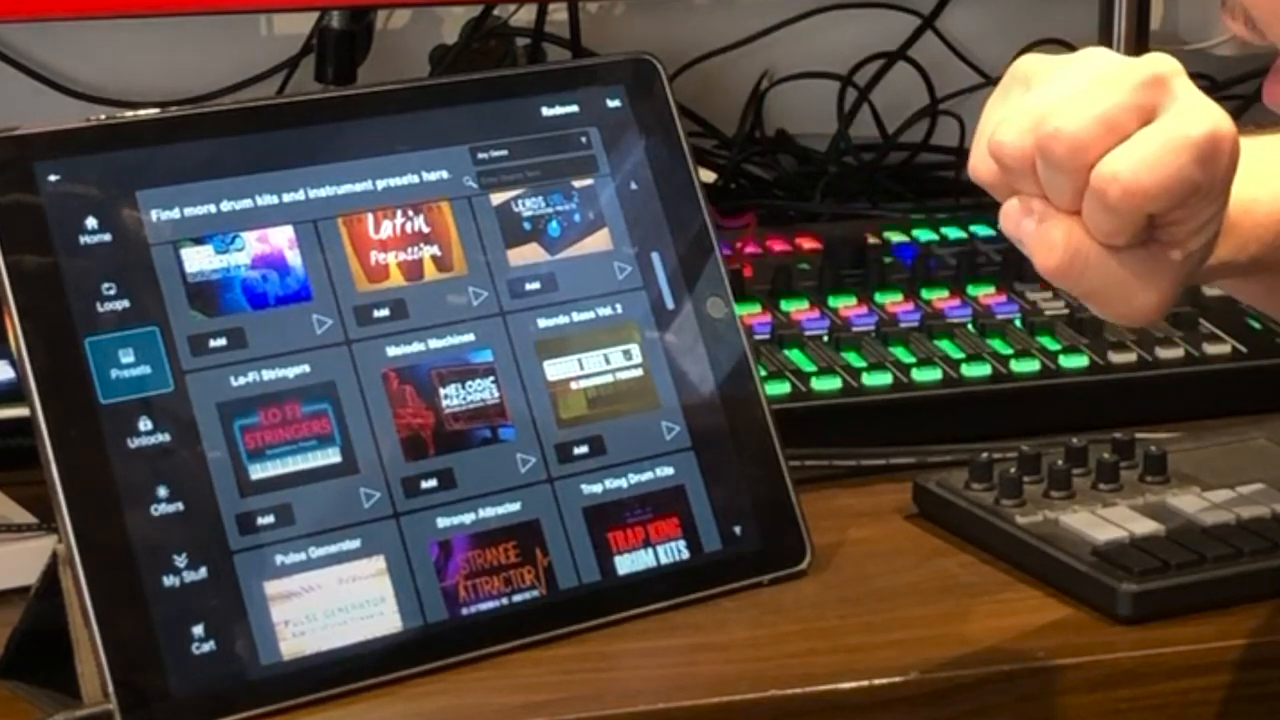
click(124, 296)
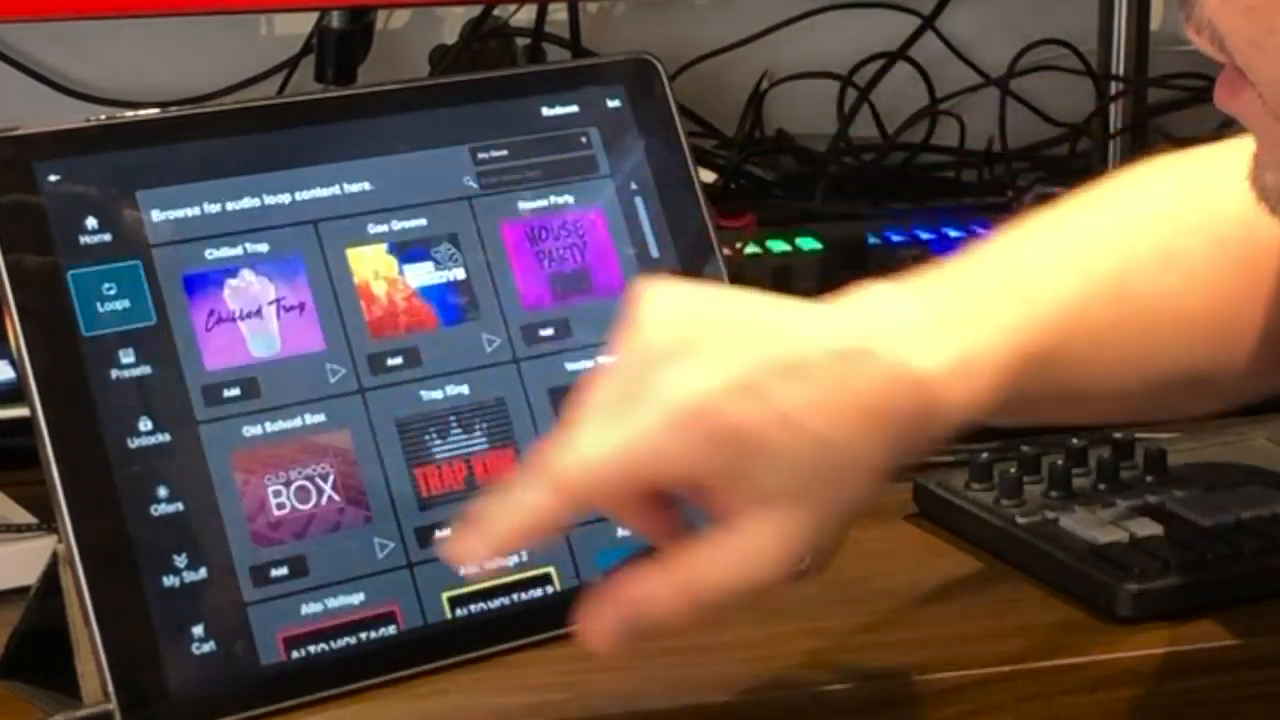